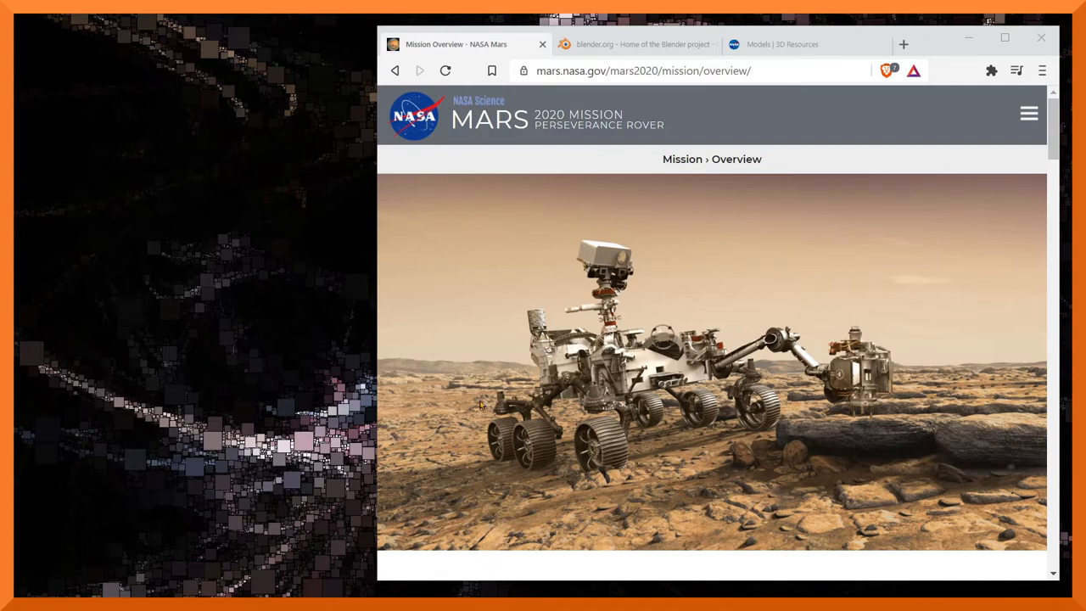
- Reach the Blender 2.91.2 download page and reveal the macOS, Linux and other versions list
{"action": "left_click", "coordinate": [631, 45]}
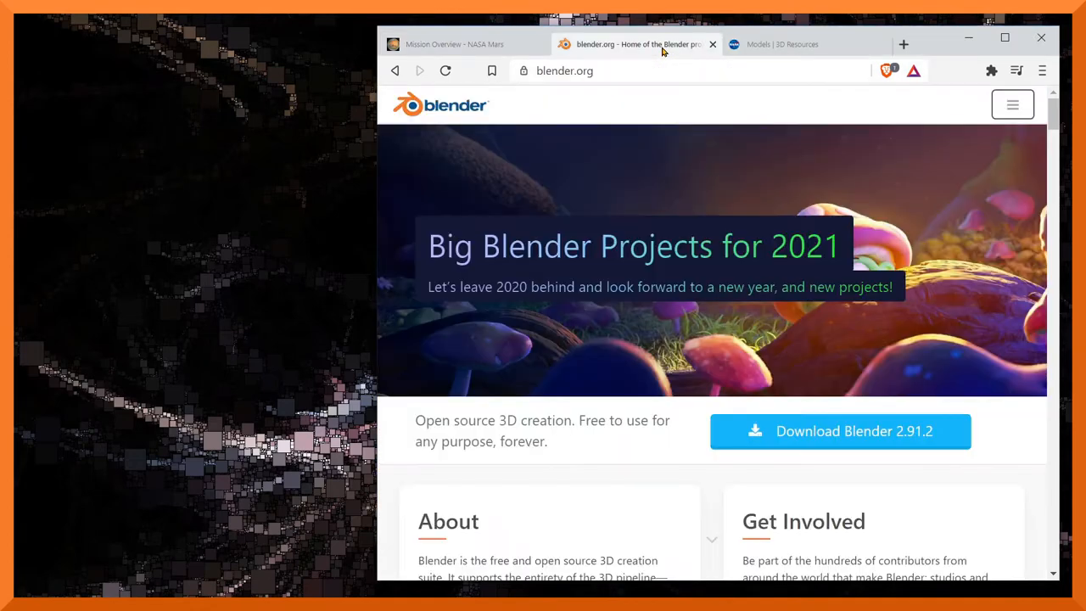
{"action": "mouse_move", "coordinate": [643, 196]}
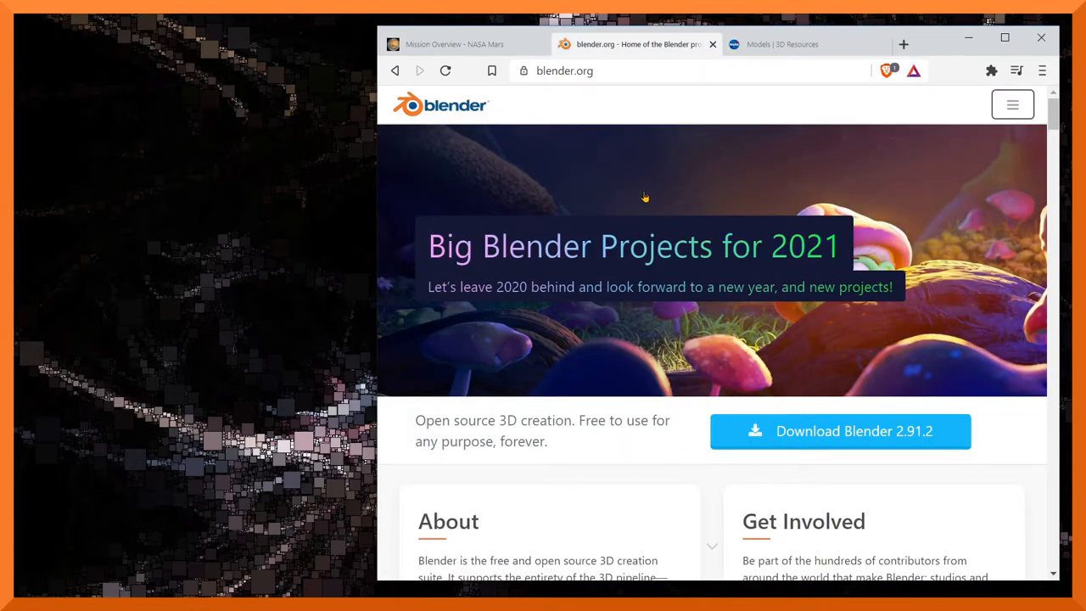
{"action": "left_click", "coordinate": [840, 431]}
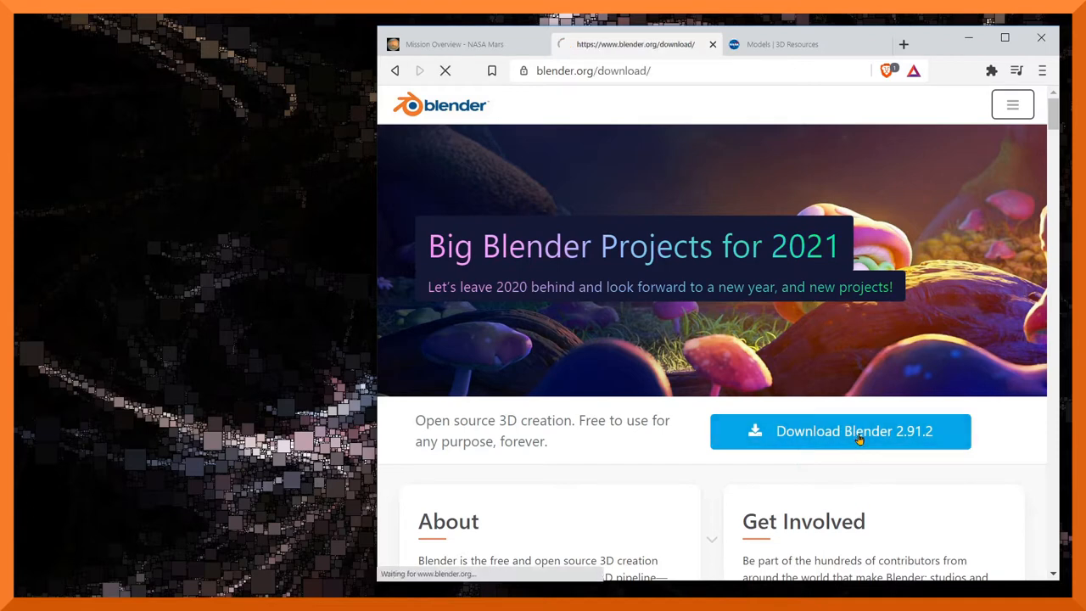
{"action": "left_click", "coordinate": [840, 431]}
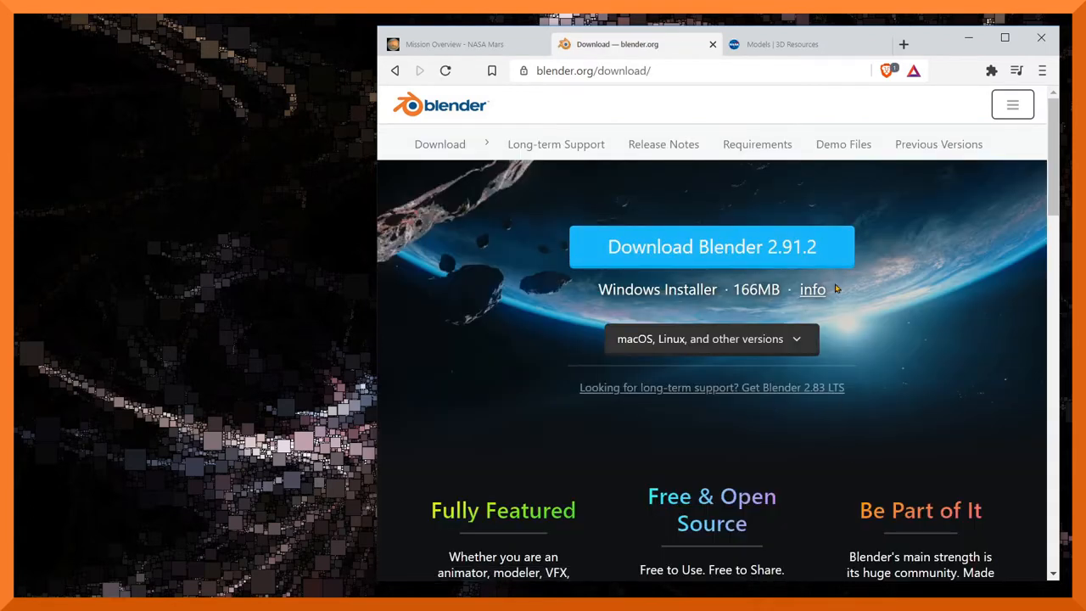
{"action": "mouse_move", "coordinate": [636, 309]}
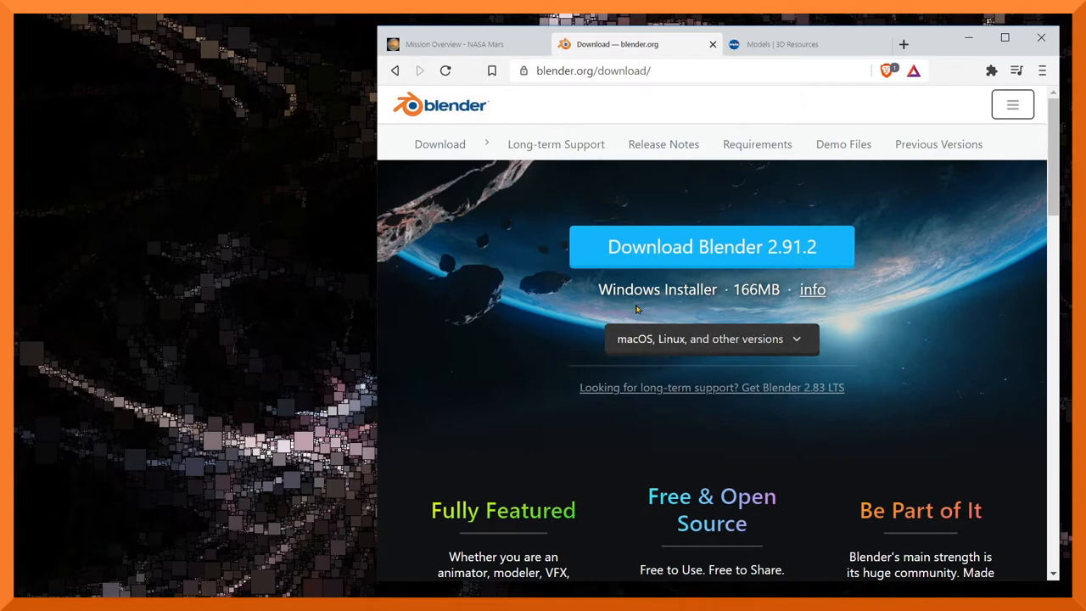
{"action": "left_click", "coordinate": [711, 339]}
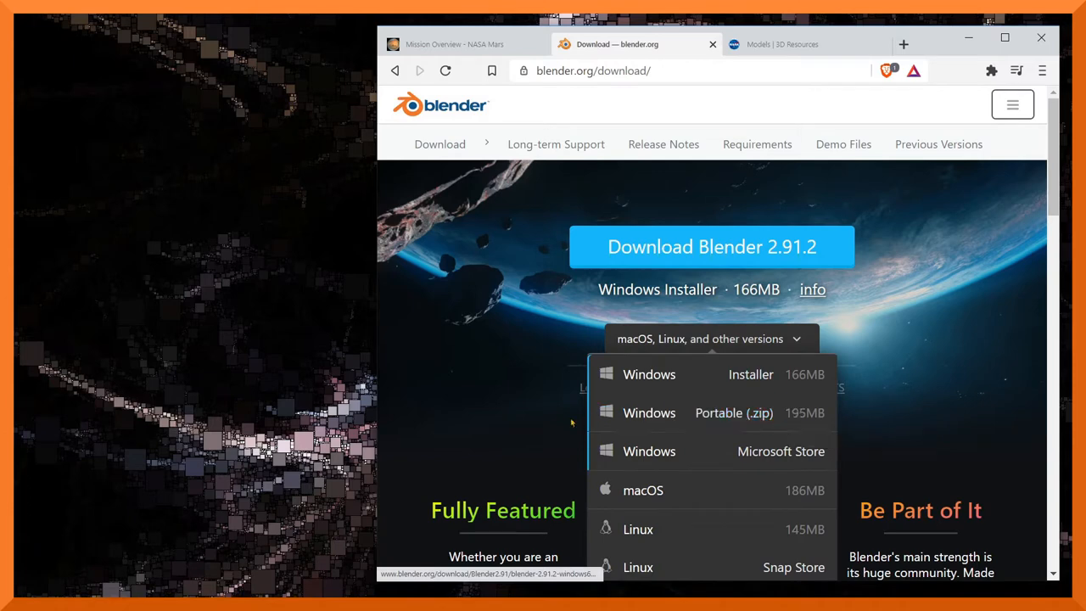
{"action": "mouse_move", "coordinate": [648, 414]}
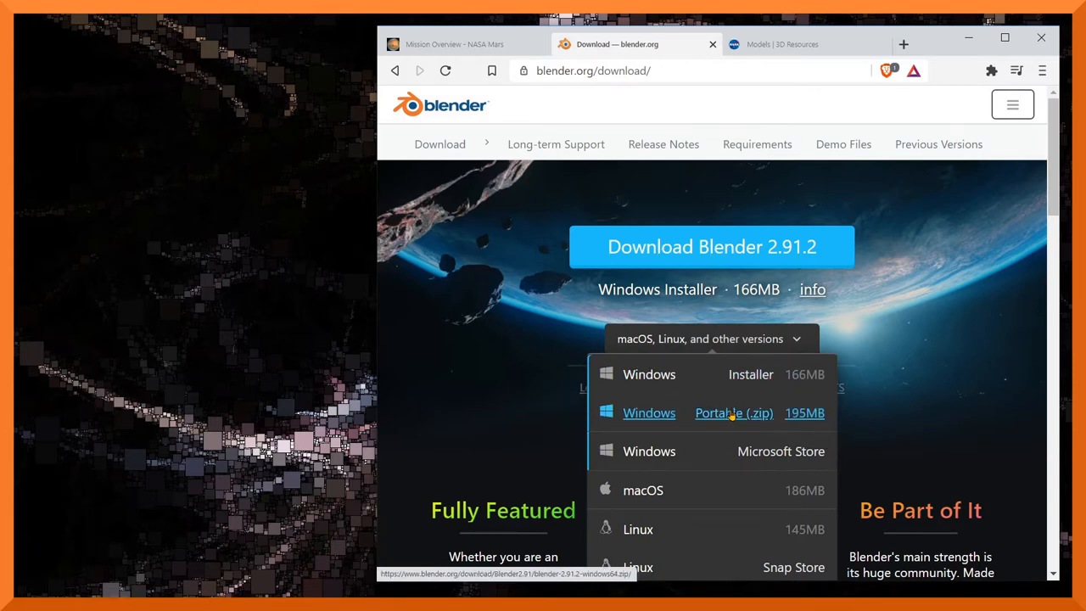
{"action": "mouse_move", "coordinate": [733, 412]}
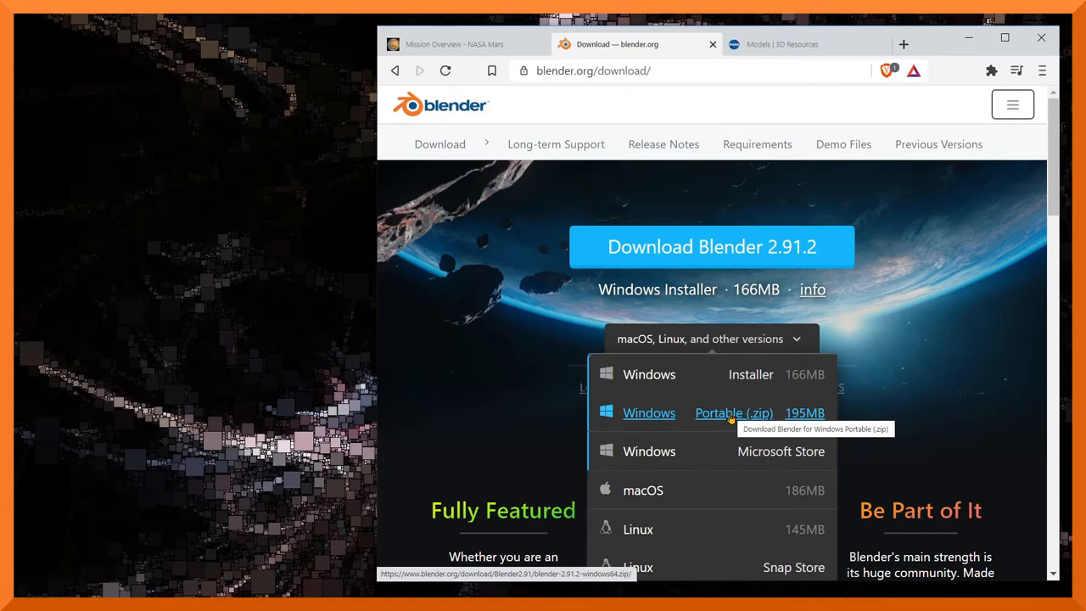
{"action": "mouse_move", "coordinate": [728, 415]}
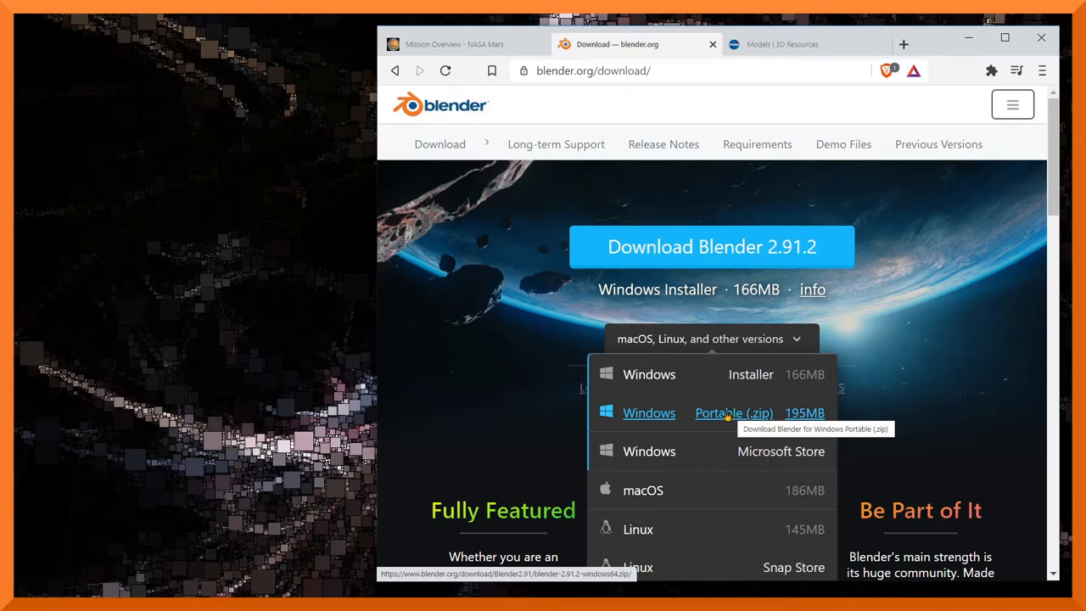
{"action": "mouse_move", "coordinate": [818, 397]}
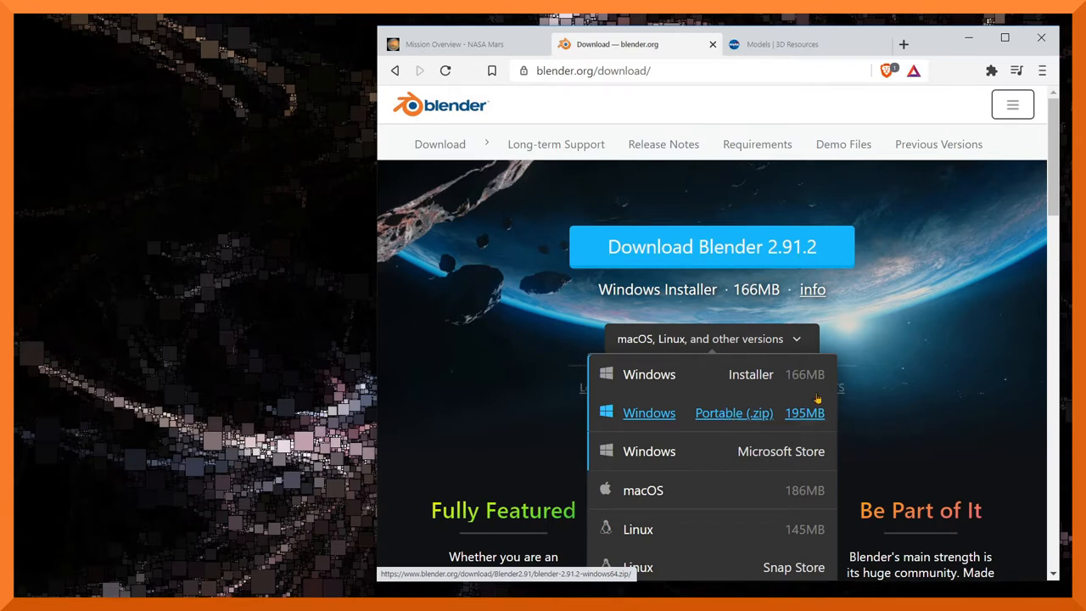
{"action": "mouse_move", "coordinate": [913, 348]}
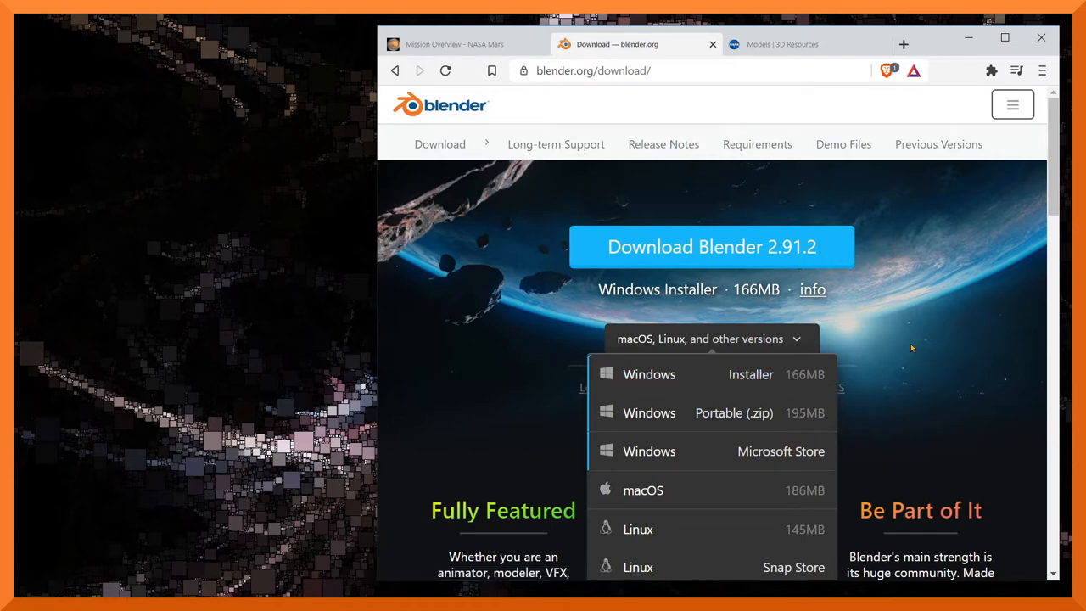
{"action": "mouse_move", "coordinate": [761, 27]}
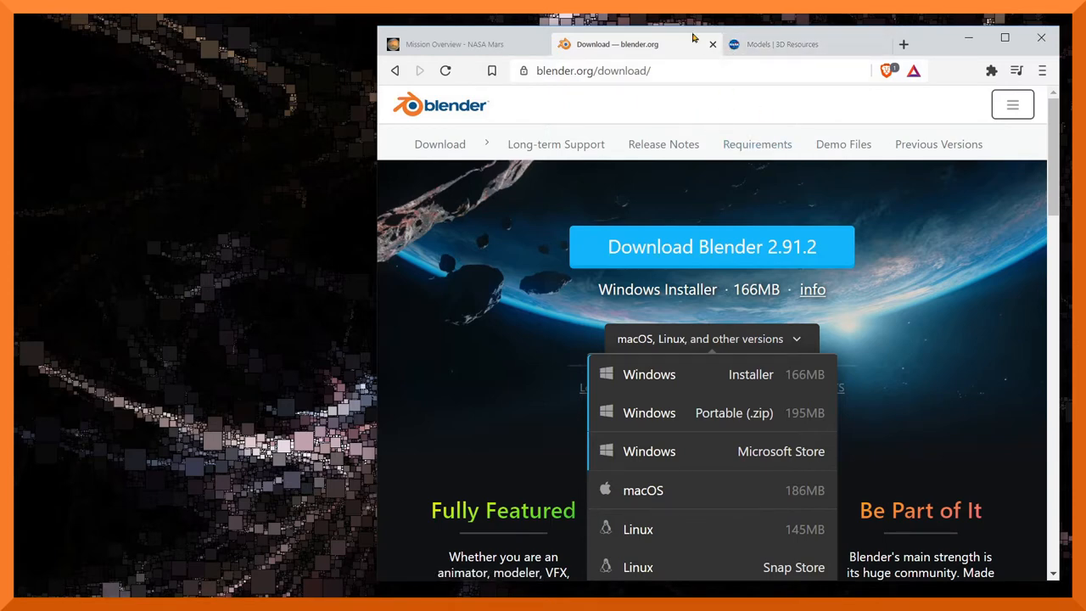
{"action": "mouse_move", "coordinate": [781, 44]}
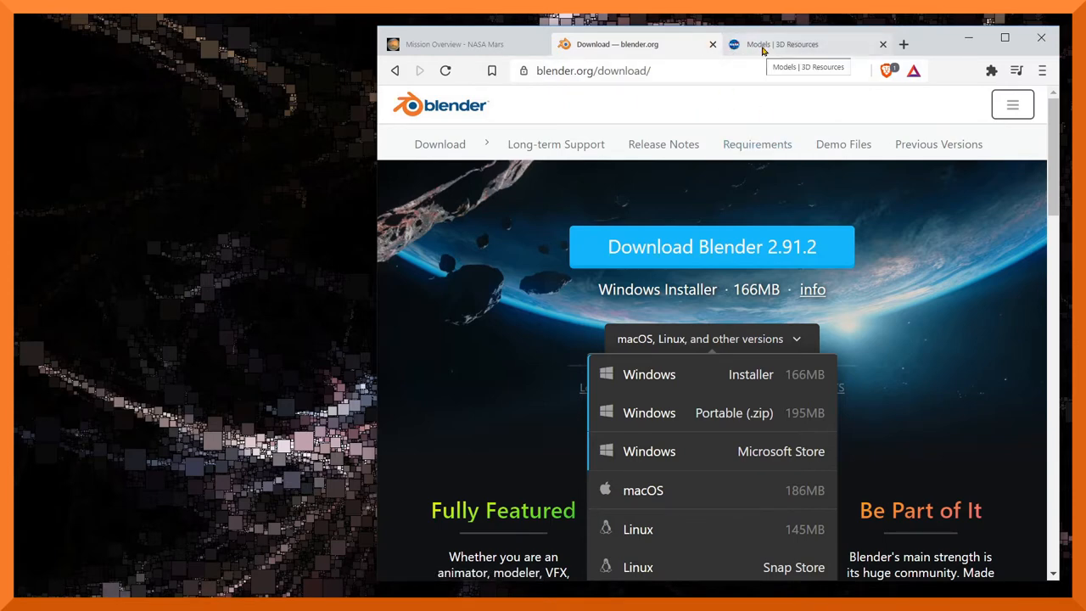
- Scroll the NASA 3D Models grid to the Ingenuity thumbnail and open its model page
{"action": "left_click", "coordinate": [781, 44]}
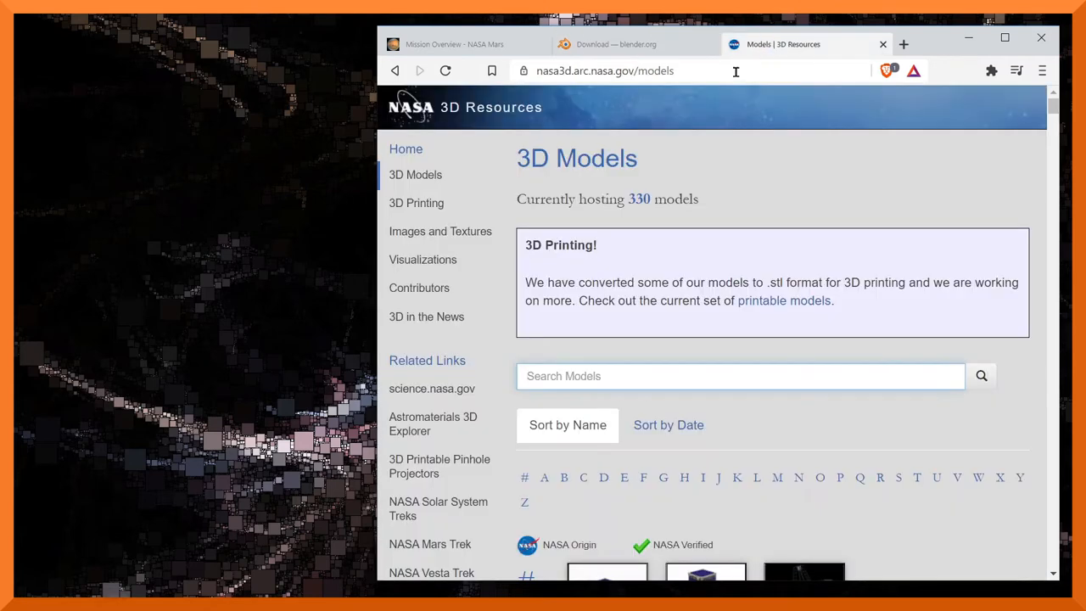
{"action": "mouse_move", "coordinate": [641, 193]}
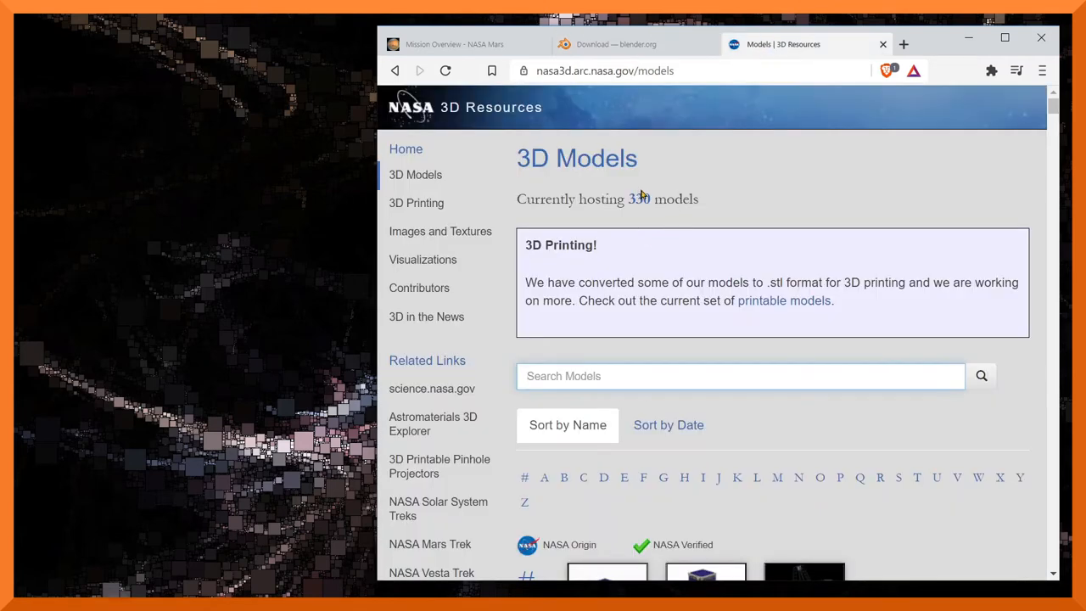
{"action": "mouse_move", "coordinate": [638, 457]}
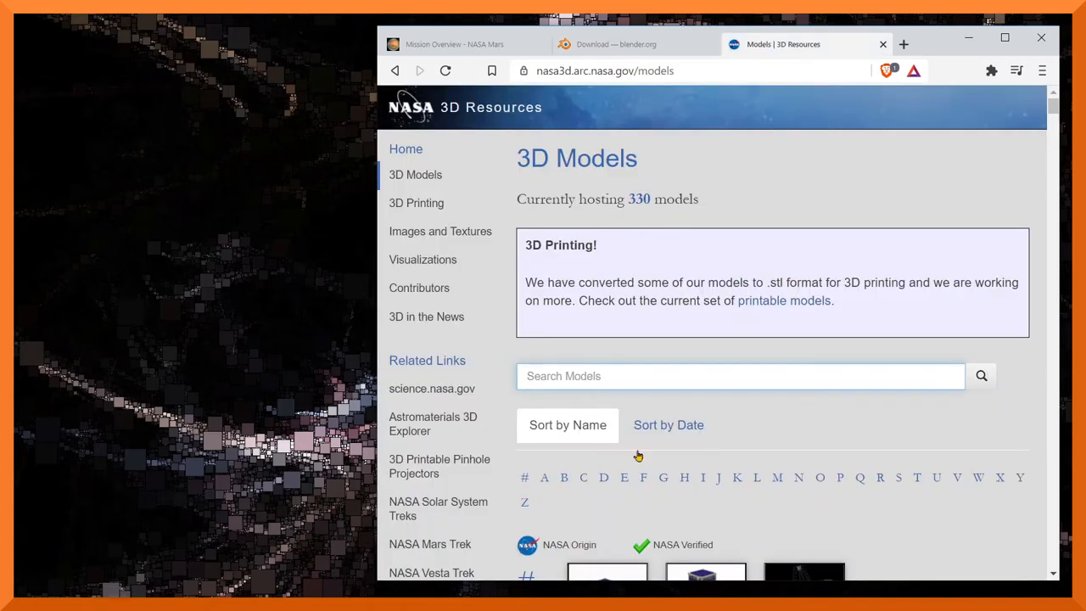
{"action": "scroll", "scroll_direction": "down", "scroll_amount": 3}
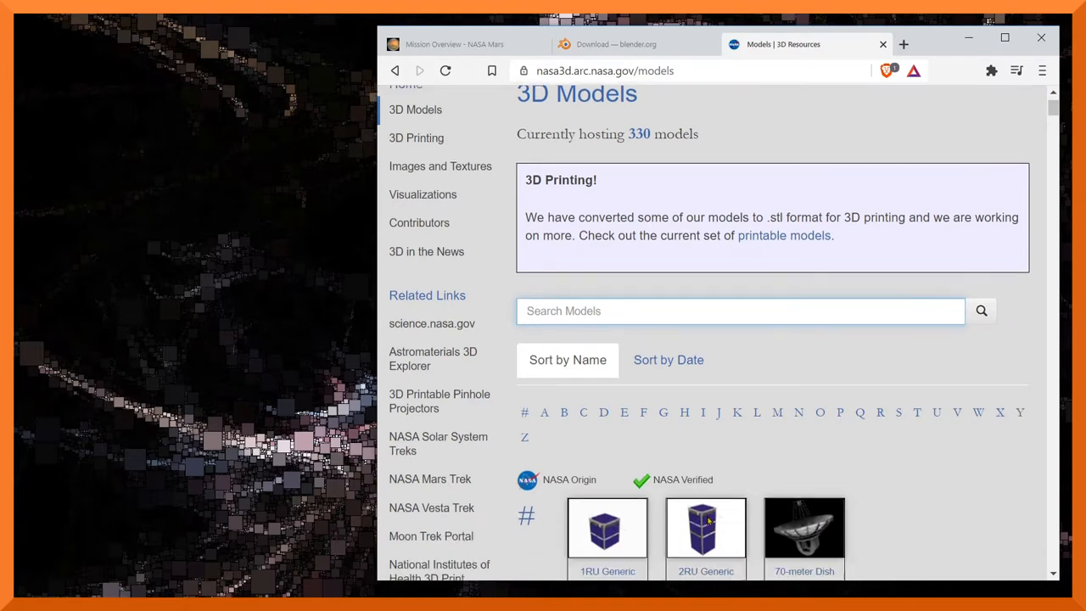
{"action": "scroll", "scroll_direction": "down", "scroll_amount": 3}
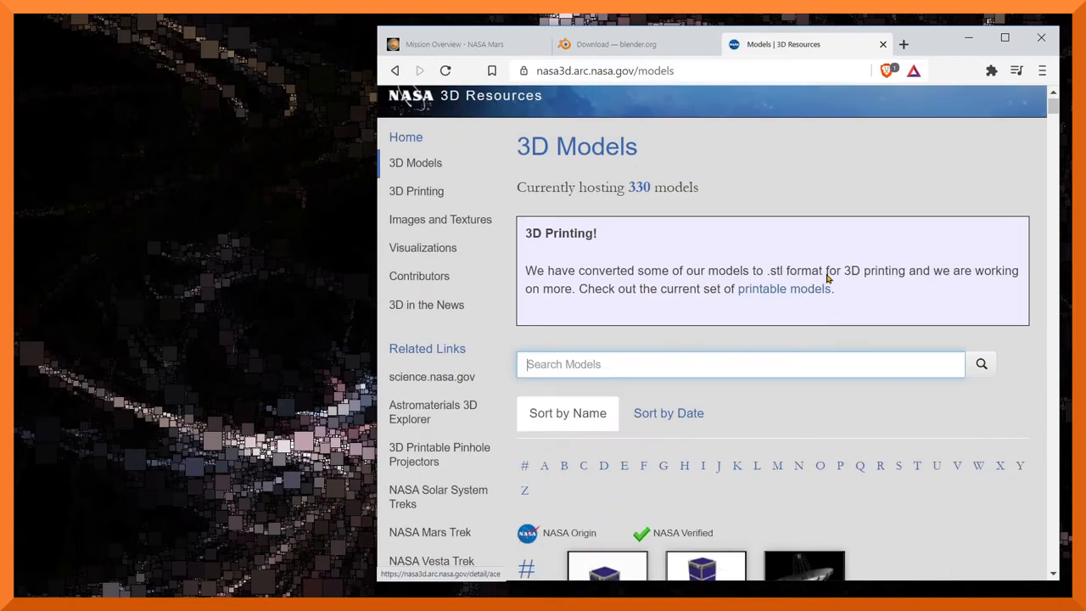
{"action": "scroll", "scroll_direction": "down", "scroll_amount": 3}
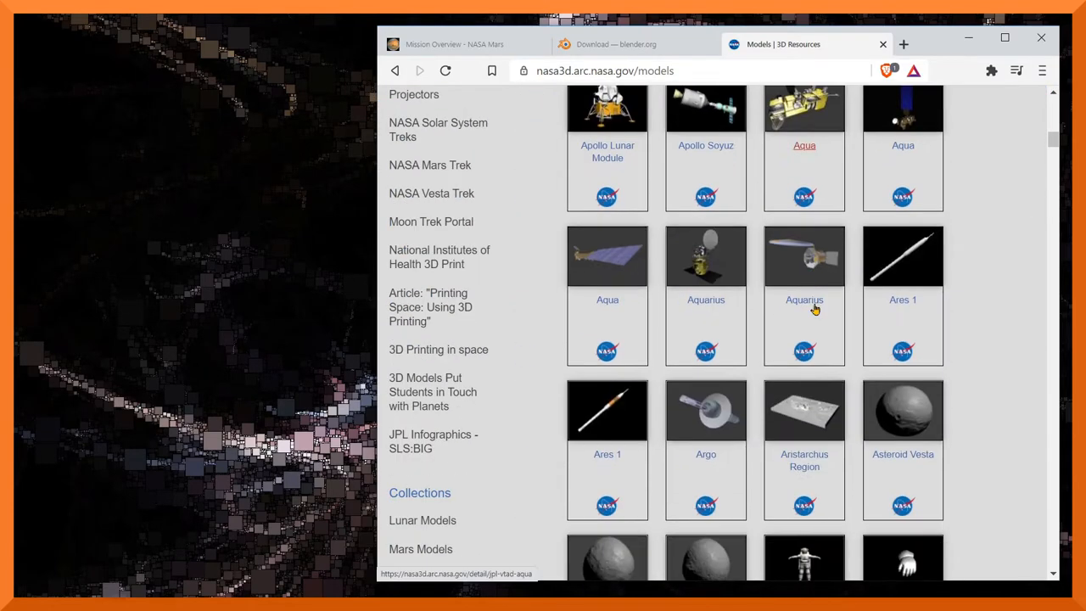
{"action": "scroll", "scroll_direction": "down", "scroll_amount": 3}
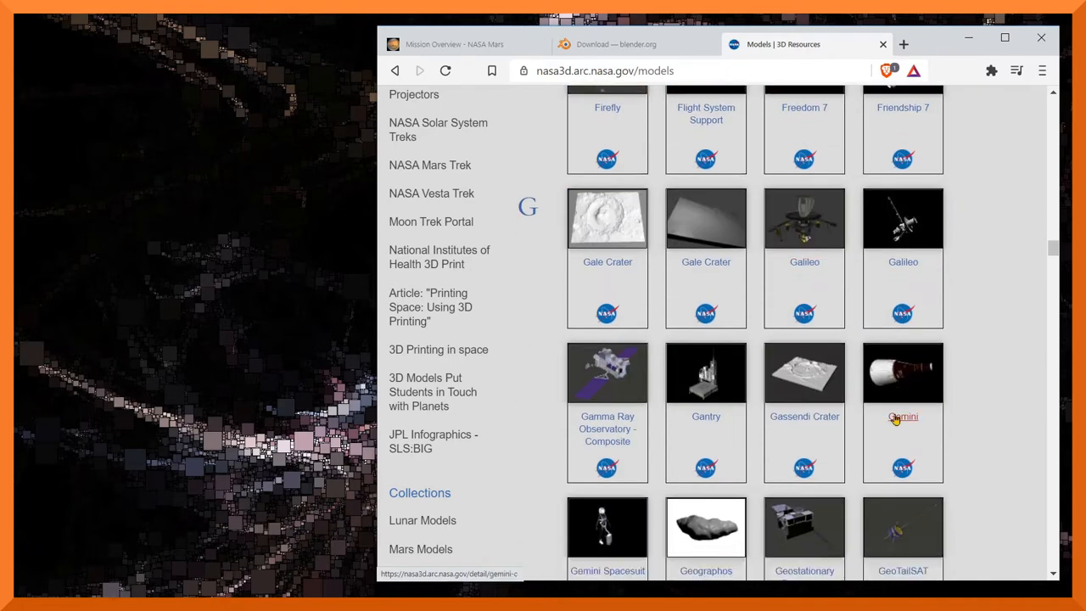
{"action": "scroll", "scroll_direction": "down", "scroll_amount": 3}
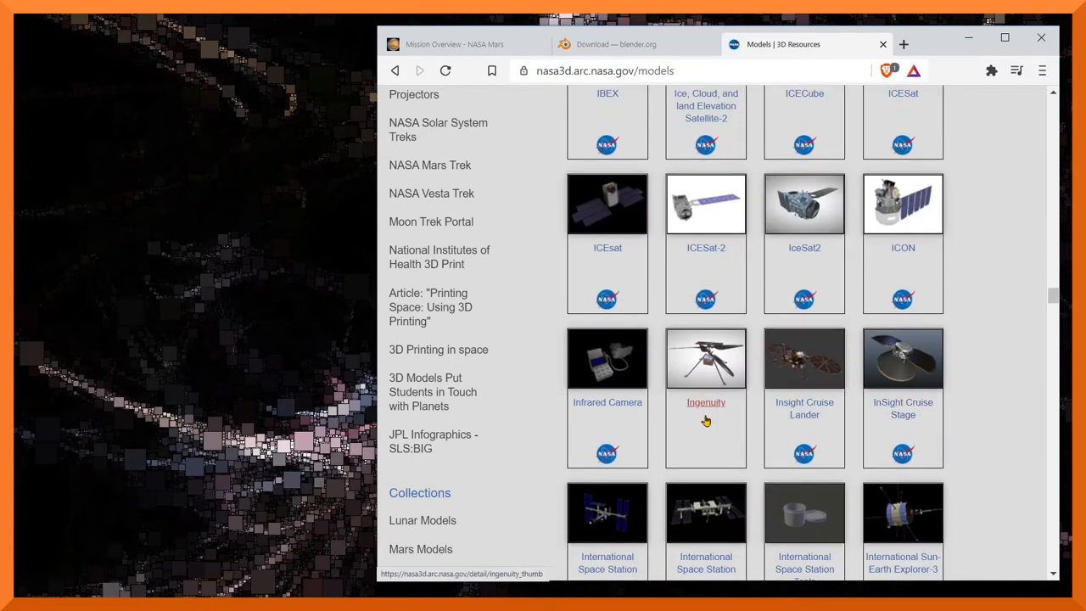
{"action": "left_click", "coordinate": [705, 402]}
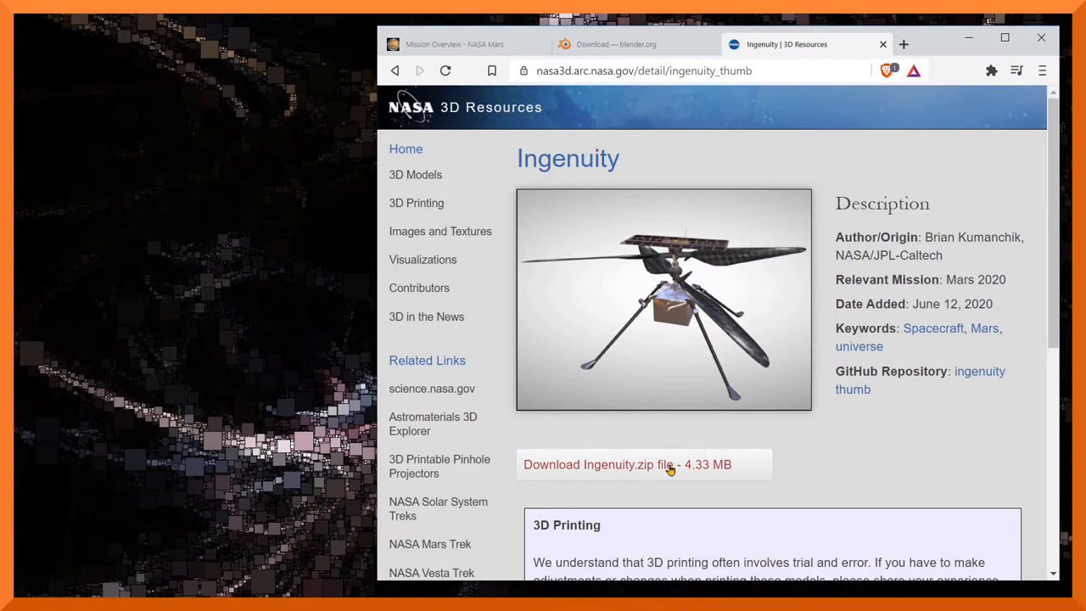
{"action": "mouse_move", "coordinate": [772, 468]}
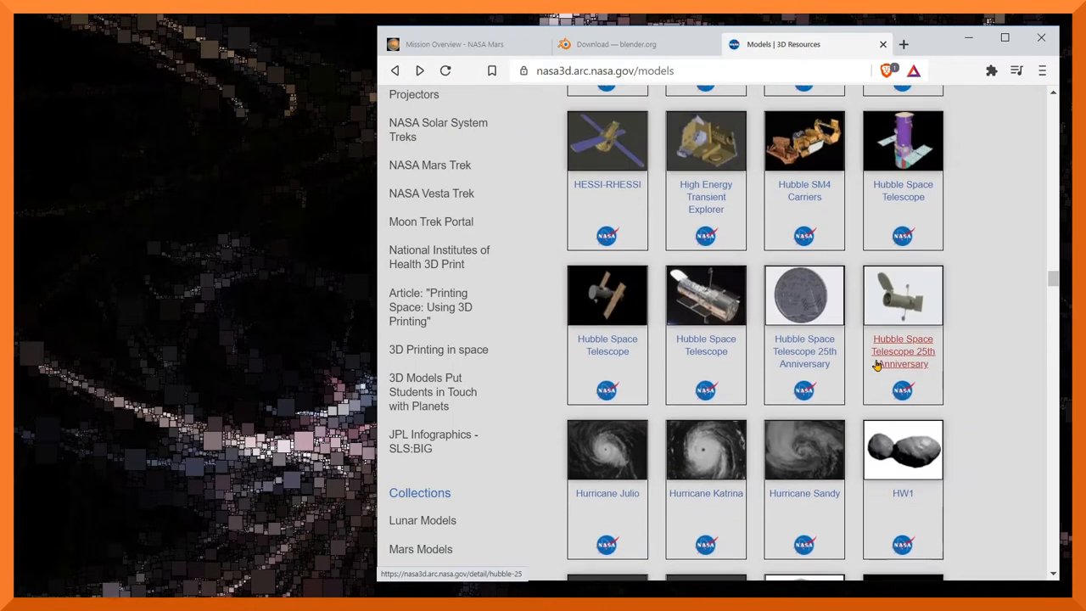
- Look at the M2020 Model Rover Perseverance page, then return to the full model list
{"action": "scroll", "scroll_direction": "down", "scroll_amount": 3}
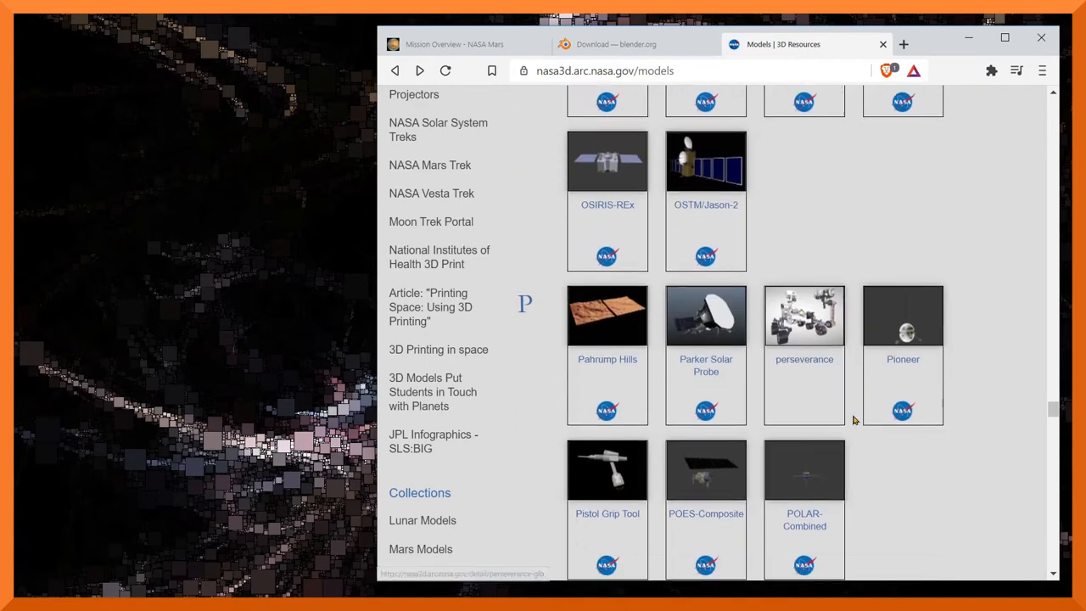
{"action": "scroll", "scroll_direction": "down", "scroll_amount": 3}
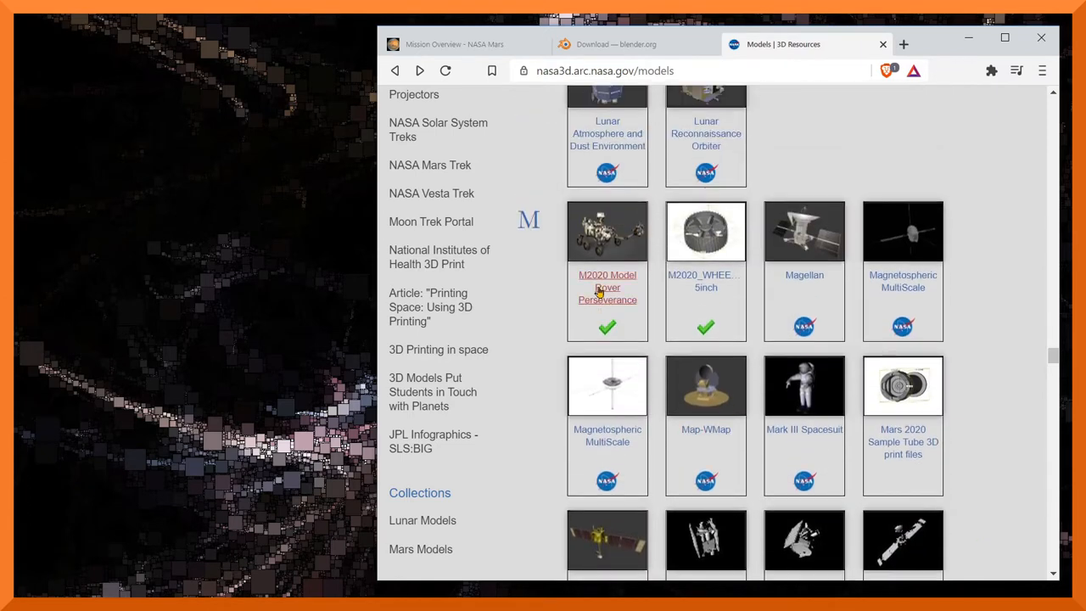
{"action": "left_click", "coordinate": [607, 287]}
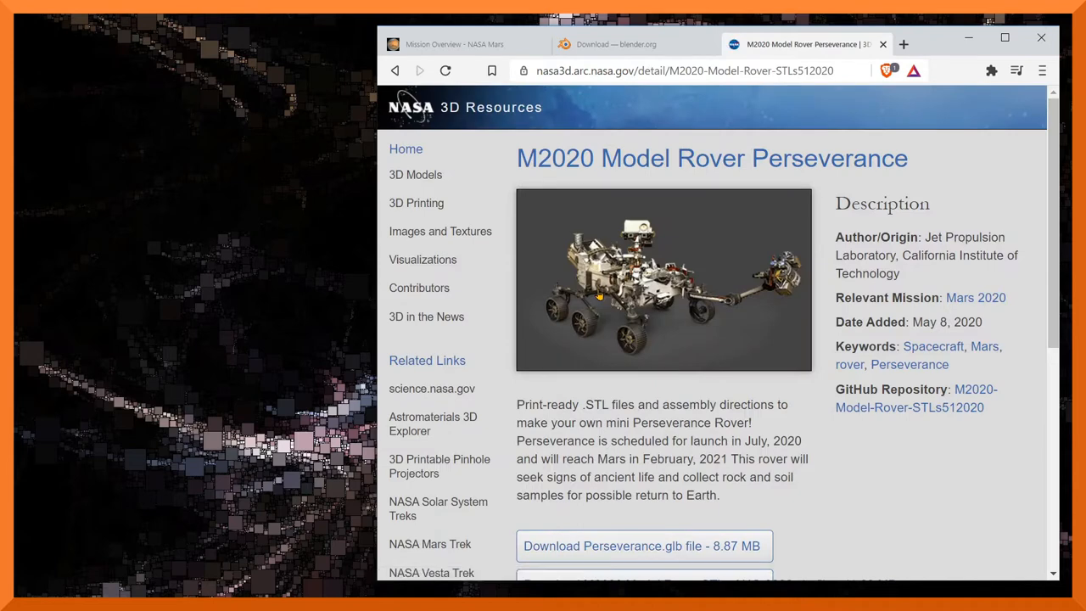
{"action": "mouse_move", "coordinate": [702, 431]}
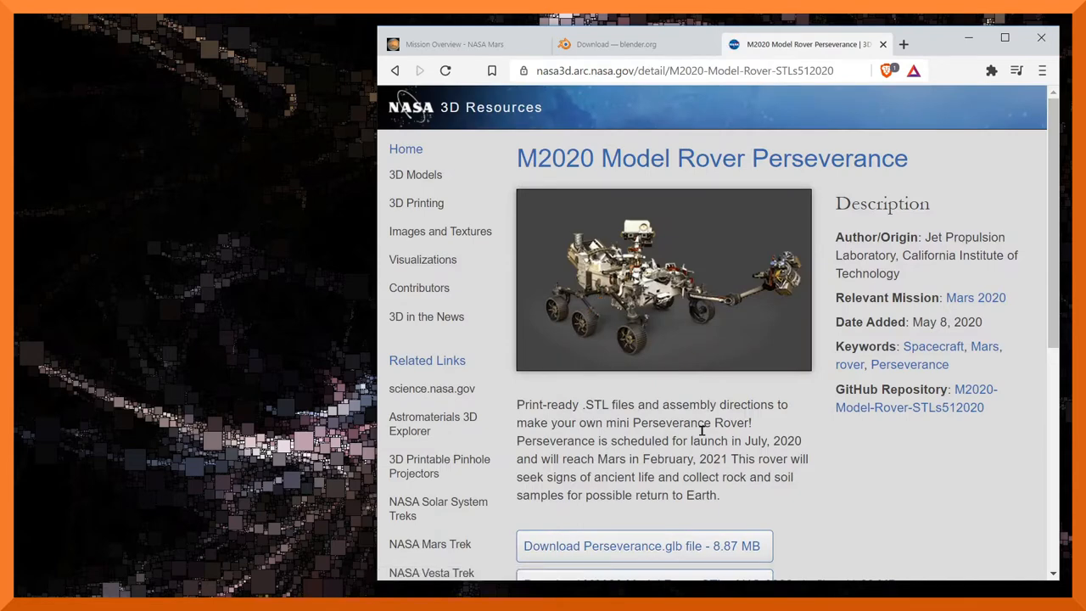
{"action": "scroll", "scroll_direction": "down", "scroll_amount": 3}
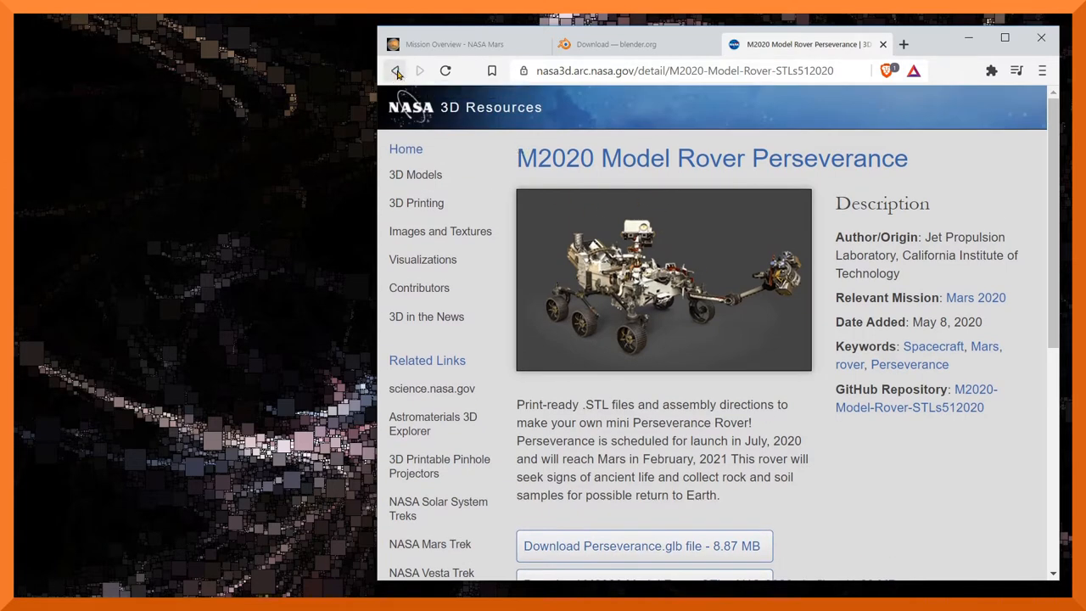
{"action": "left_click", "coordinate": [395, 71]}
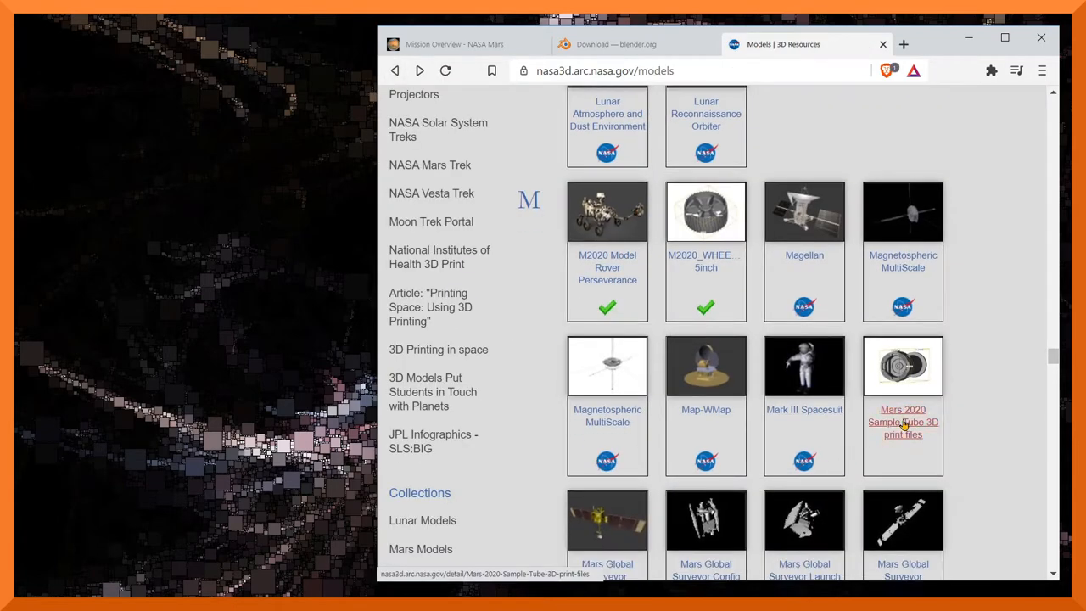
- Open the perseverance model page and download its 13.97 MB Perseverance.zip file
{"action": "scroll", "scroll_direction": "down", "scroll_amount": 3}
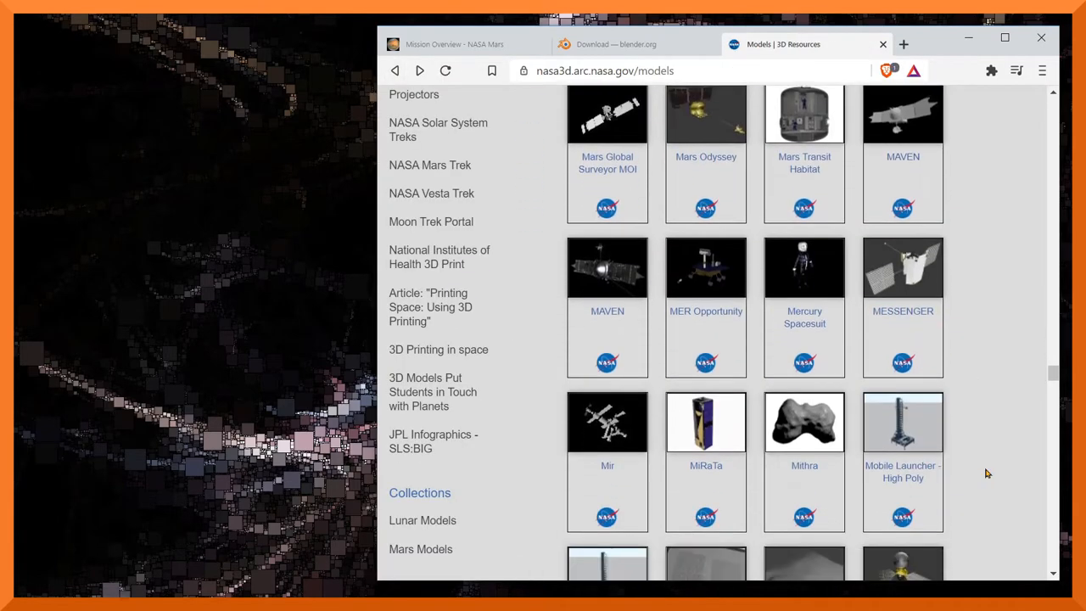
{"action": "scroll", "scroll_direction": "down", "scroll_amount": 3}
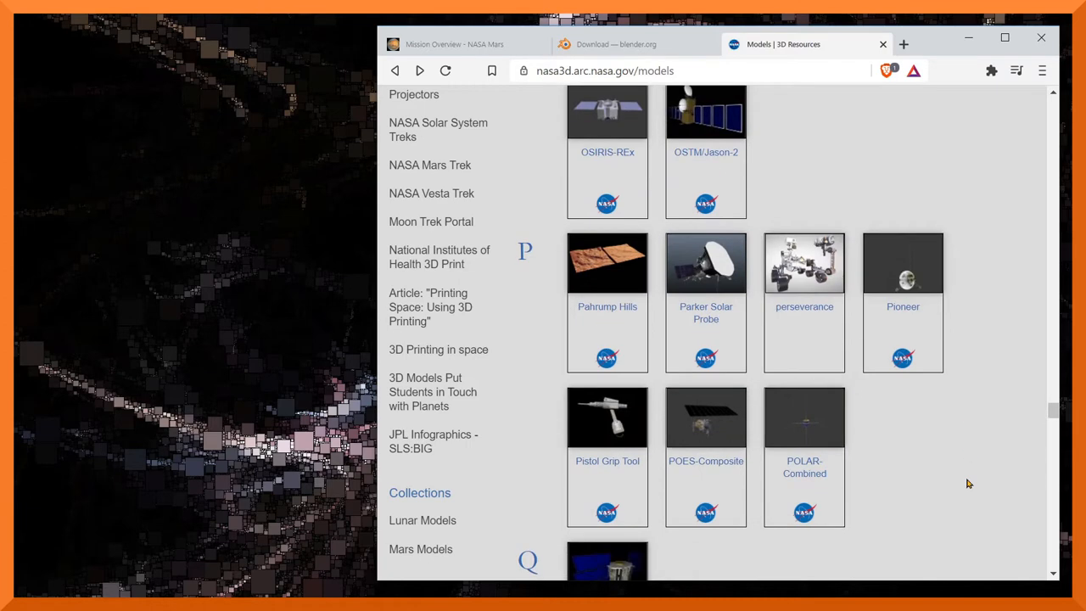
{"action": "scroll", "scroll_direction": "down", "scroll_amount": 3}
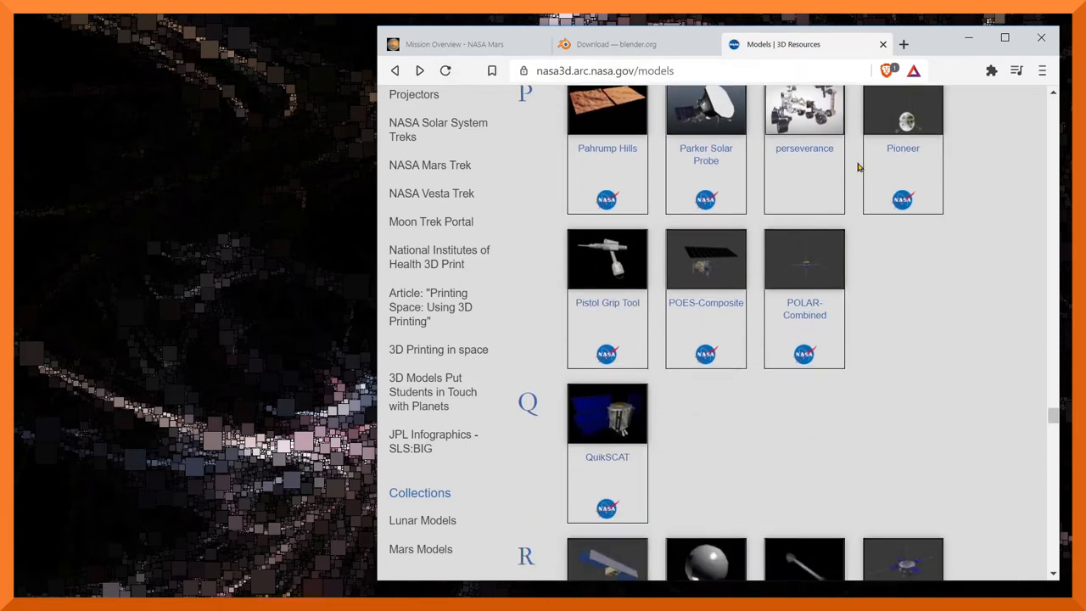
{"action": "mouse_move", "coordinate": [804, 150]}
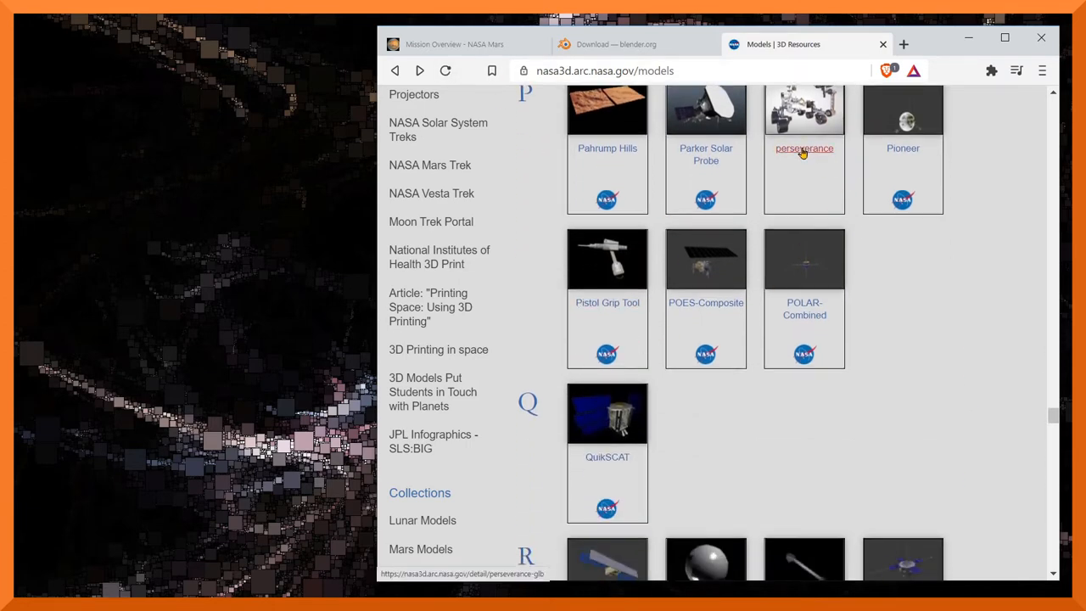
{"action": "left_click", "coordinate": [804, 148]}
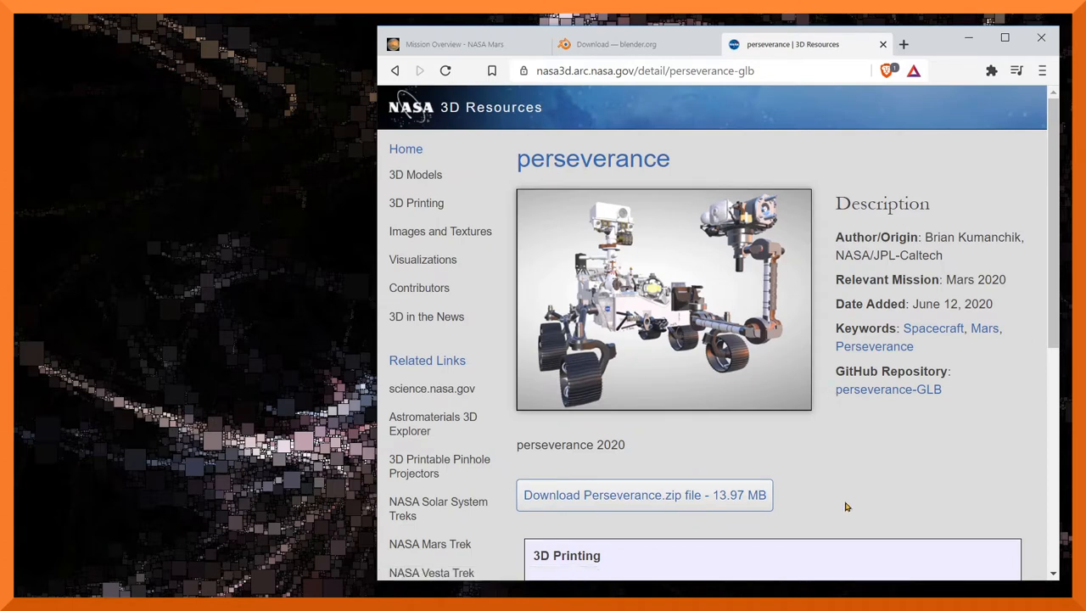
{"action": "scroll", "scroll_direction": "down", "scroll_amount": 3}
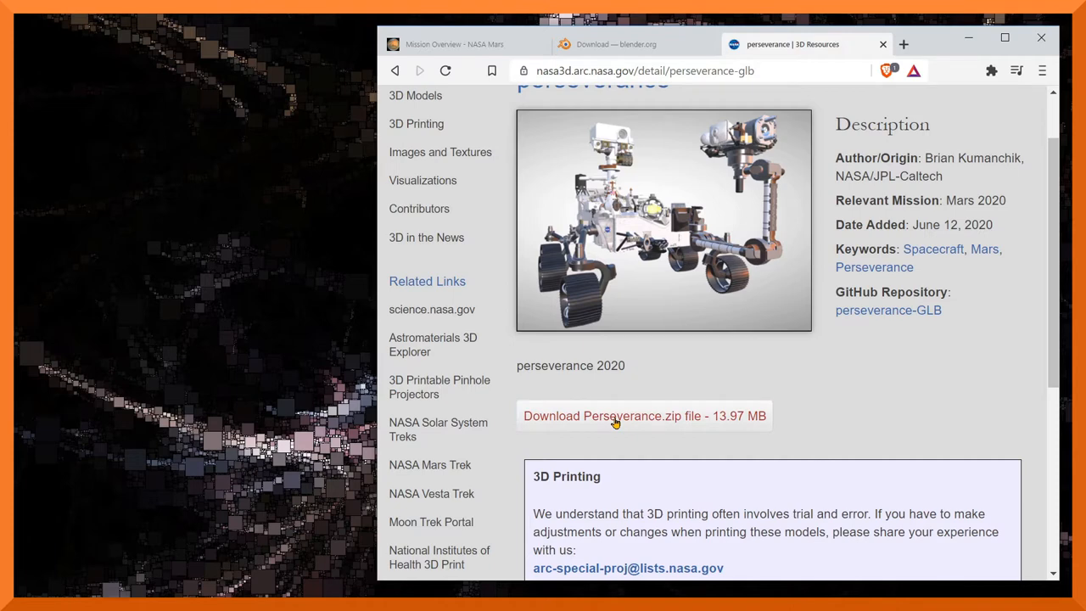
{"action": "left_click", "coordinate": [645, 415]}
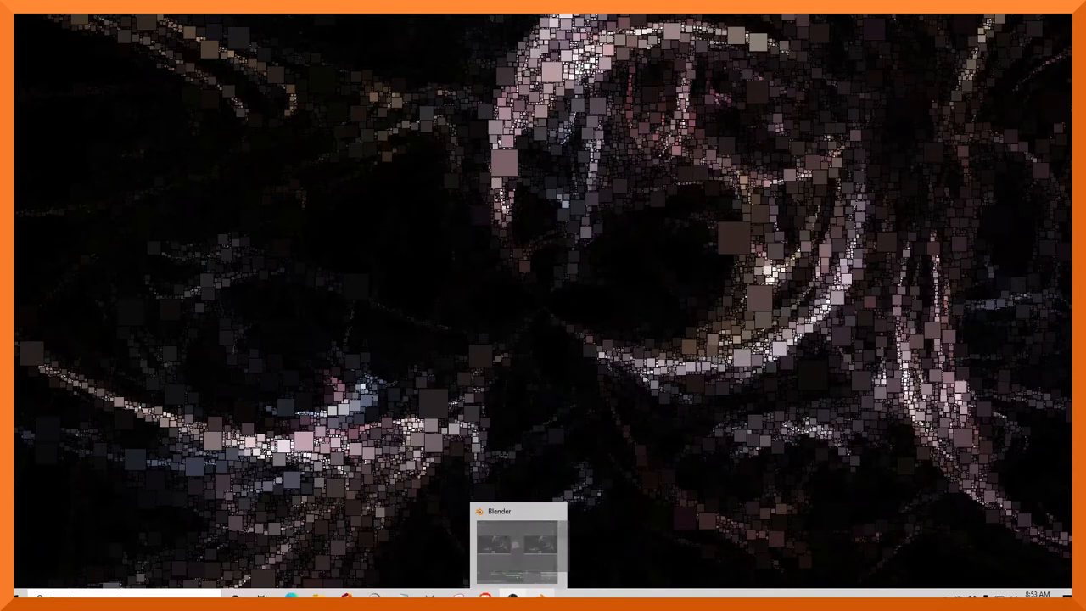
- Bring Blender forward, select the default Cube and delete it via Object > Delete
{"action": "left_click", "coordinate": [519, 546]}
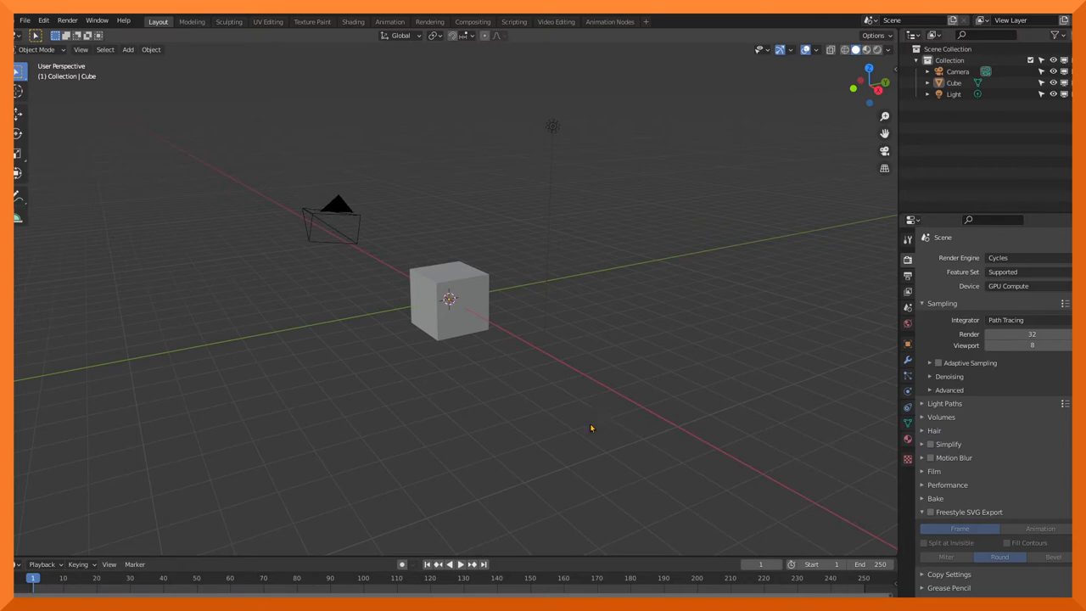
{"action": "mouse_move", "coordinate": [624, 341]}
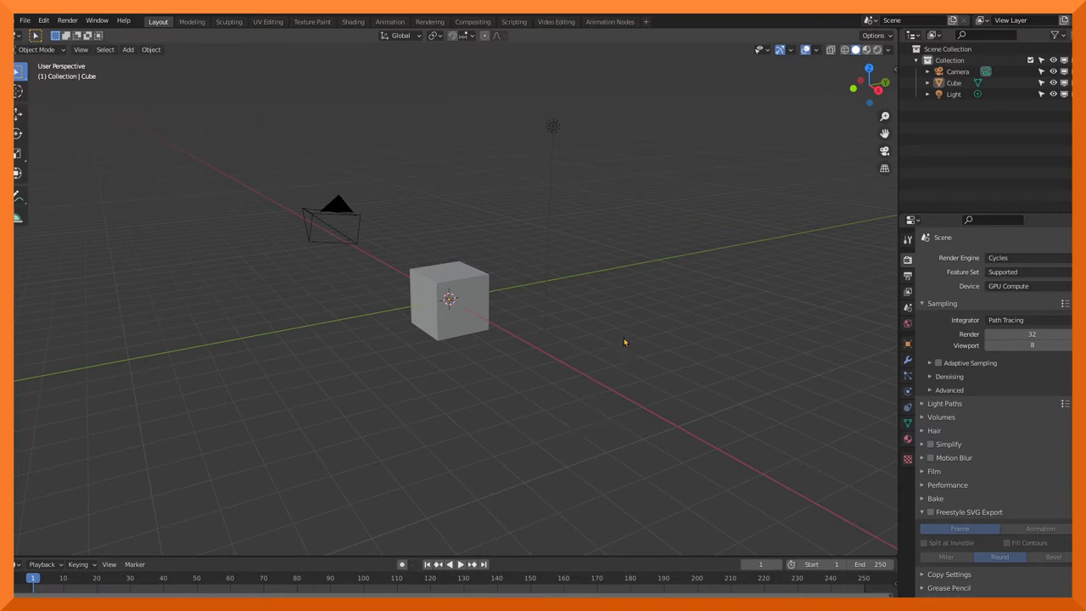
{"action": "mouse_move", "coordinate": [570, 378]}
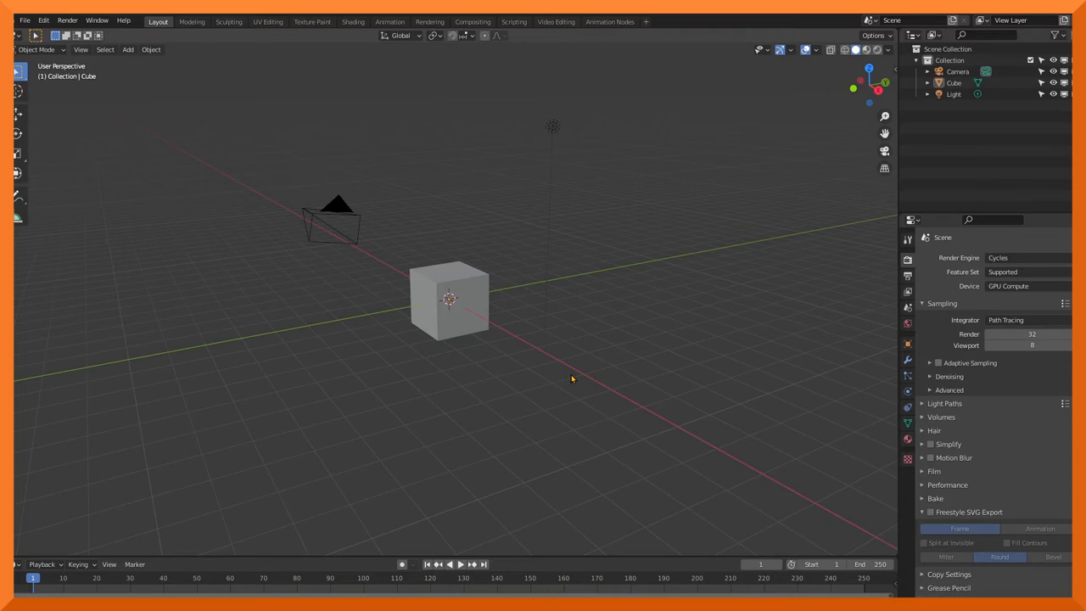
{"action": "left_click", "coordinate": [447, 302]}
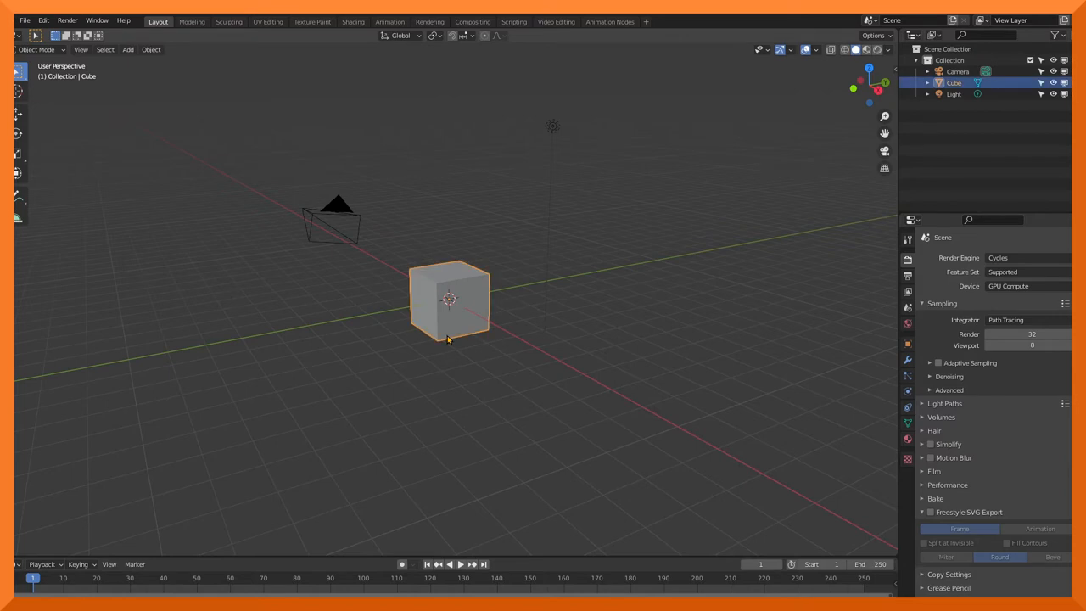
{"action": "mouse_move", "coordinate": [448, 337]}
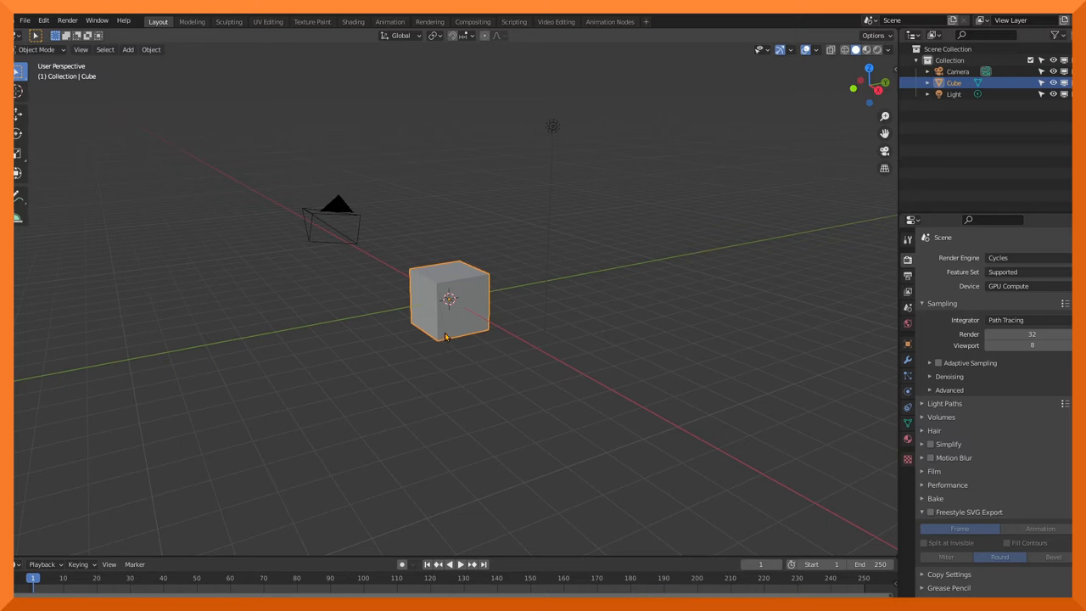
{"action": "mouse_move", "coordinate": [428, 306]}
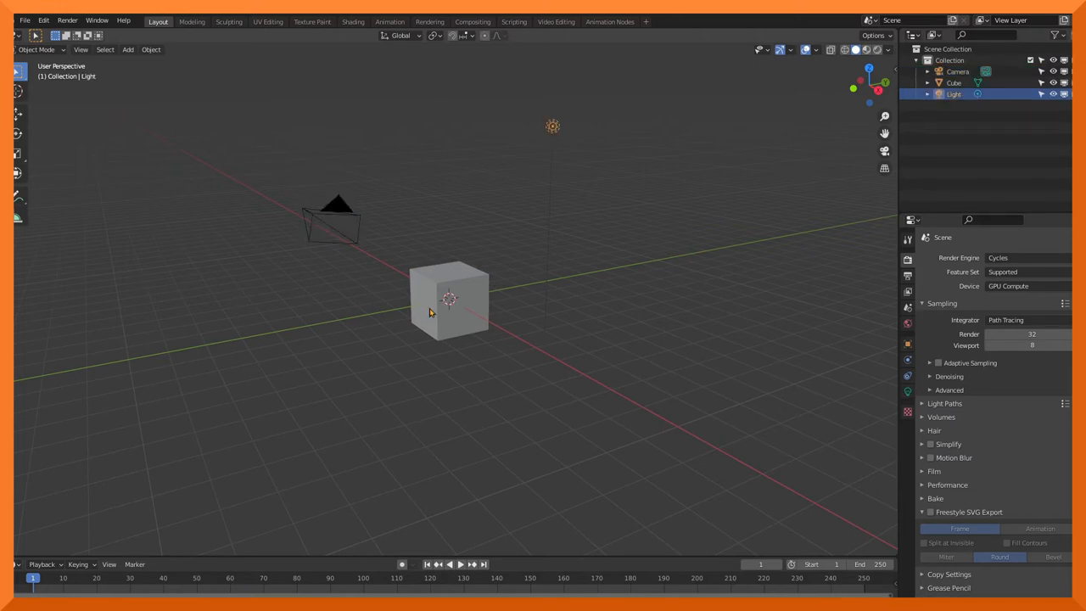
{"action": "left_click", "coordinate": [450, 306]}
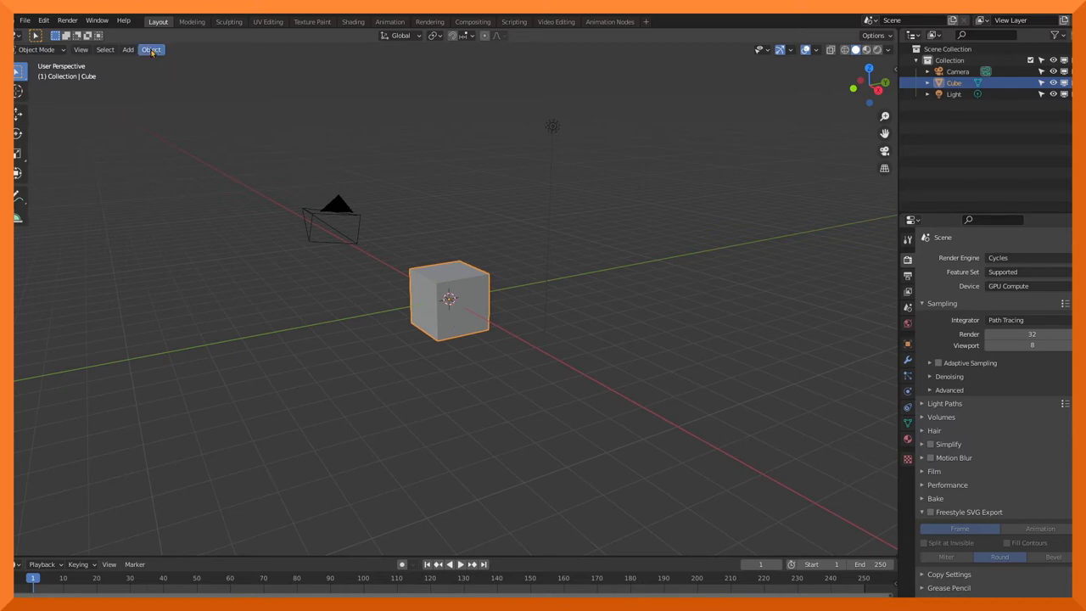
{"action": "left_click", "coordinate": [151, 49]}
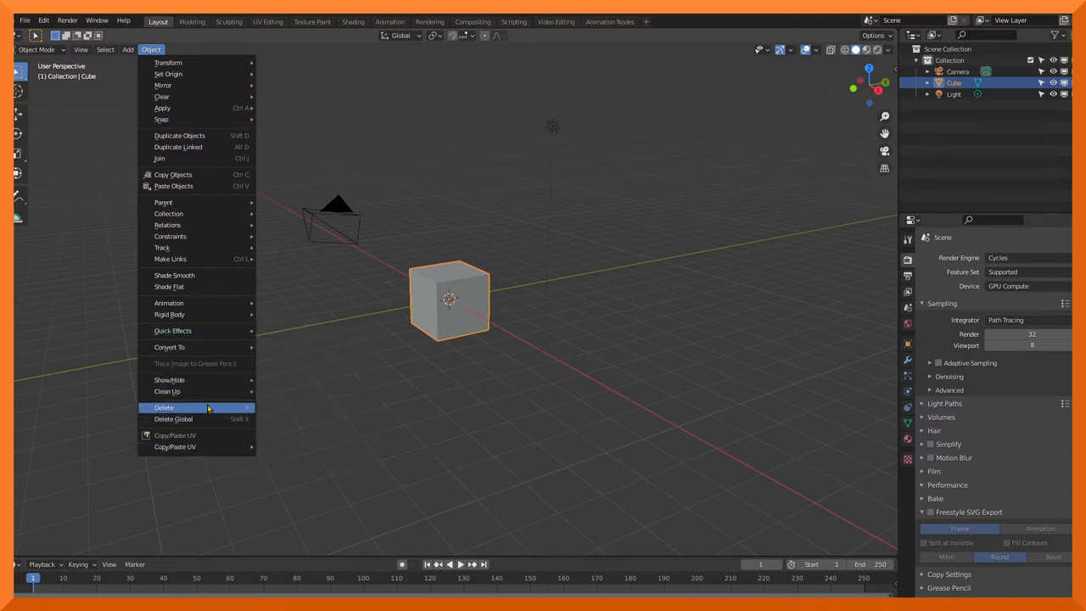
{"action": "left_click", "coordinate": [163, 408]}
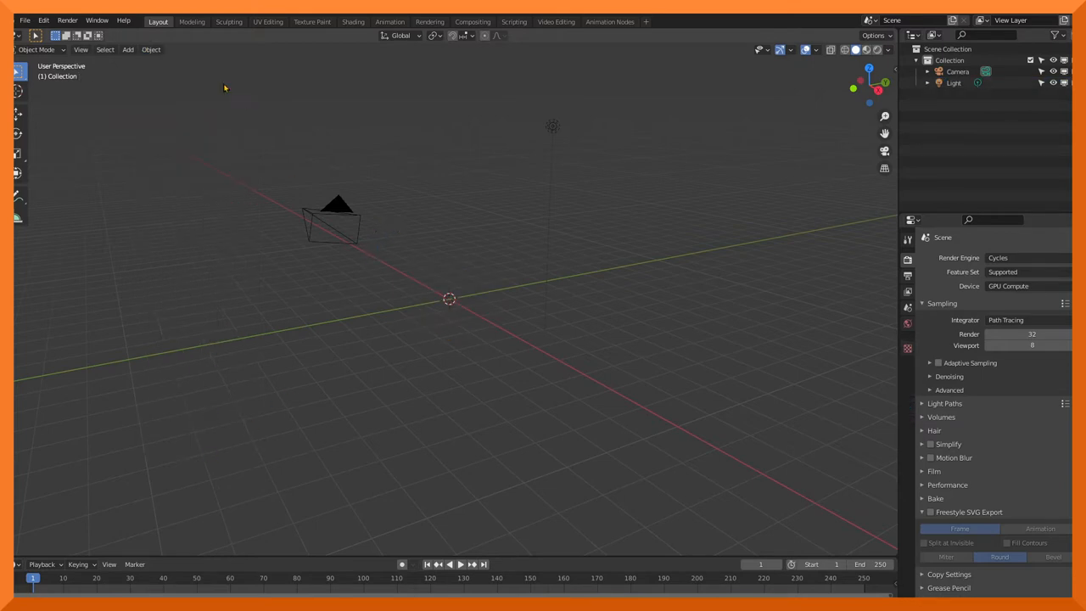
{"action": "mouse_move", "coordinate": [92, 88]}
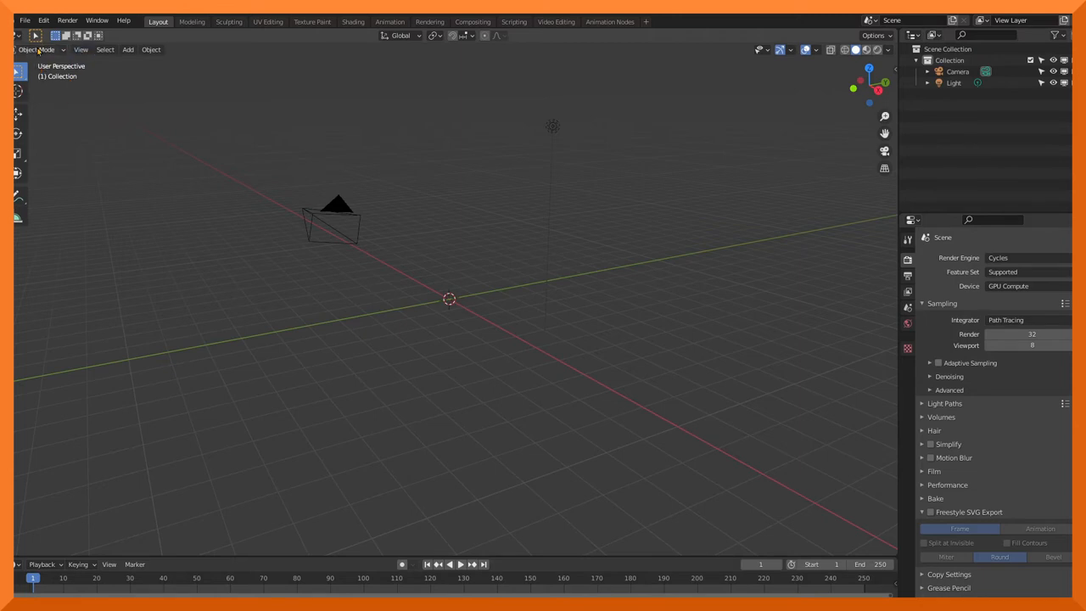
{"action": "left_click", "coordinate": [24, 21]}
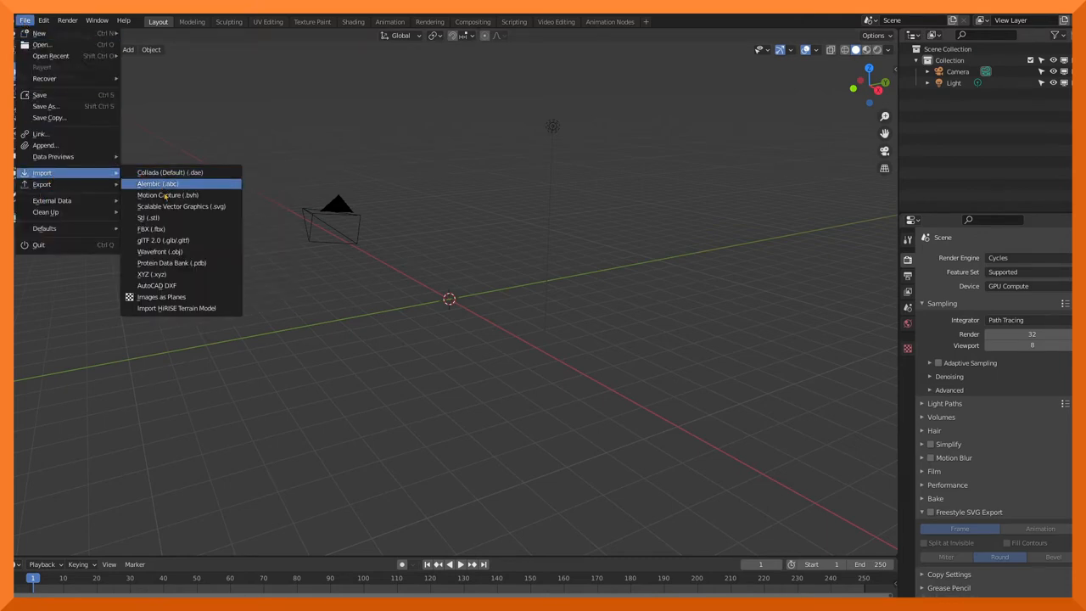
{"action": "mouse_move", "coordinate": [161, 295]}
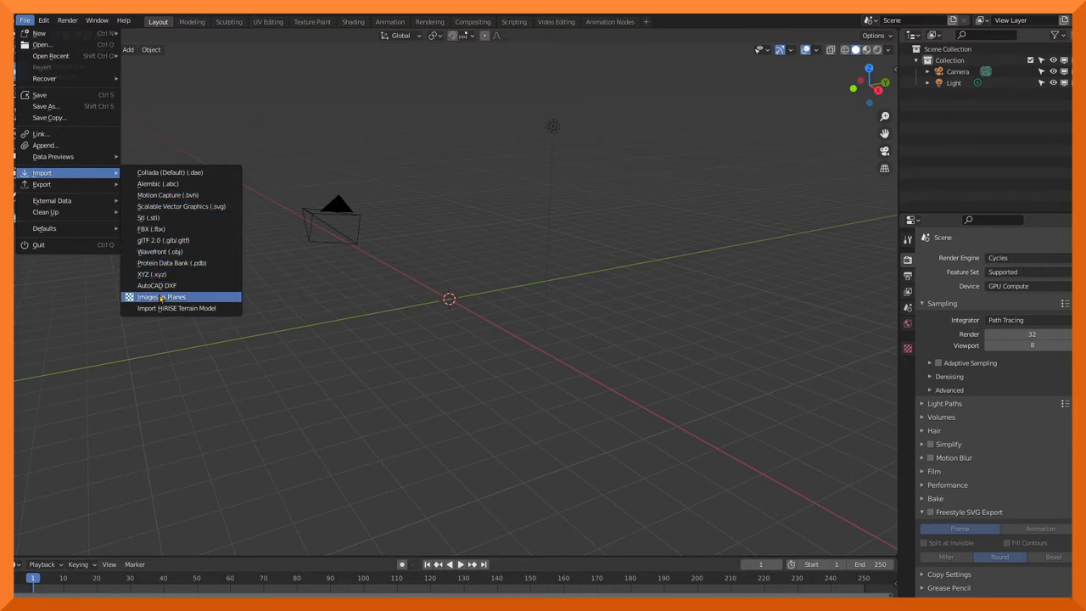
{"action": "mouse_move", "coordinate": [205, 173]}
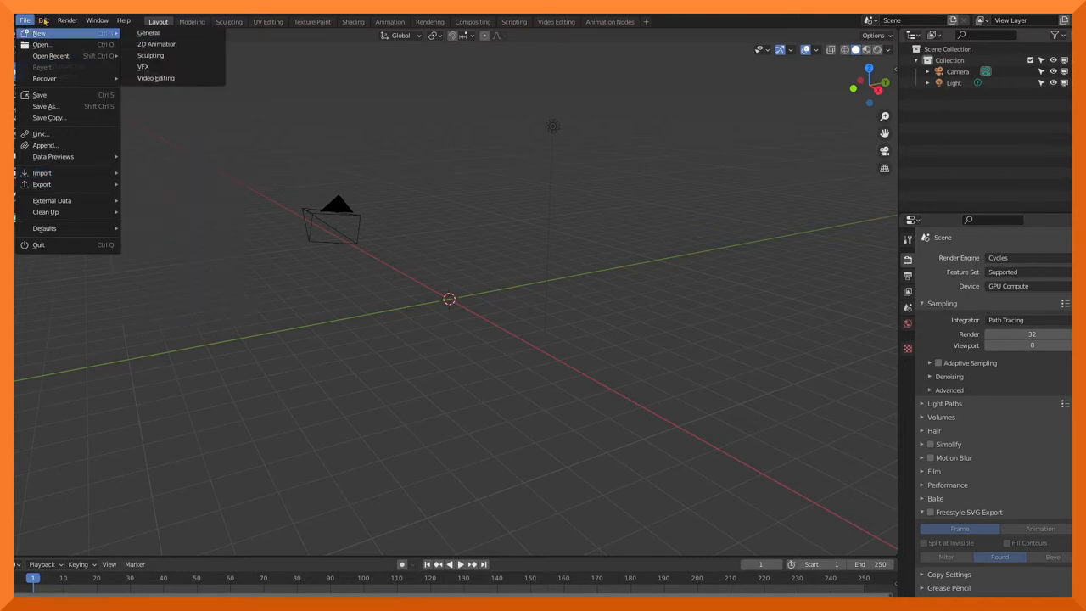
{"action": "left_click", "coordinate": [44, 20]}
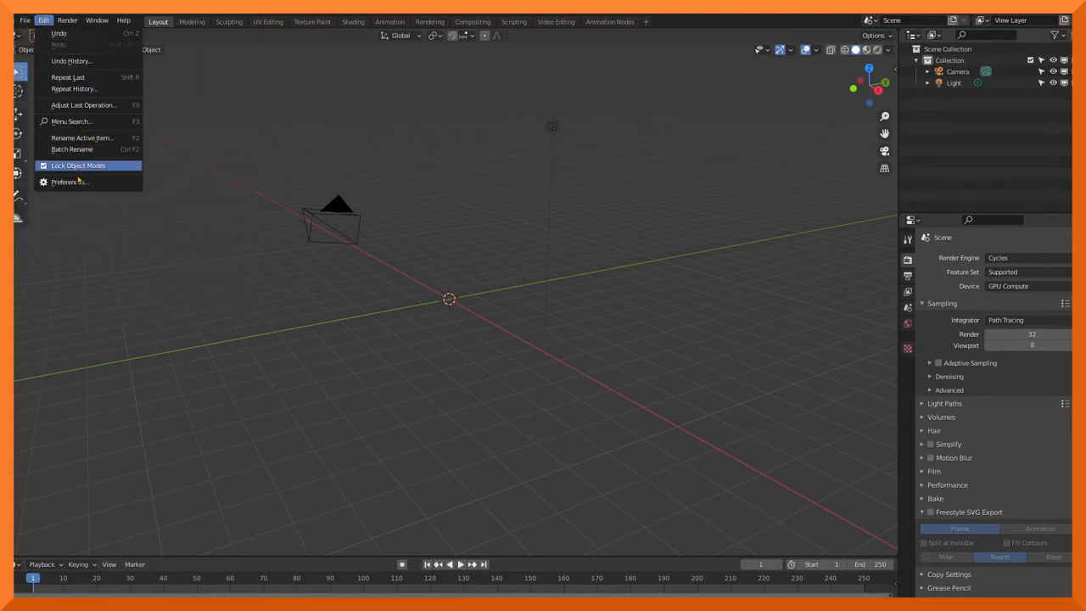
{"action": "left_click", "coordinate": [68, 182]}
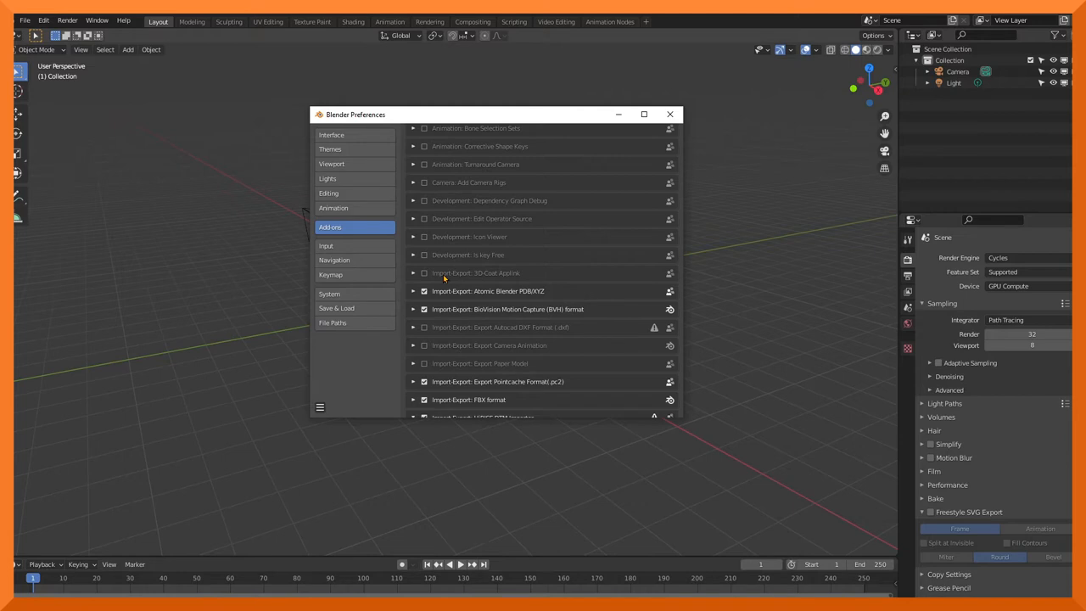
{"action": "mouse_move", "coordinate": [519, 328]}
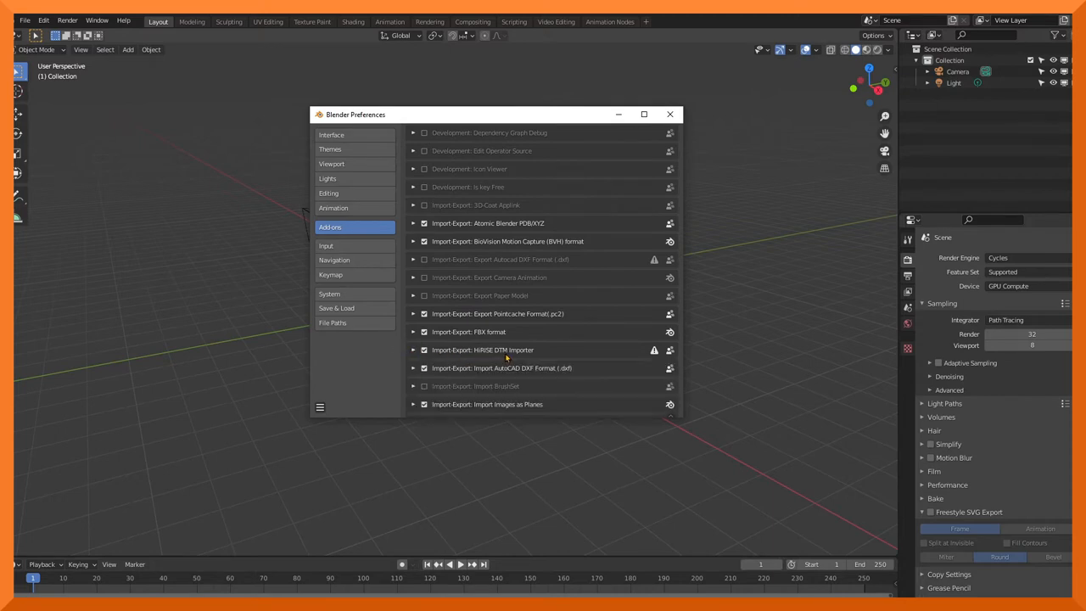
{"action": "mouse_move", "coordinate": [377, 418]}
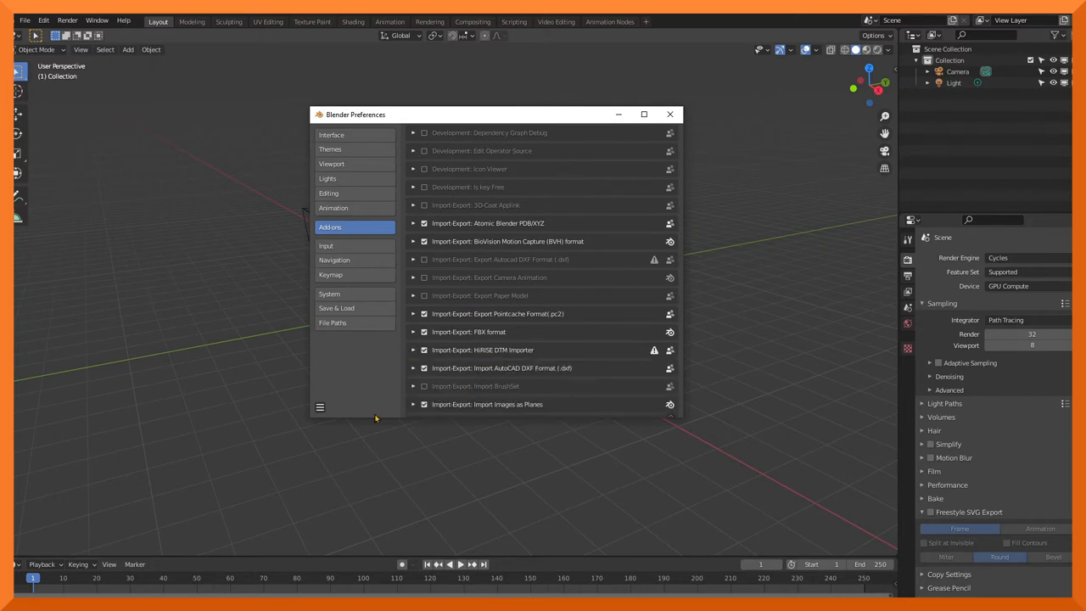
{"action": "mouse_move", "coordinate": [525, 341]}
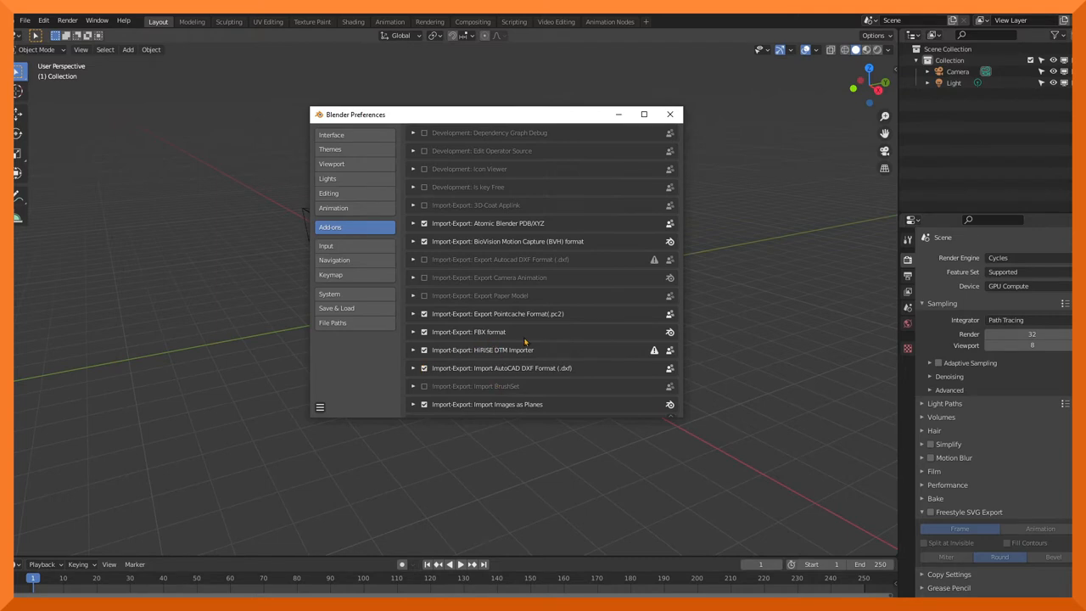
{"action": "scroll", "scroll_direction": "down", "scroll_amount": 3}
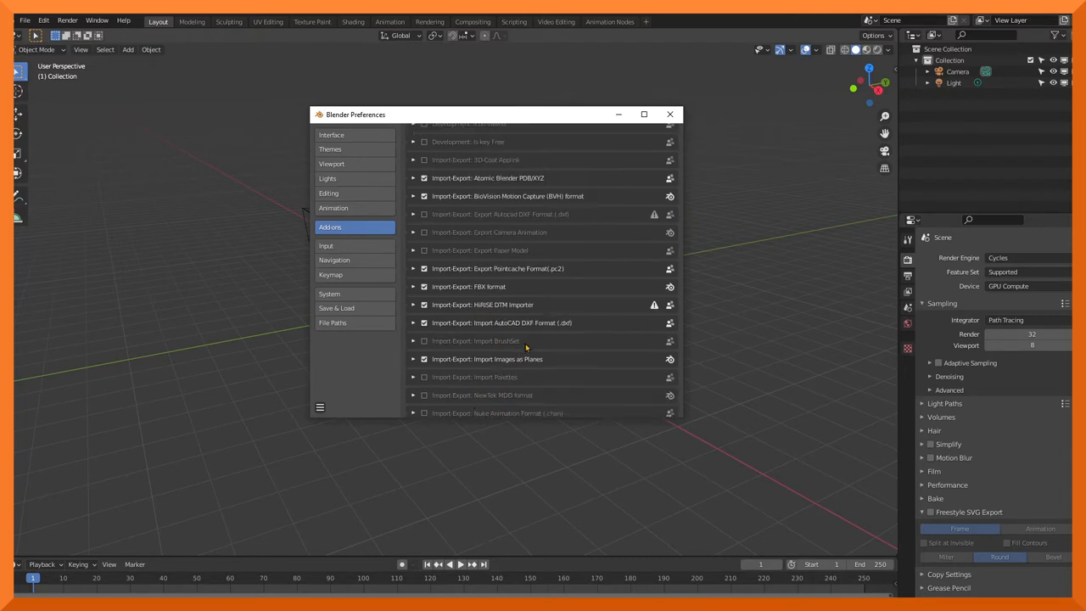
{"action": "scroll", "scroll_direction": "down", "scroll_amount": 3}
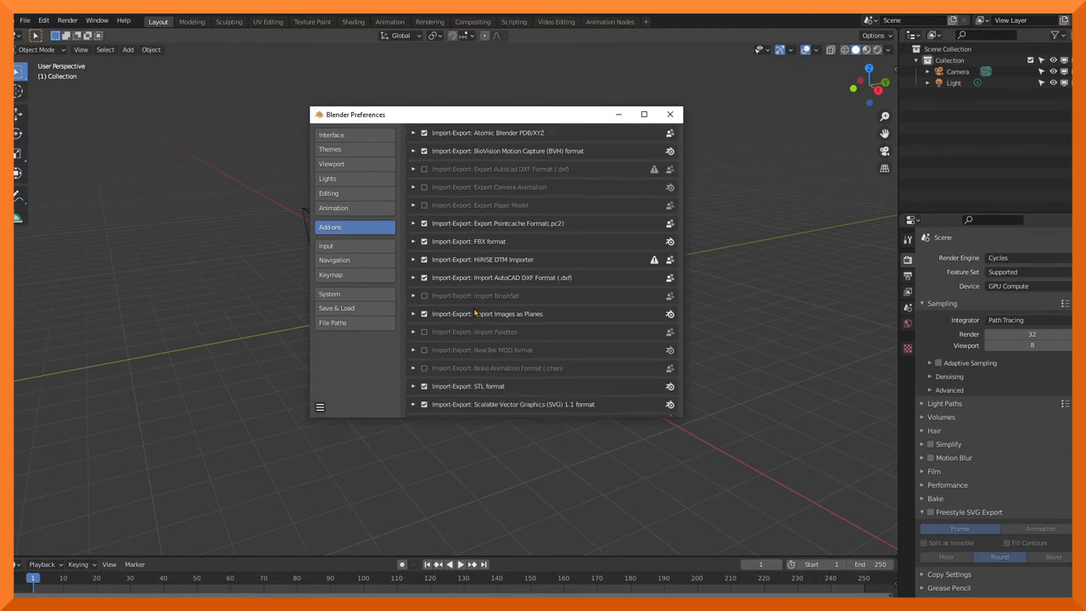
{"action": "scroll", "scroll_direction": "down", "scroll_amount": 3}
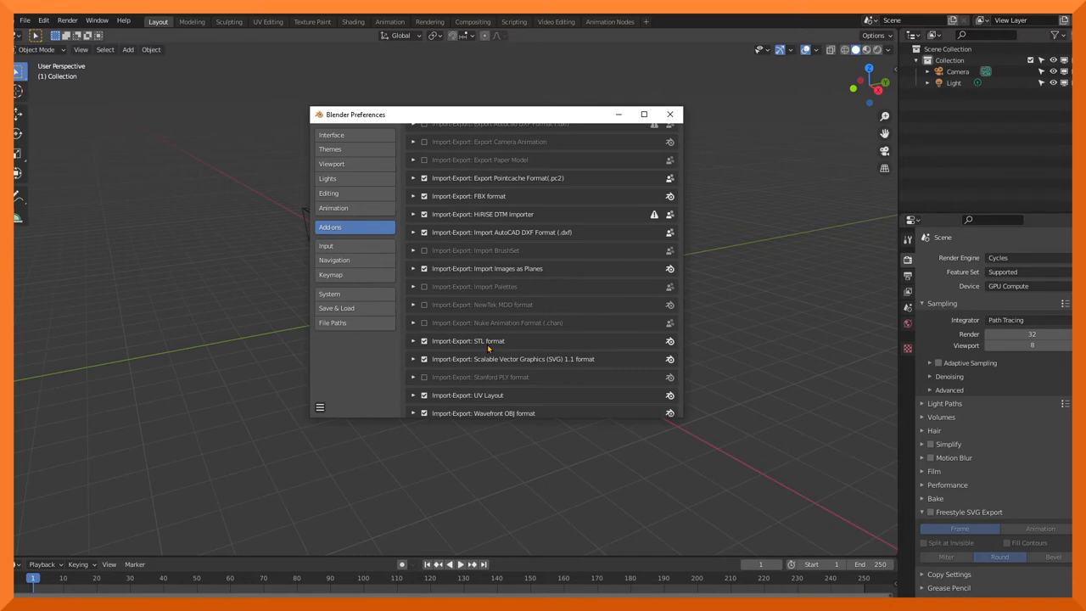
{"action": "scroll", "scroll_direction": "down", "scroll_amount": 3}
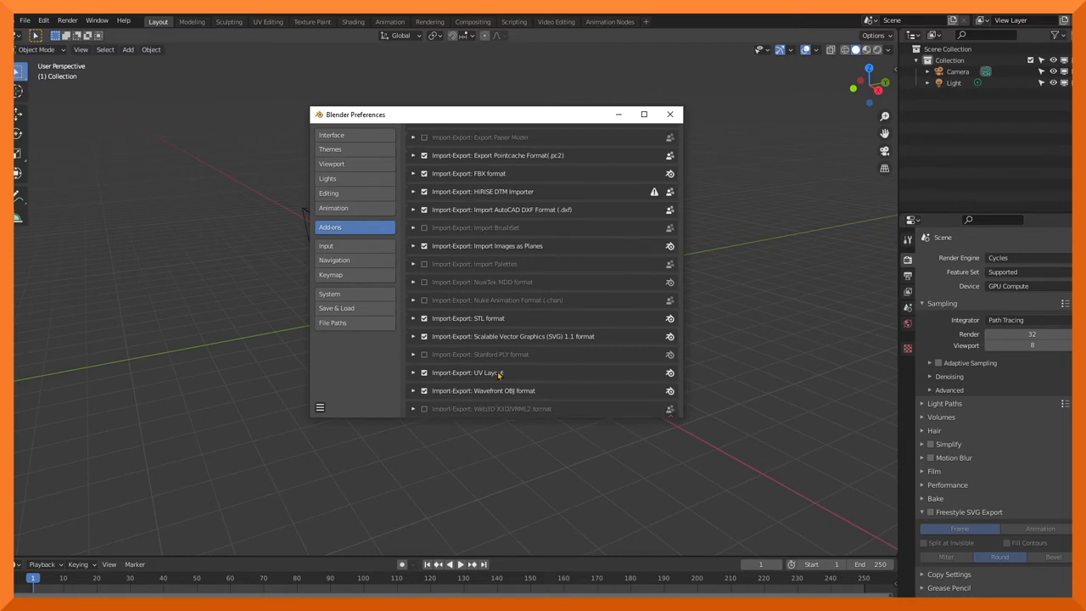
{"action": "scroll", "scroll_direction": "down", "scroll_amount": 3}
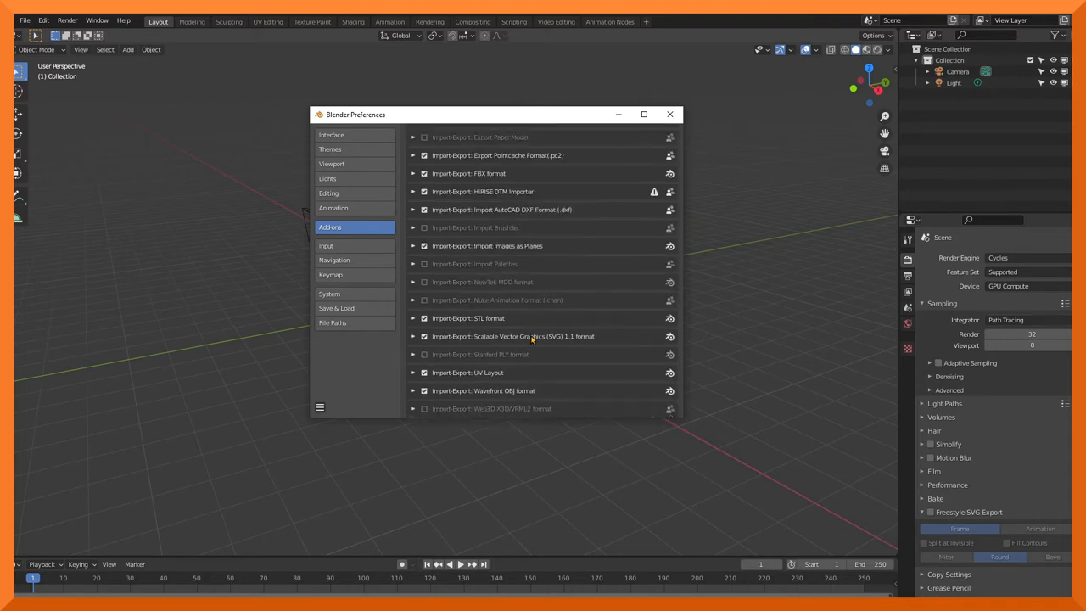
{"action": "left_click", "coordinate": [668, 113]}
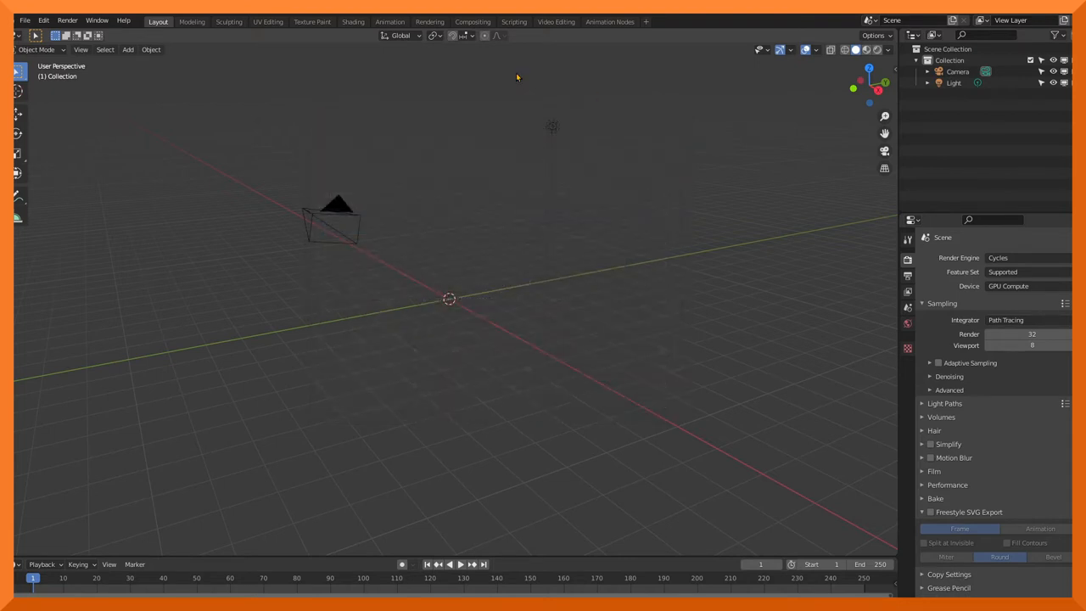
- Import Perseverance.glb from the Perseverance > GLB folder using the glTF 2.0 importer
{"action": "left_click", "coordinate": [24, 20]}
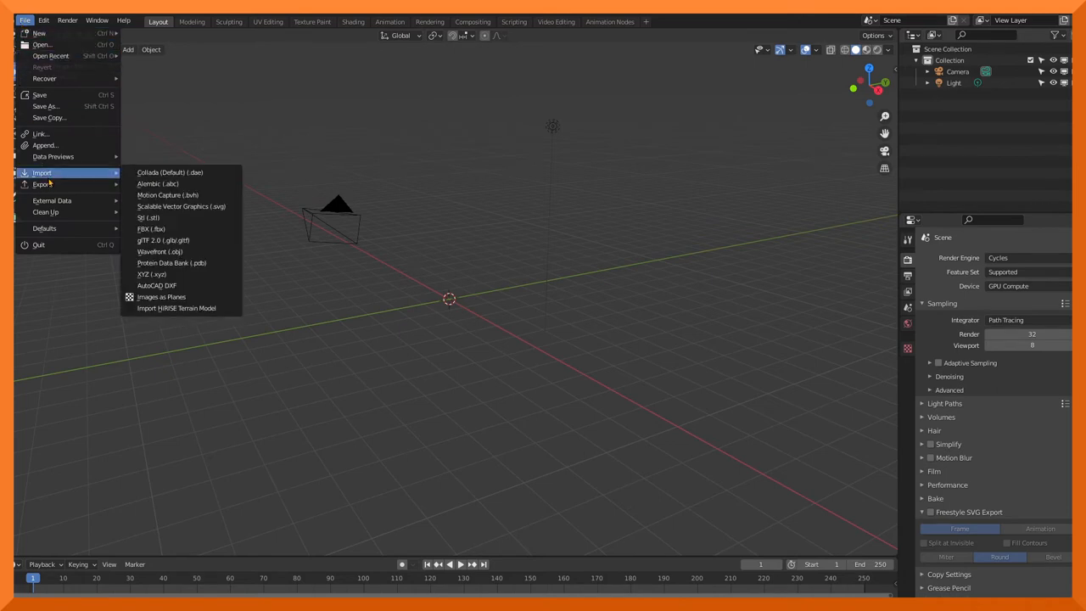
{"action": "mouse_move", "coordinate": [159, 251]}
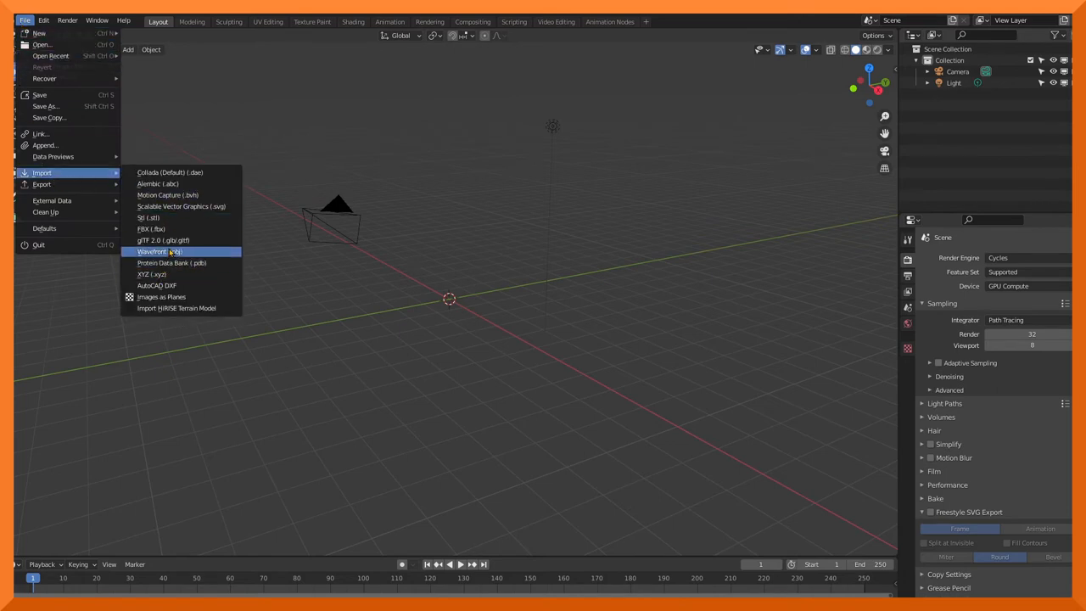
{"action": "left_click", "coordinate": [163, 241]}
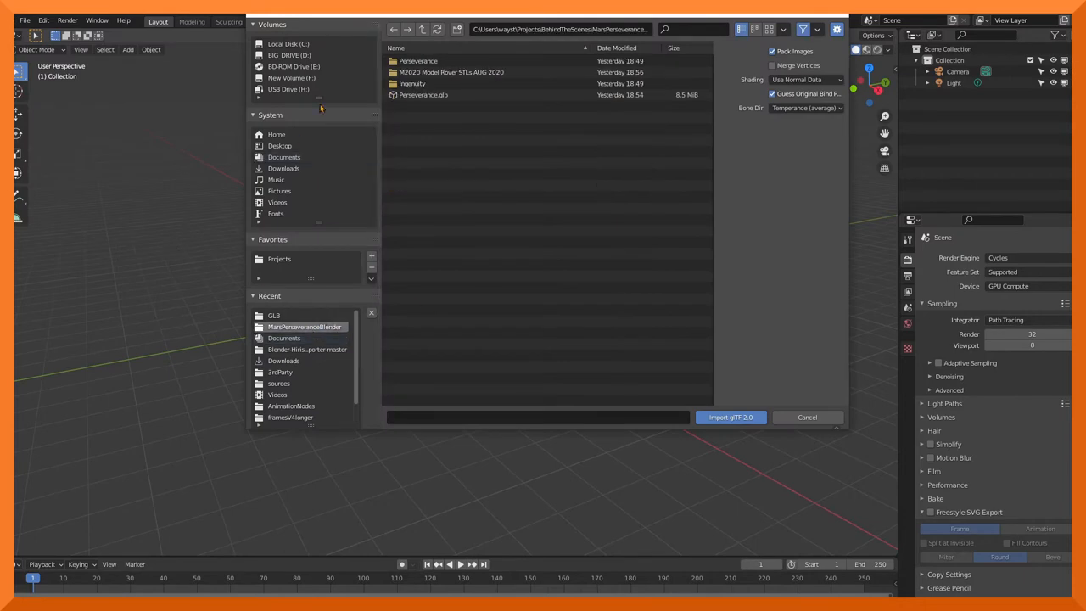
{"action": "left_click", "coordinate": [451, 71]}
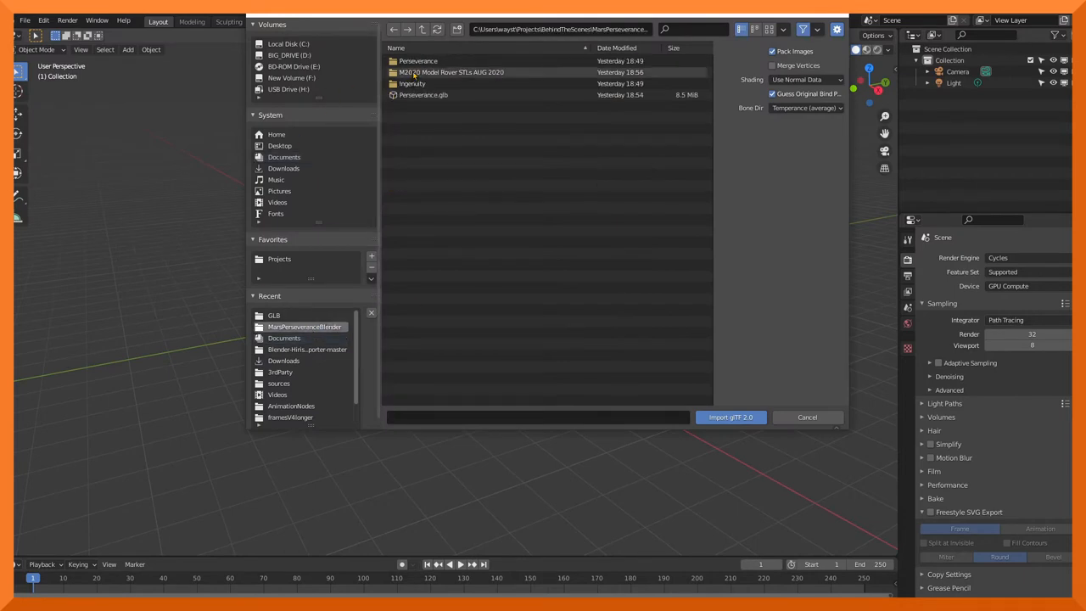
{"action": "left_click", "coordinate": [417, 61]}
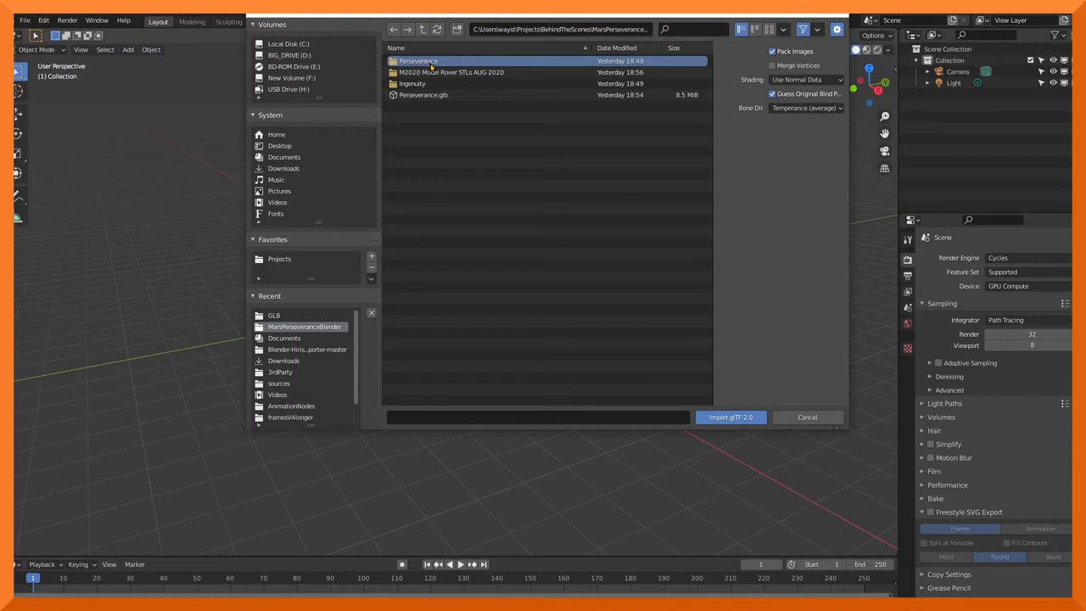
{"action": "double_click", "coordinate": [417, 61]}
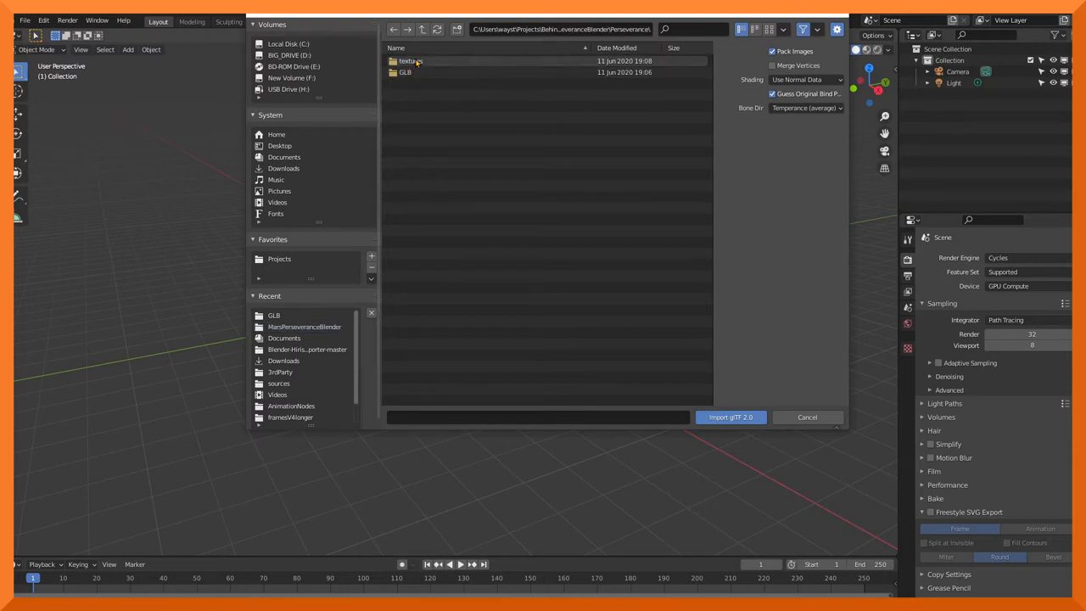
{"action": "left_click", "coordinate": [411, 61]}
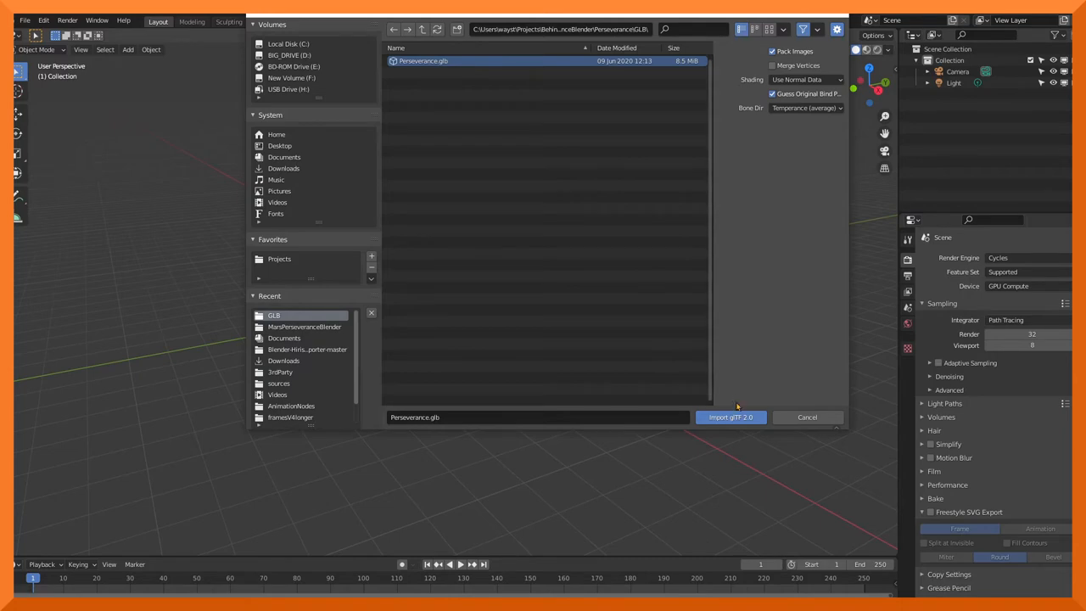
{"action": "left_click", "coordinate": [730, 418]}
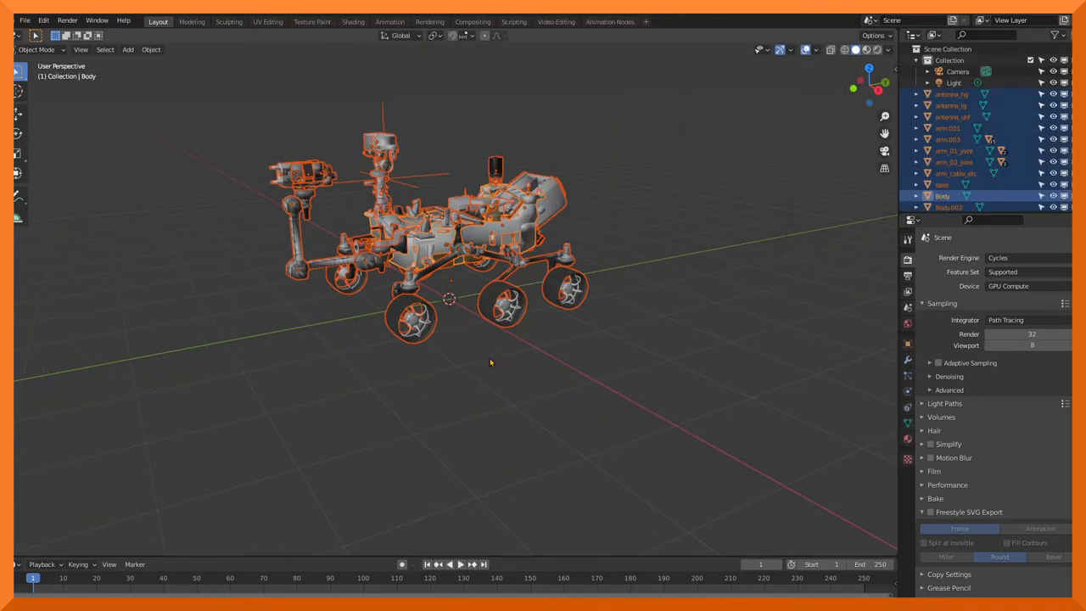
- Orbit around the imported rover to view it from both sides and the front
{"action": "left_click_drag", "start_coordinate": [488, 363], "coordinate": [679, 418]}
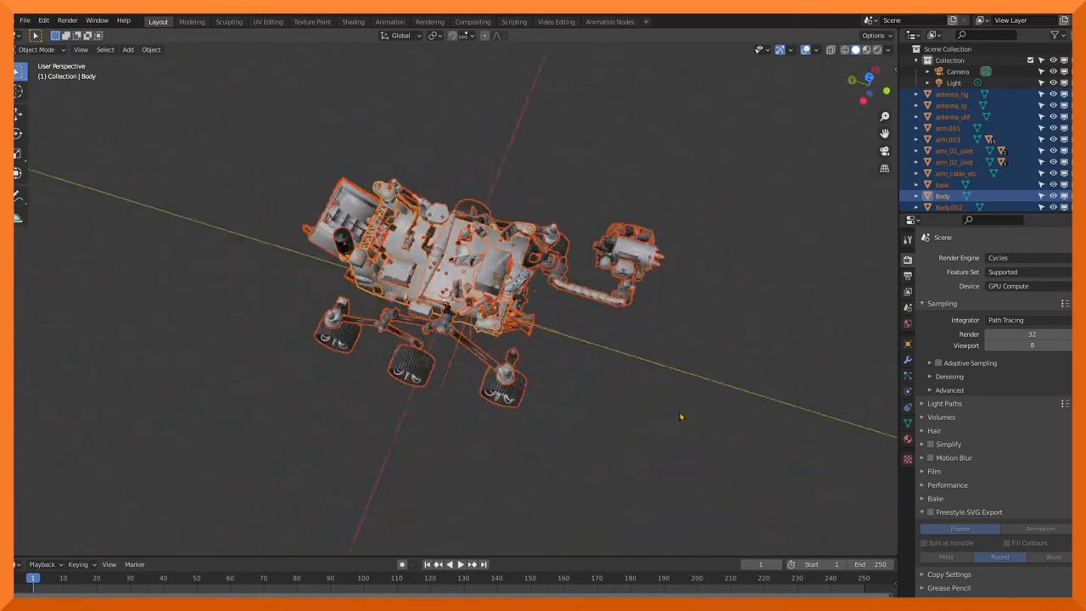
{"action": "left_click_drag", "start_coordinate": [679, 416], "coordinate": [462, 394]}
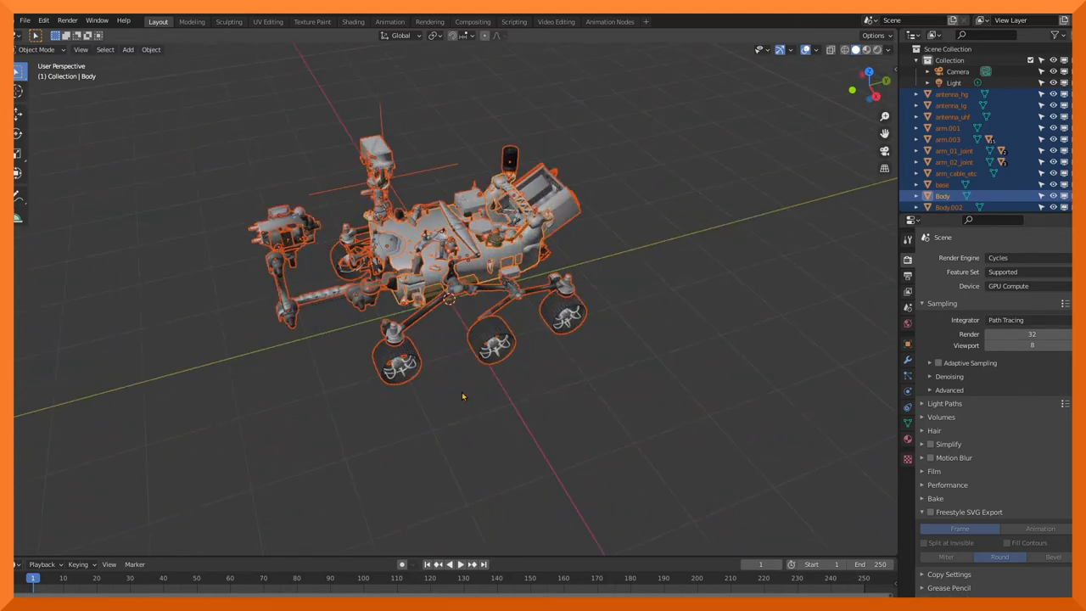
{"action": "left_click_drag", "start_coordinate": [461, 394], "coordinate": [597, 275]}
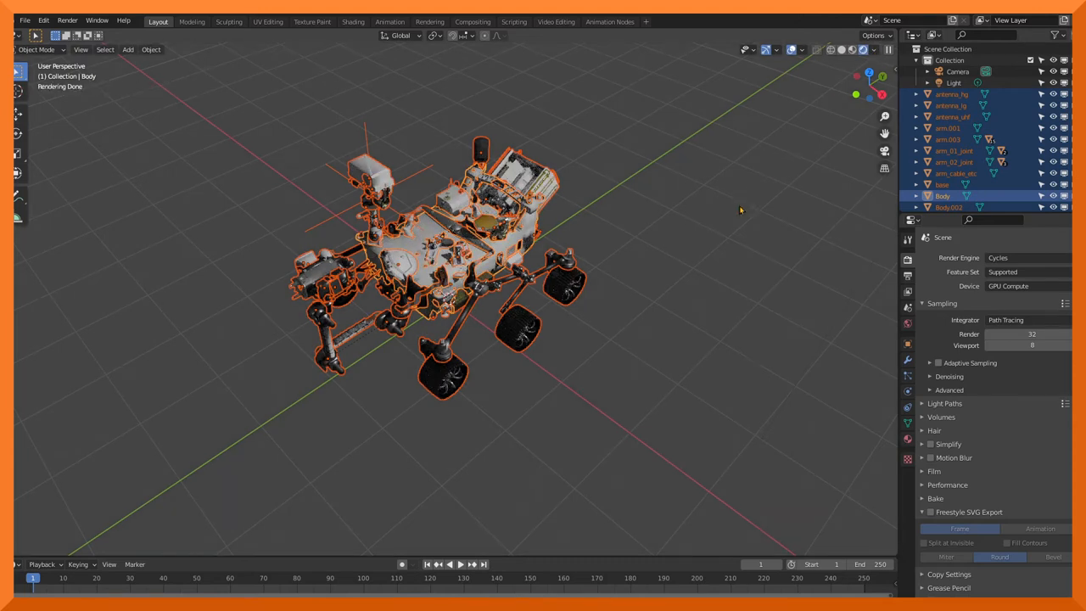
{"action": "mouse_move", "coordinate": [727, 227]}
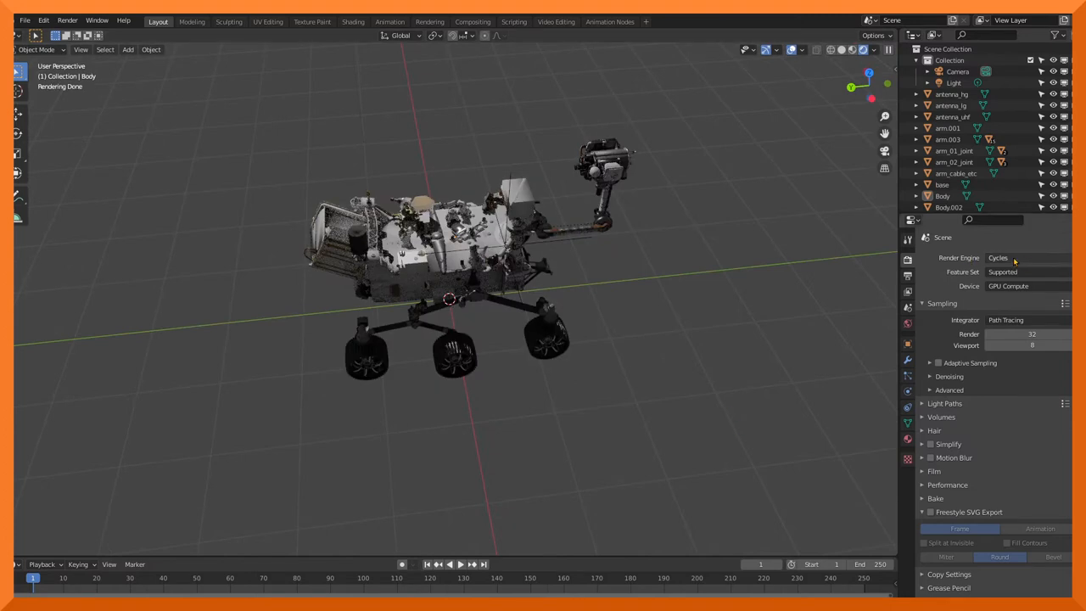
- Change the Render Engine in Render Properties from Cycles to Eevee
{"action": "left_click", "coordinate": [1022, 258]}
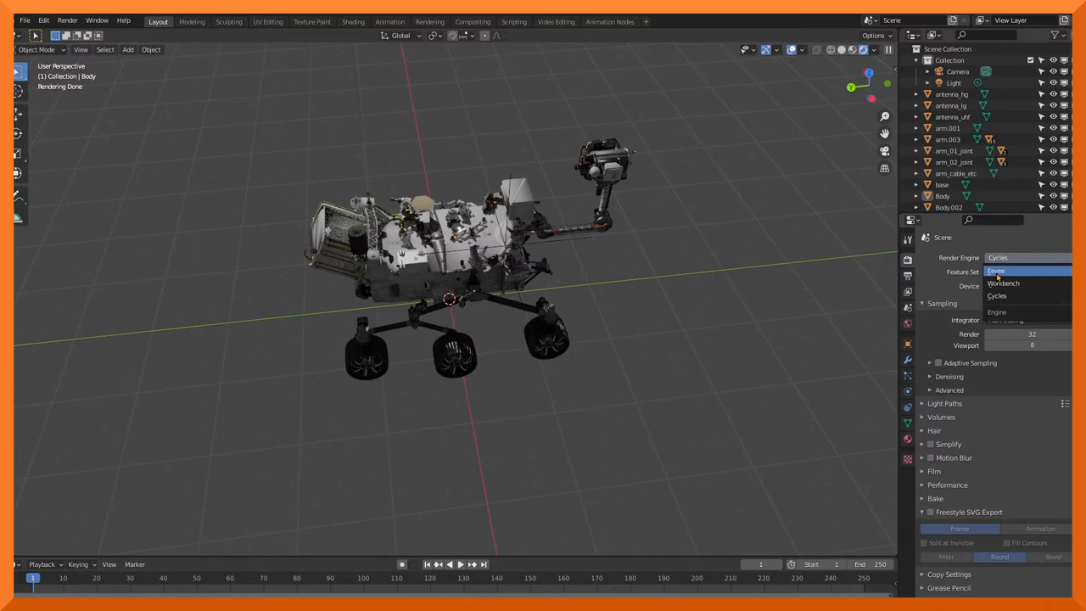
{"action": "left_click", "coordinate": [996, 272]}
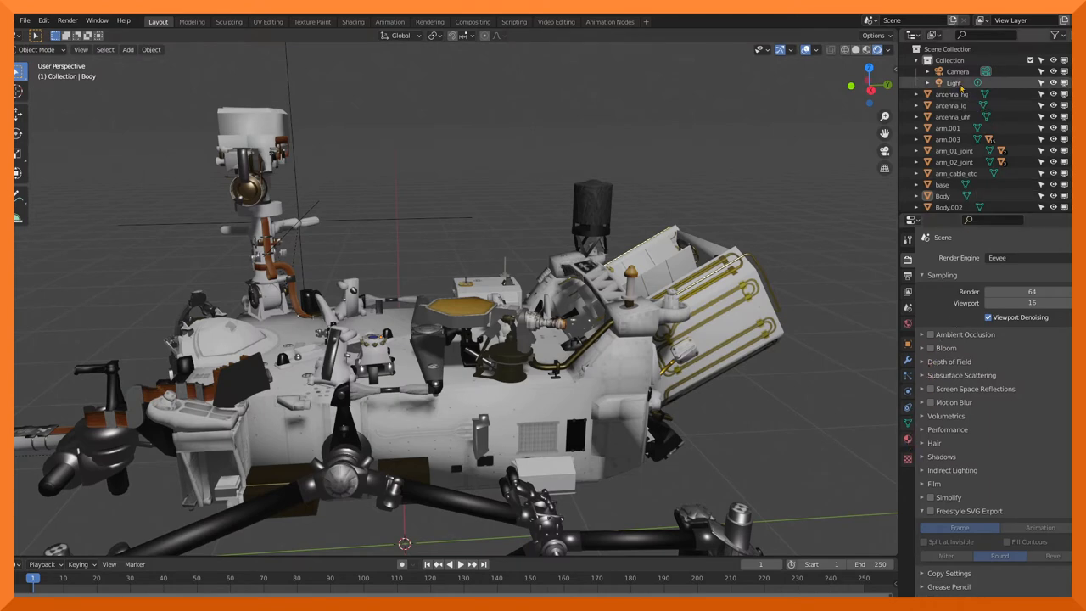
- Select the Light, set its Strength to 4 in Object Data, and view the whole lit rover
{"action": "left_click", "coordinate": [948, 81]}
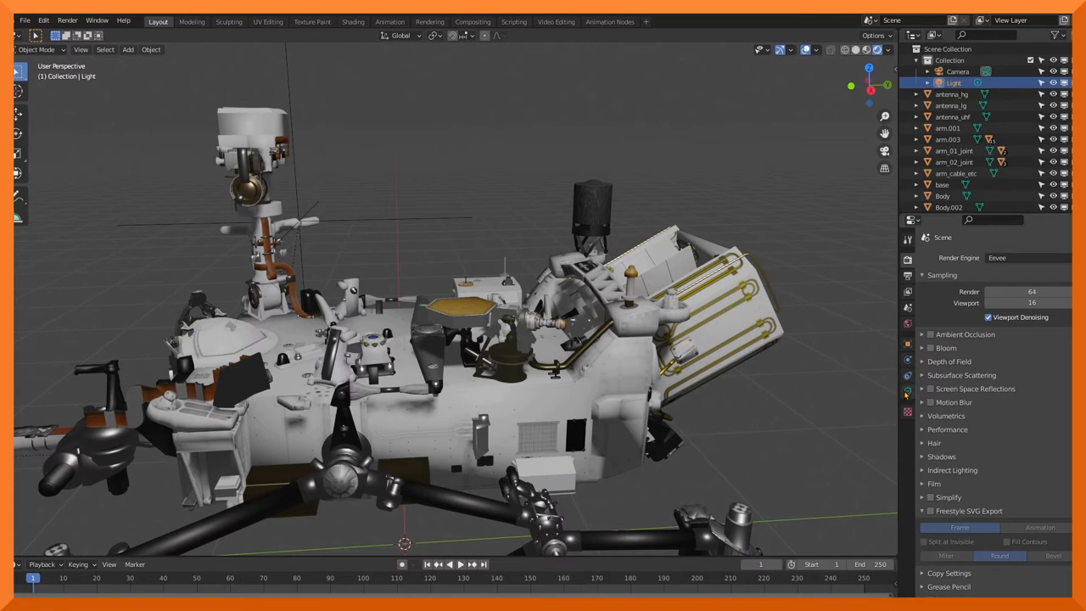
{"action": "left_click", "coordinate": [908, 376]}
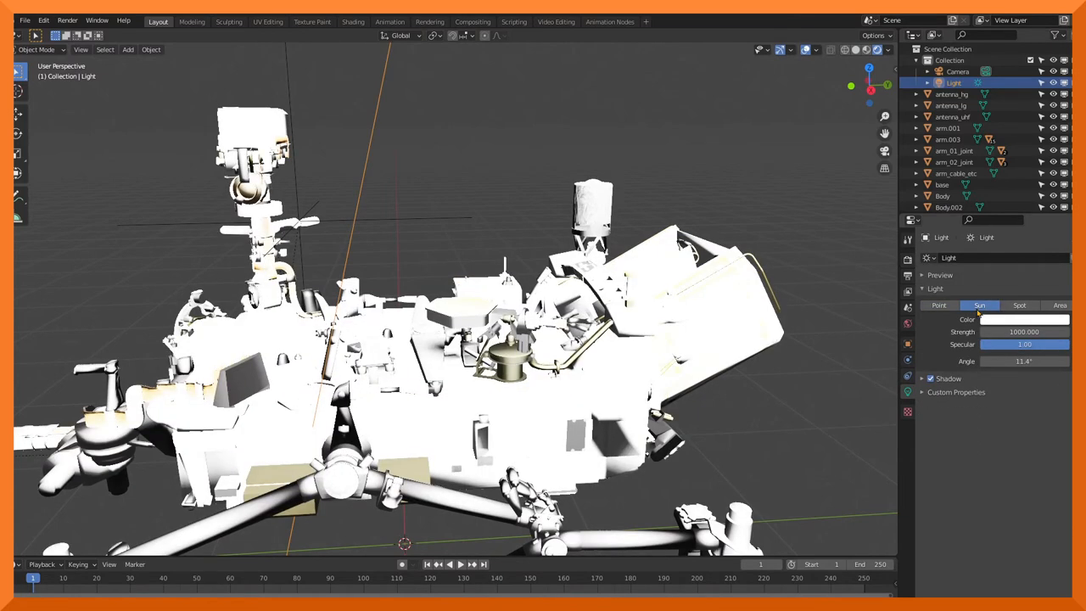
{"action": "left_click", "coordinate": [1021, 331]}
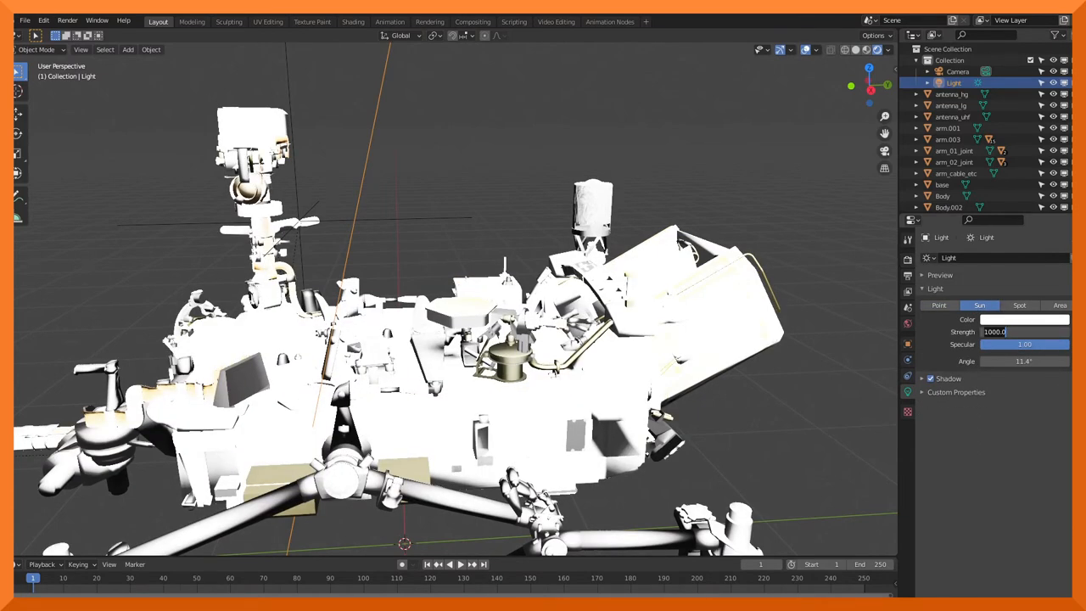
{"action": "type", "text": "4.000"}
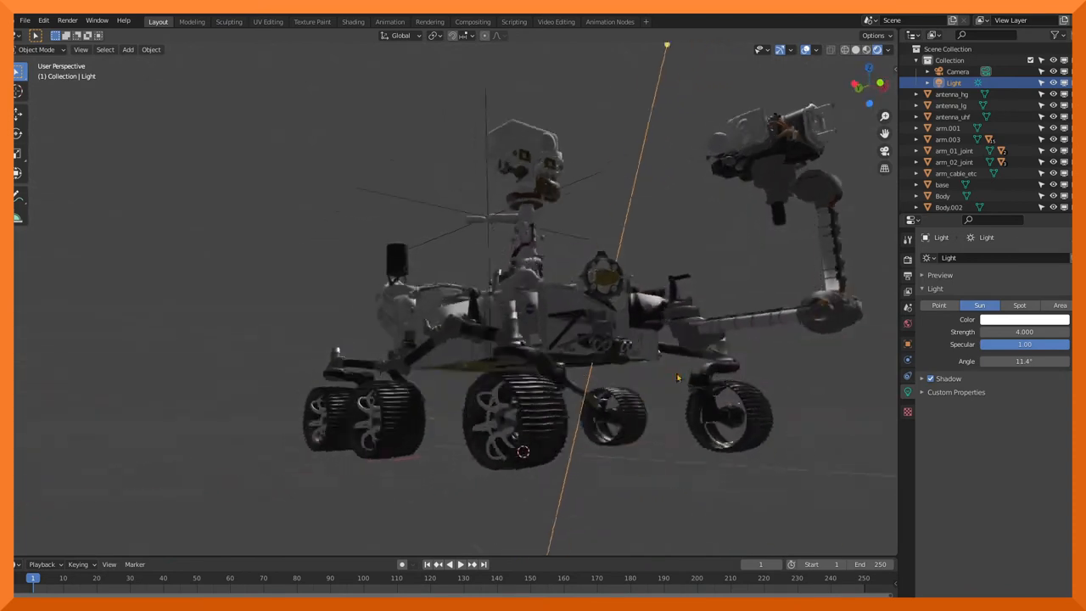
{"action": "left_click_drag", "start_coordinate": [677, 377], "coordinate": [663, 440]}
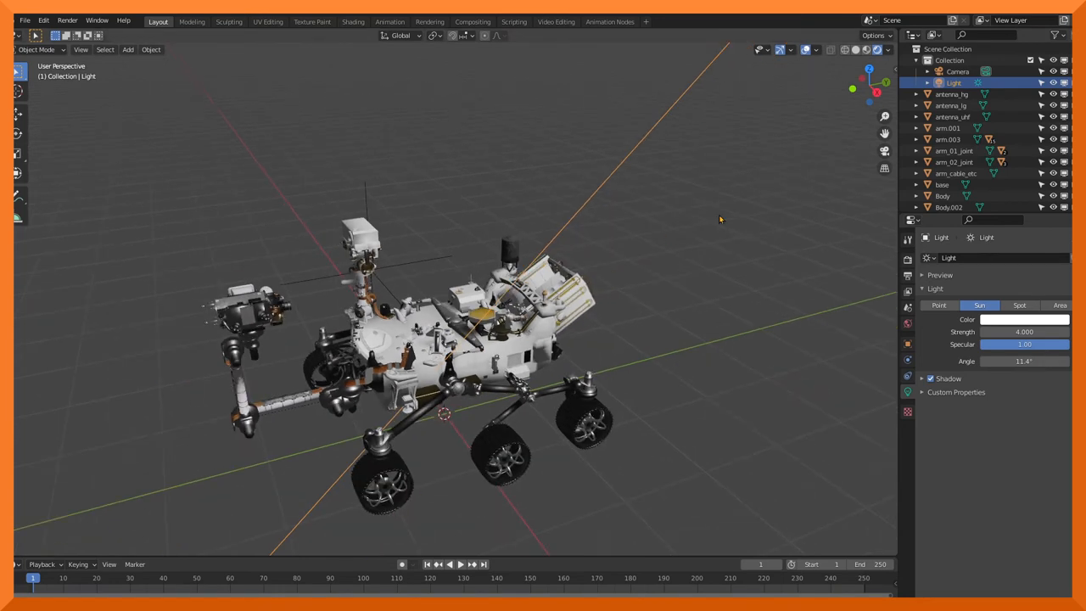
{"action": "mouse_move", "coordinate": [180, 168]}
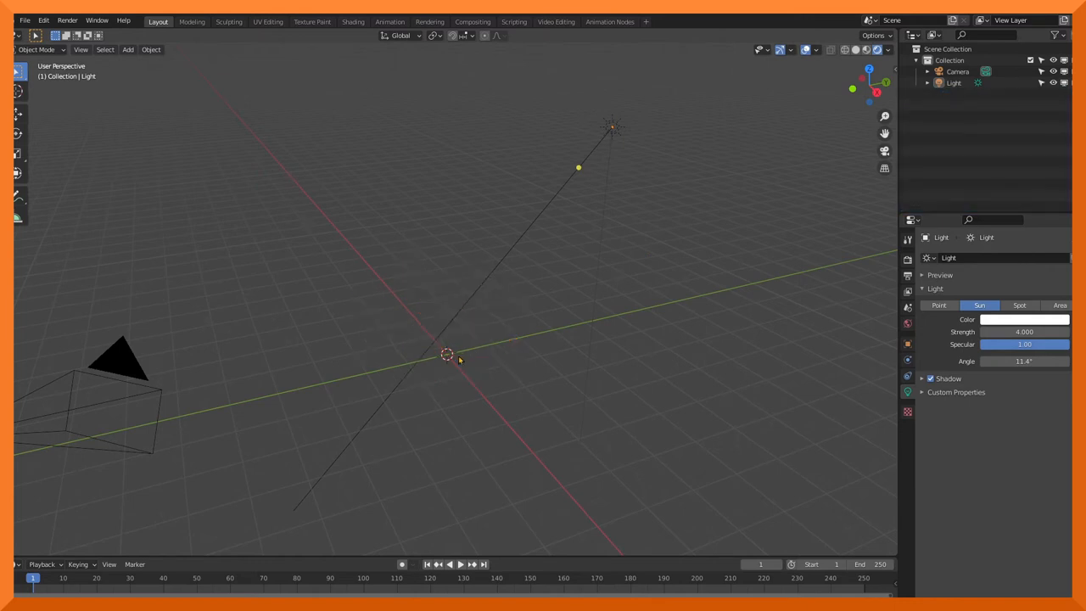
{"action": "mouse_move", "coordinate": [36, 41]}
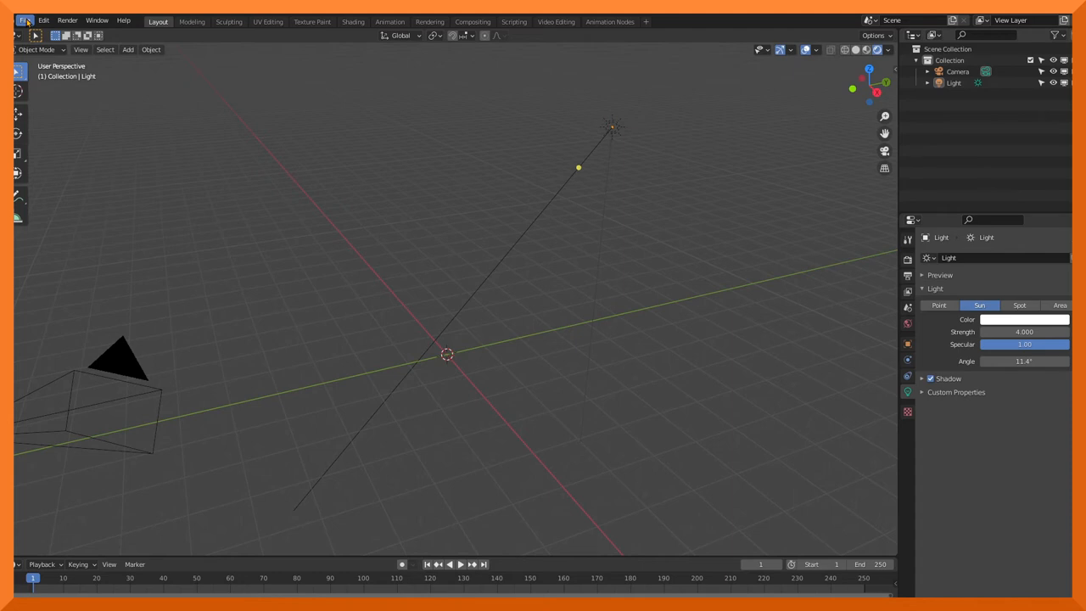
- Bring up Blender's File menu after removing the GLB rover parts
{"action": "left_click", "coordinate": [25, 20]}
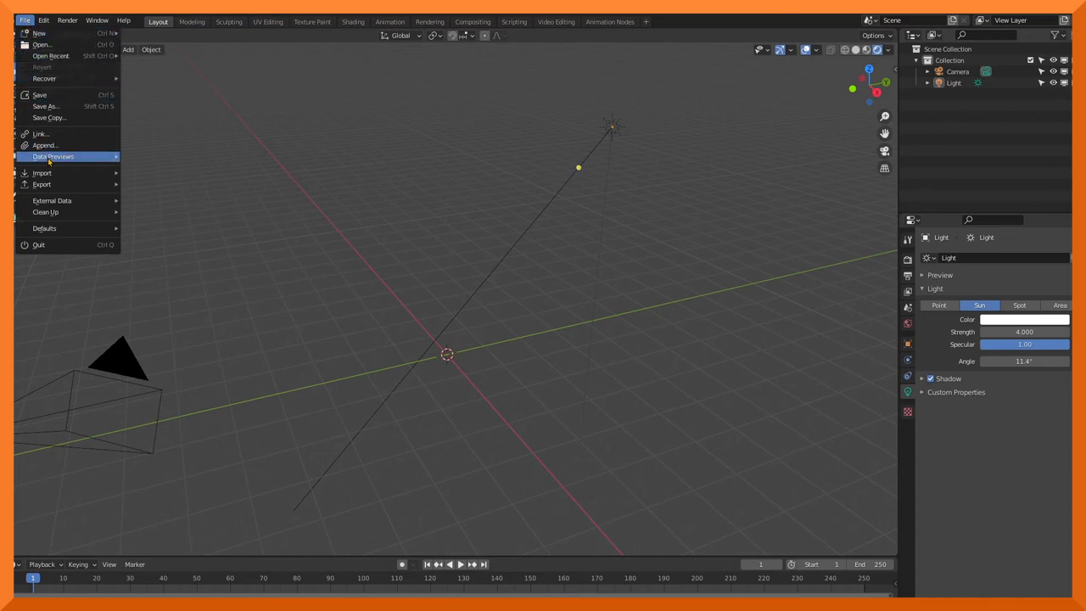
- Start File > Append and browse into Perseverance.blend's Object folder in the project directory
{"action": "left_click", "coordinate": [44, 146]}
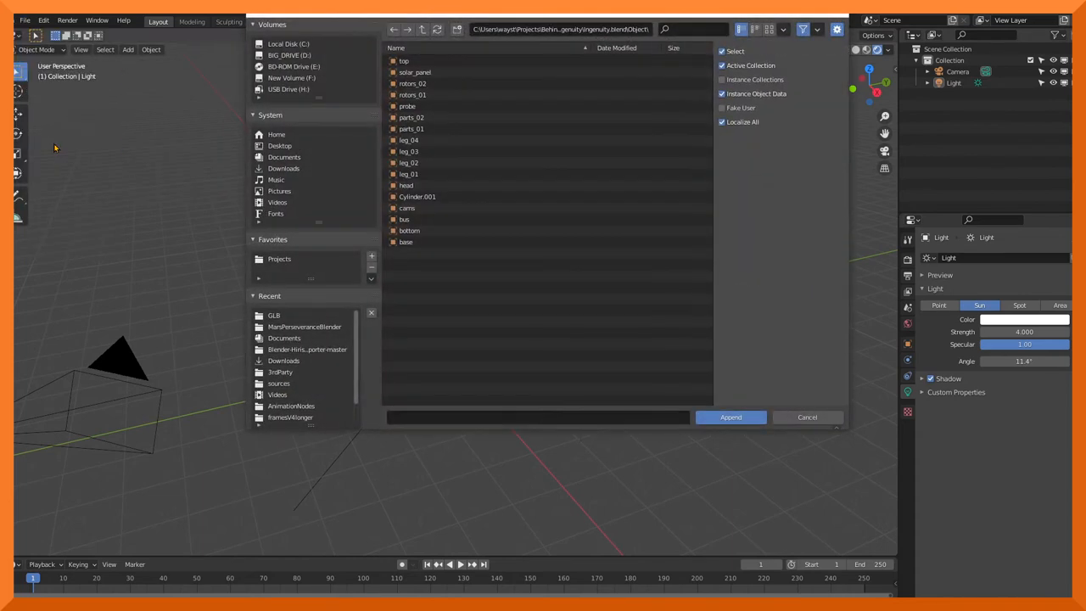
{"action": "mouse_move", "coordinate": [305, 329]}
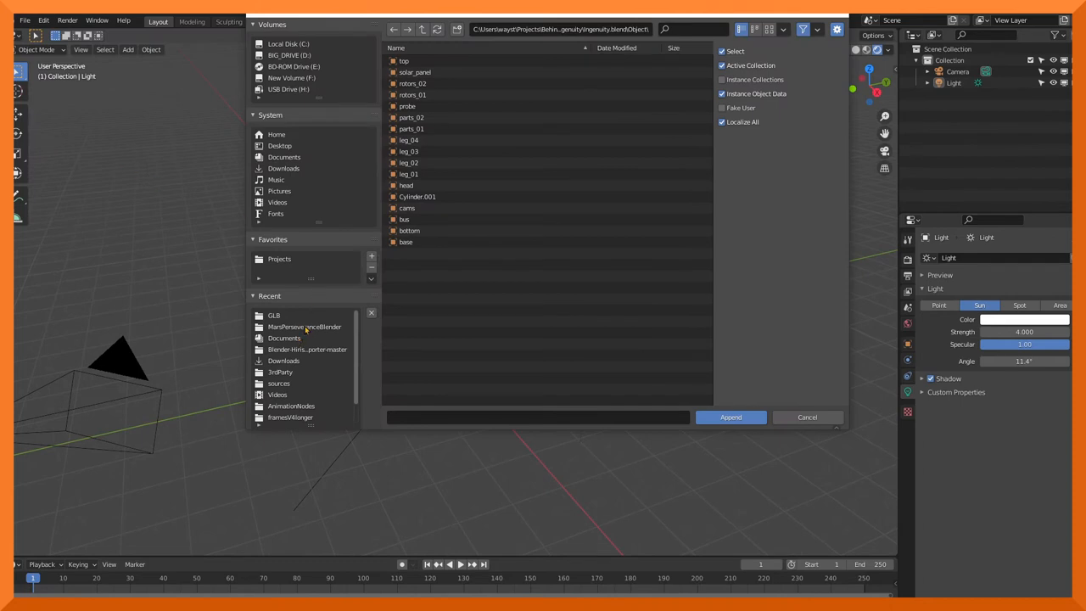
{"action": "double_click", "coordinate": [303, 326]}
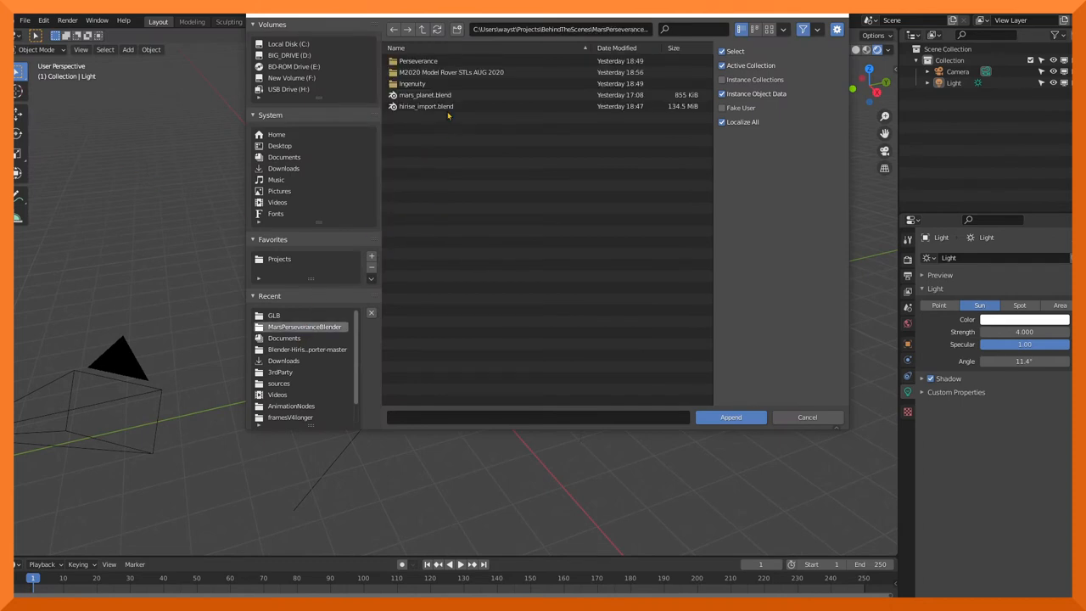
{"action": "double_click", "coordinate": [417, 61]}
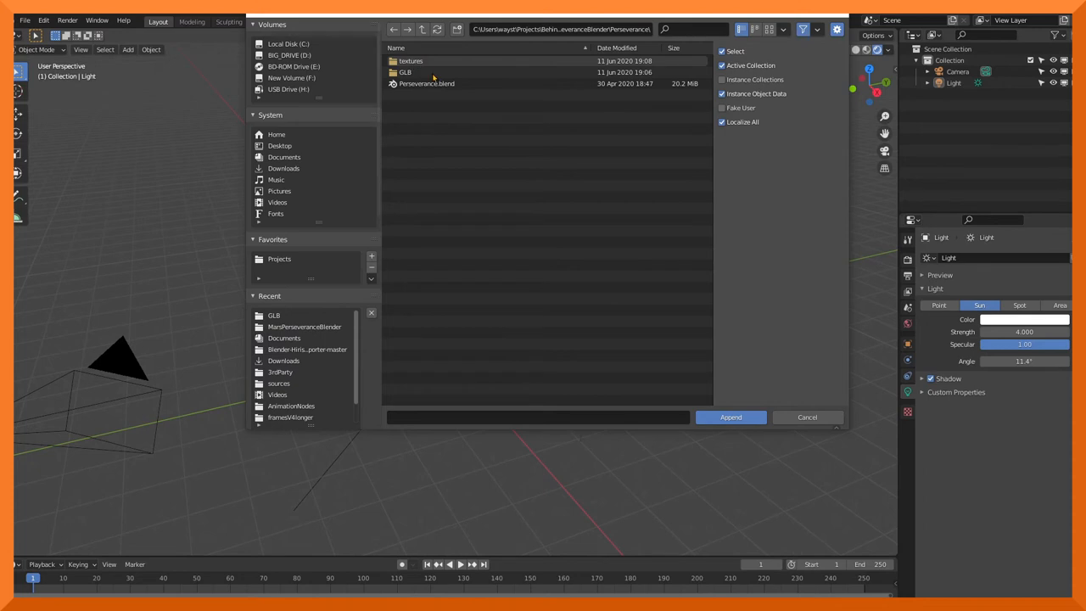
{"action": "left_click", "coordinate": [405, 72]}
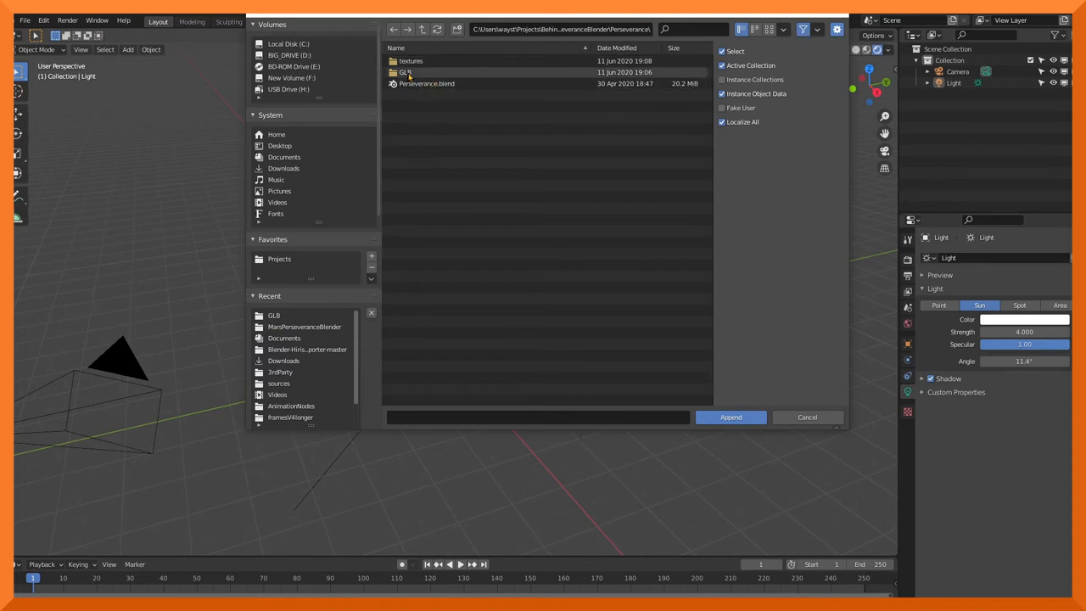
{"action": "left_click", "coordinate": [427, 83]}
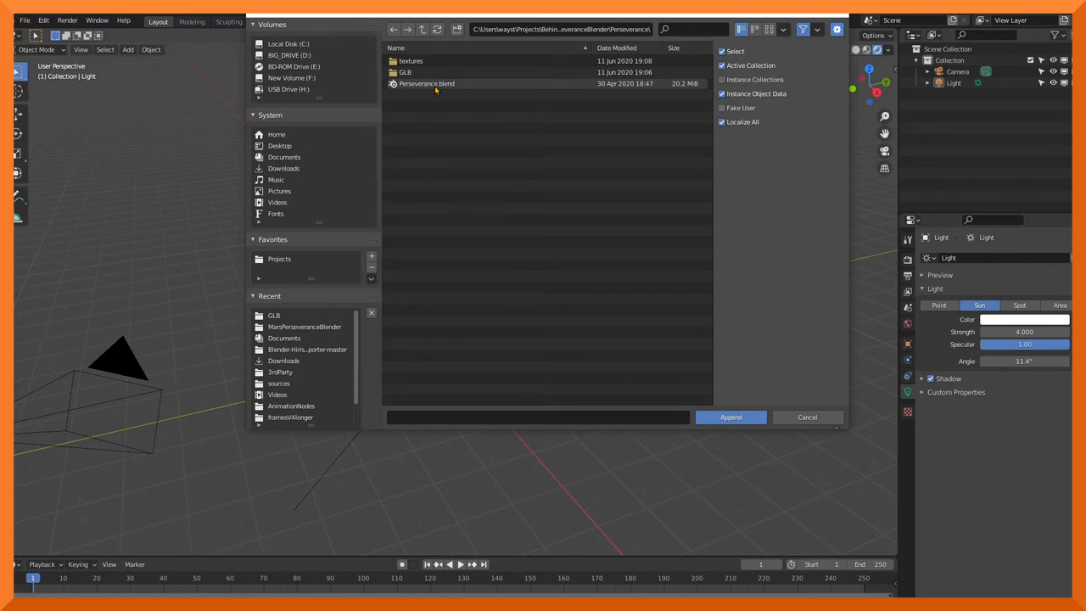
{"action": "left_click", "coordinate": [428, 83]}
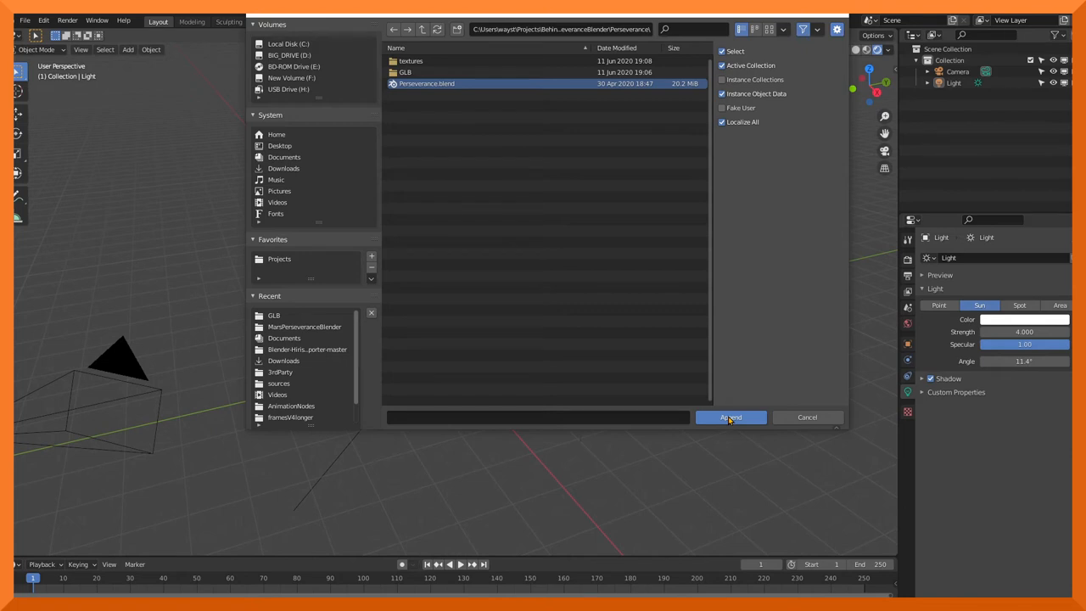
{"action": "double_click", "coordinate": [426, 83]}
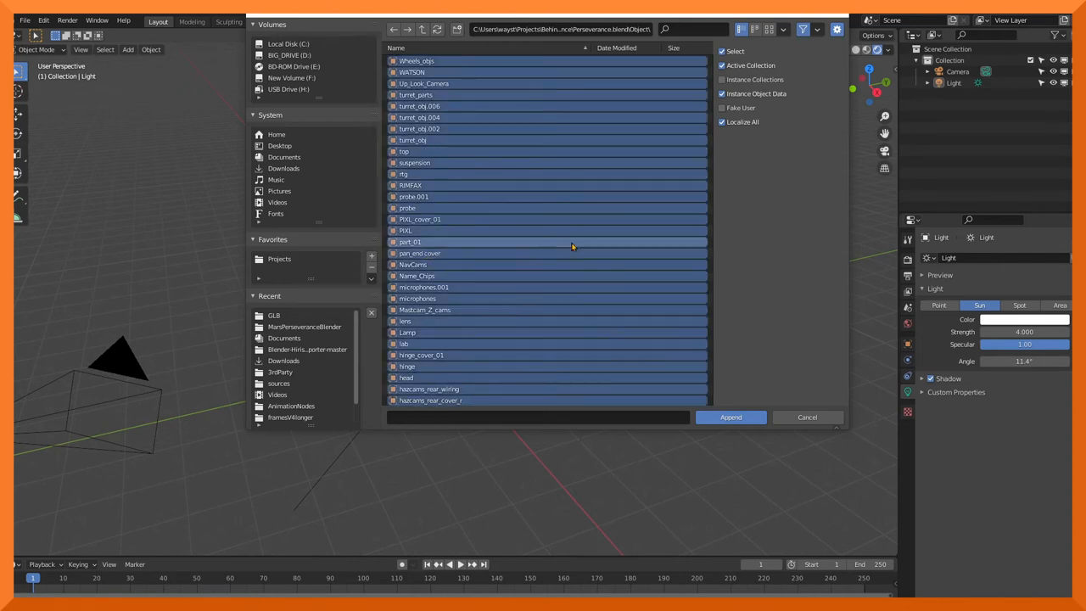
- Select all the rover objects listed and append them into the scene
{"action": "left_click", "coordinate": [545, 241]}
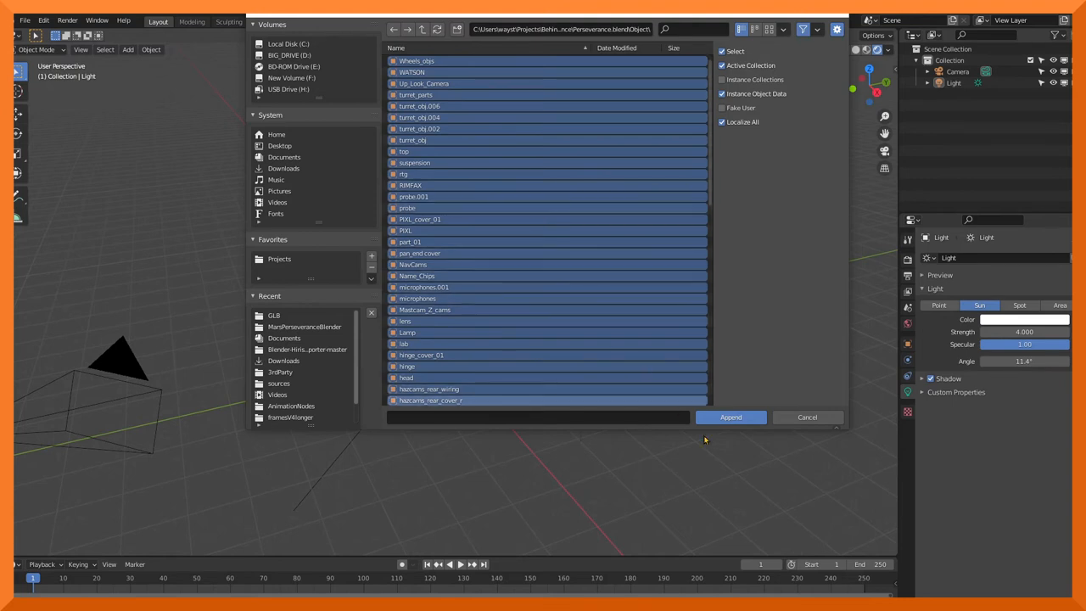
{"action": "left_click", "coordinate": [730, 418]}
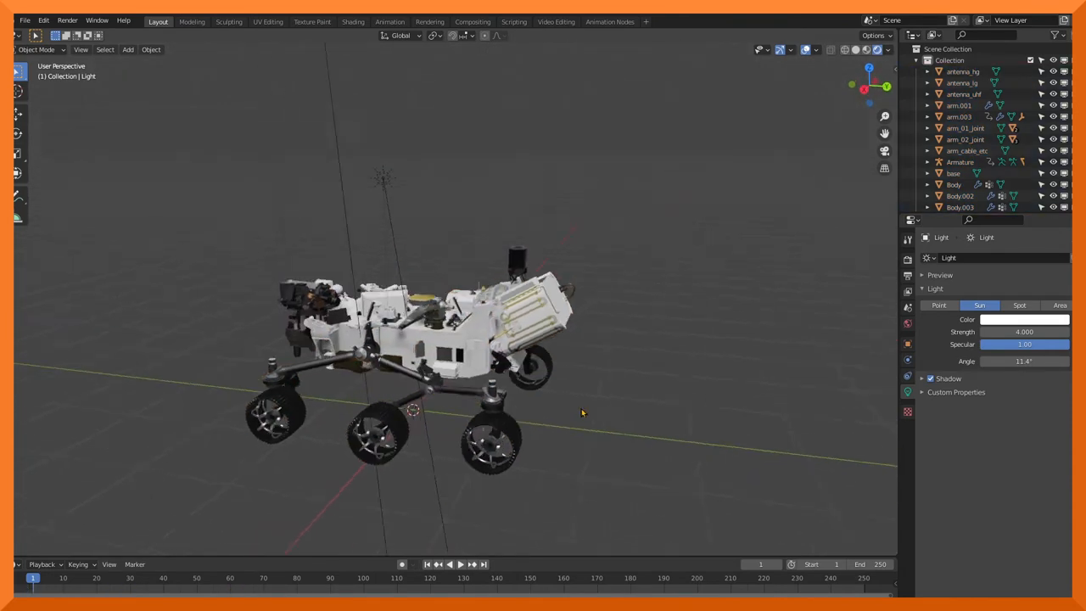
- Orbit the view around the appended, sun-lit Perseverance rover
{"action": "left_click_drag", "start_coordinate": [580, 412], "coordinate": [760, 417]}
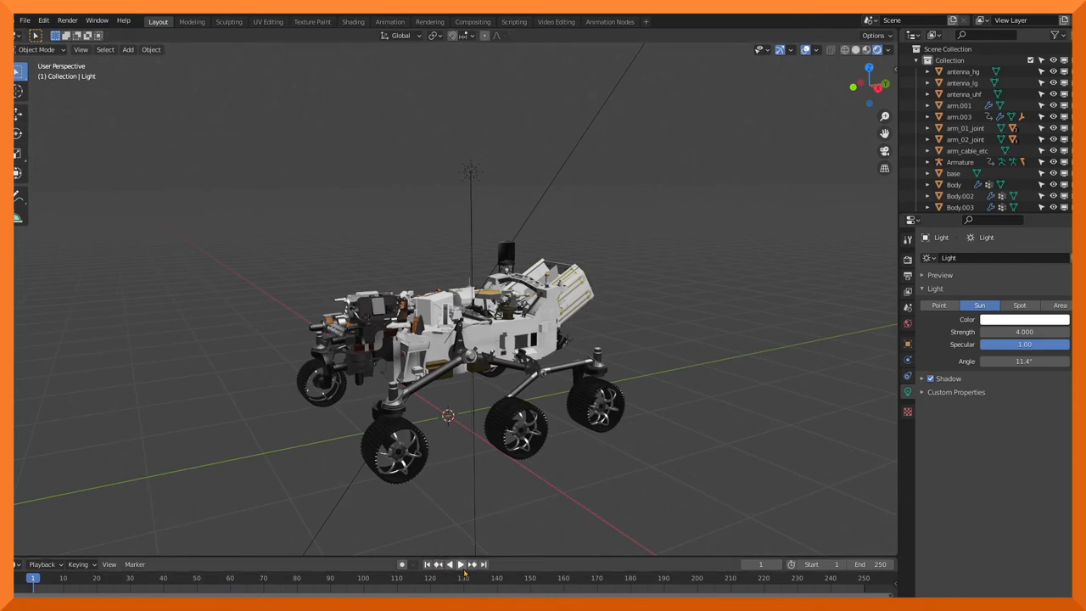
- Play the rover animation to about frame 218 so the mast rises and arm unfolds
{"action": "left_click", "coordinate": [448, 563]}
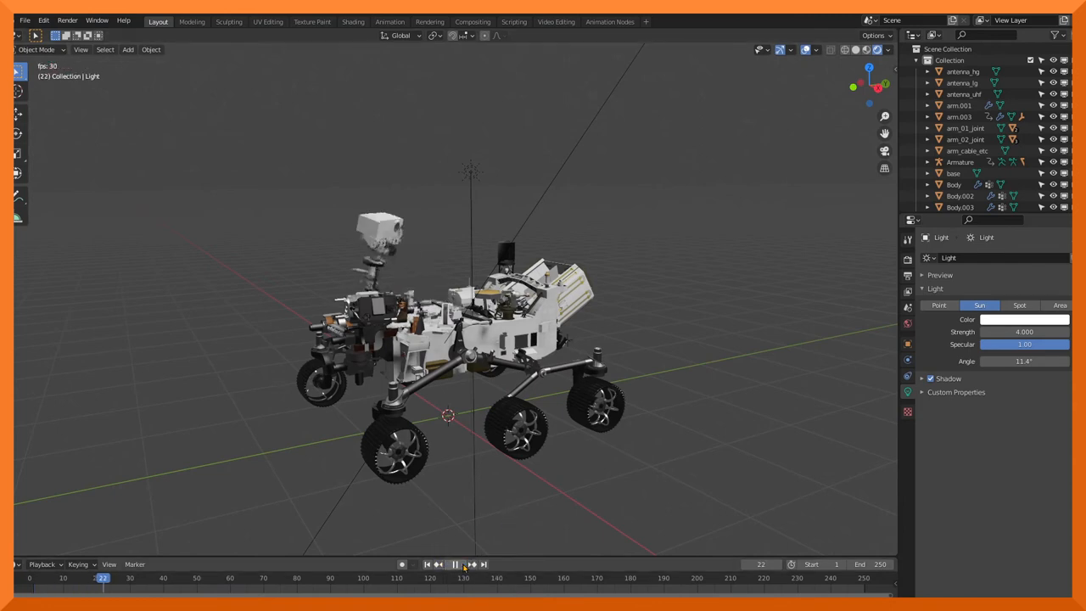
{"action": "left_click", "coordinate": [454, 563]}
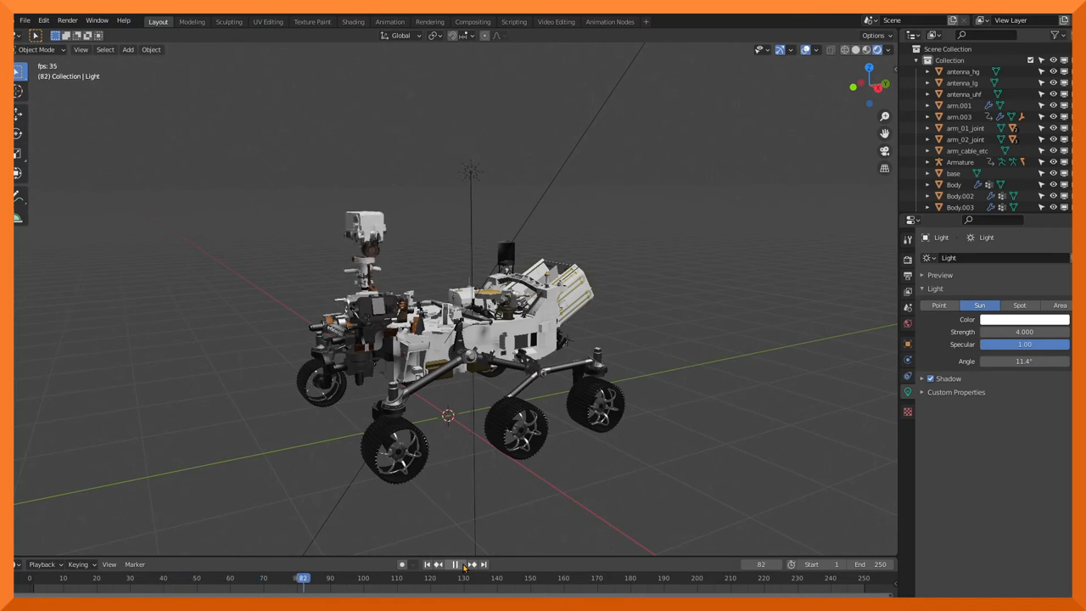
{"action": "left_click", "coordinate": [454, 563]}
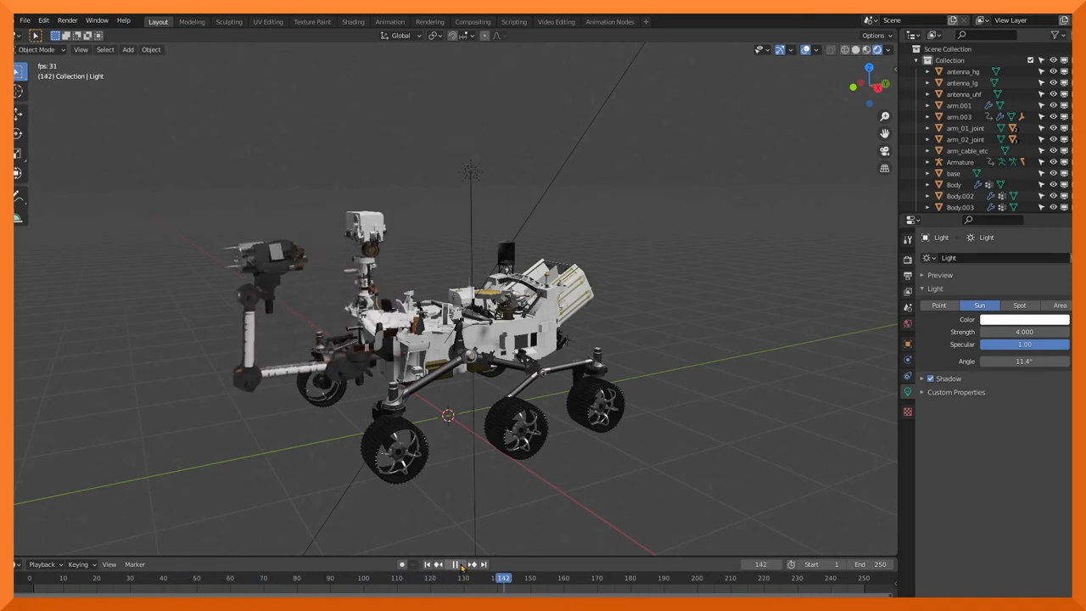
{"action": "left_click", "coordinate": [455, 564]}
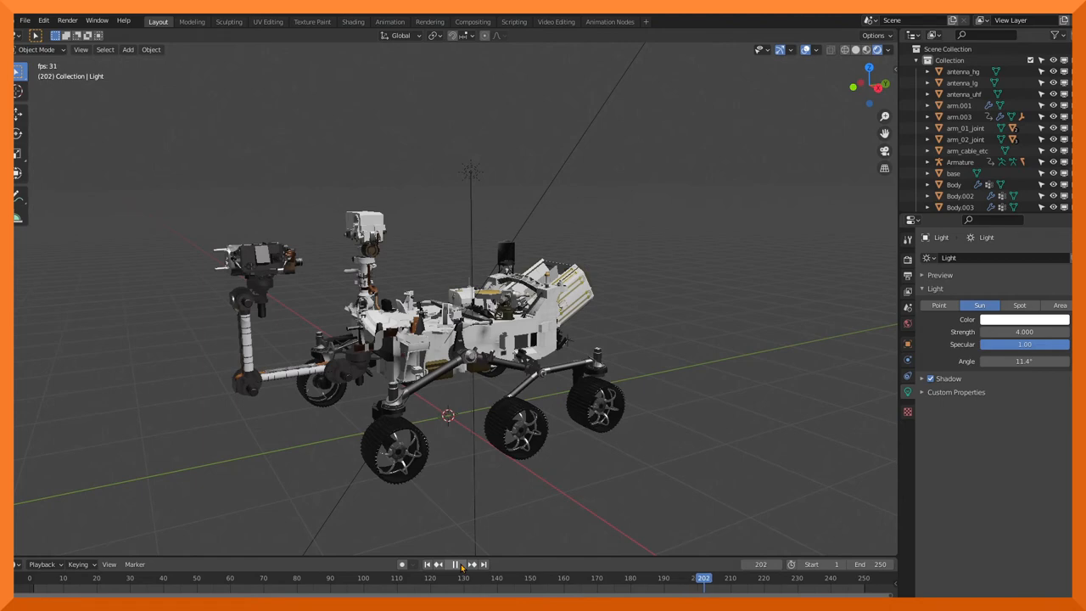
{"action": "left_click", "coordinate": [455, 563]}
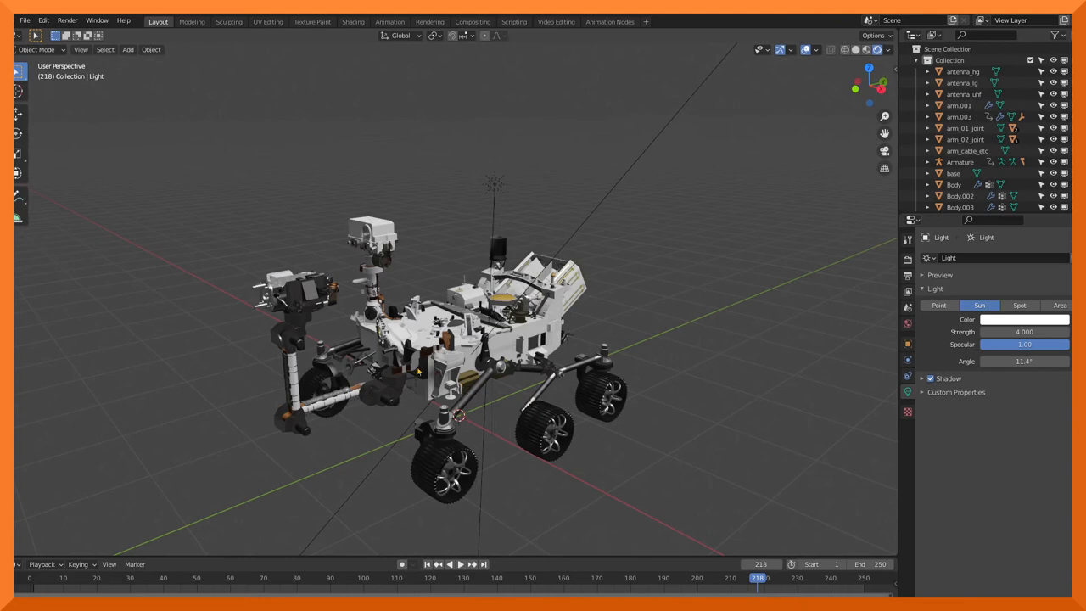
{"action": "left_click_drag", "start_coordinate": [416, 370], "coordinate": [611, 399]}
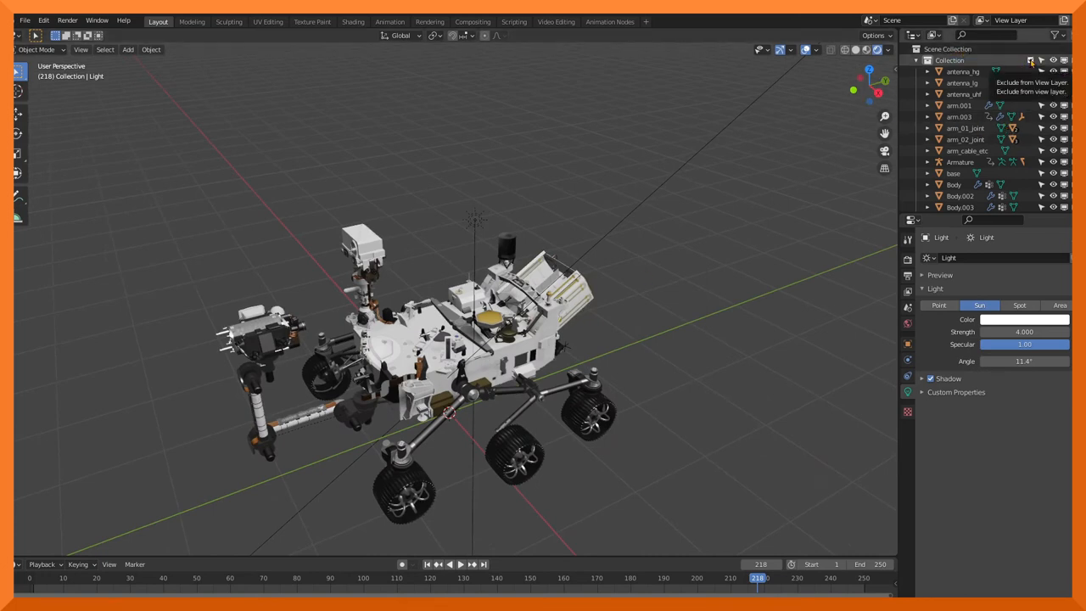
{"action": "mouse_move", "coordinate": [370, 174]}
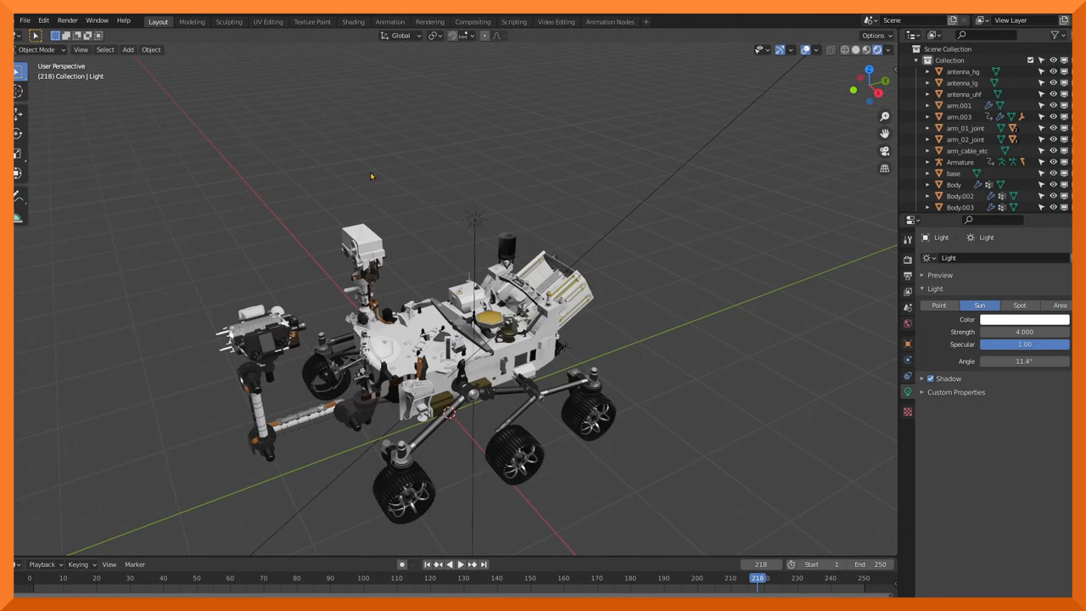
- Start a new General file, discarding the unsaved rover scene
{"action": "left_click", "coordinate": [23, 21]}
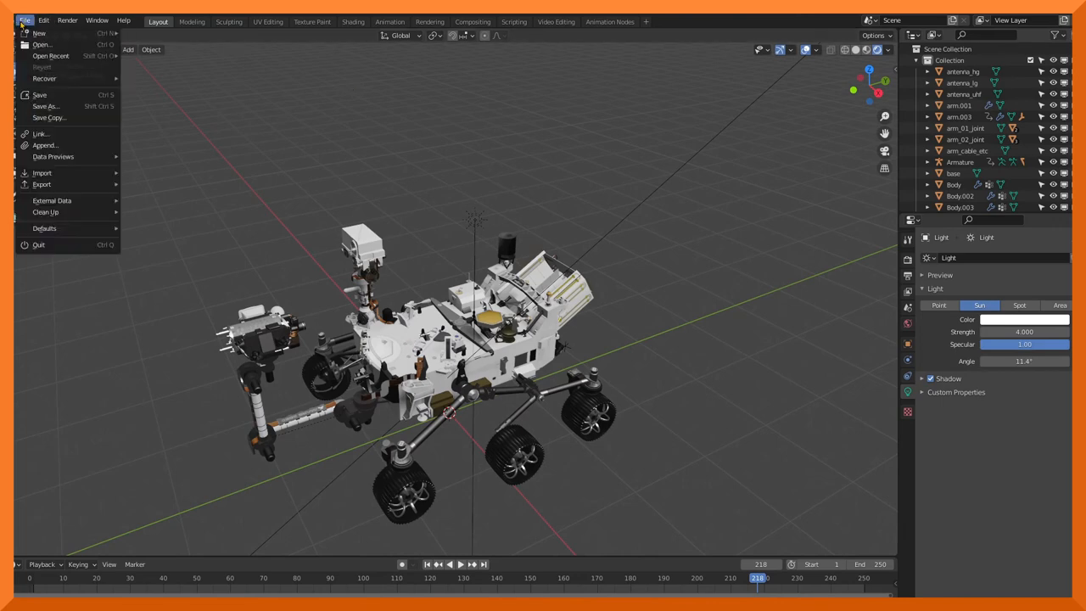
{"action": "mouse_move", "coordinate": [41, 32]}
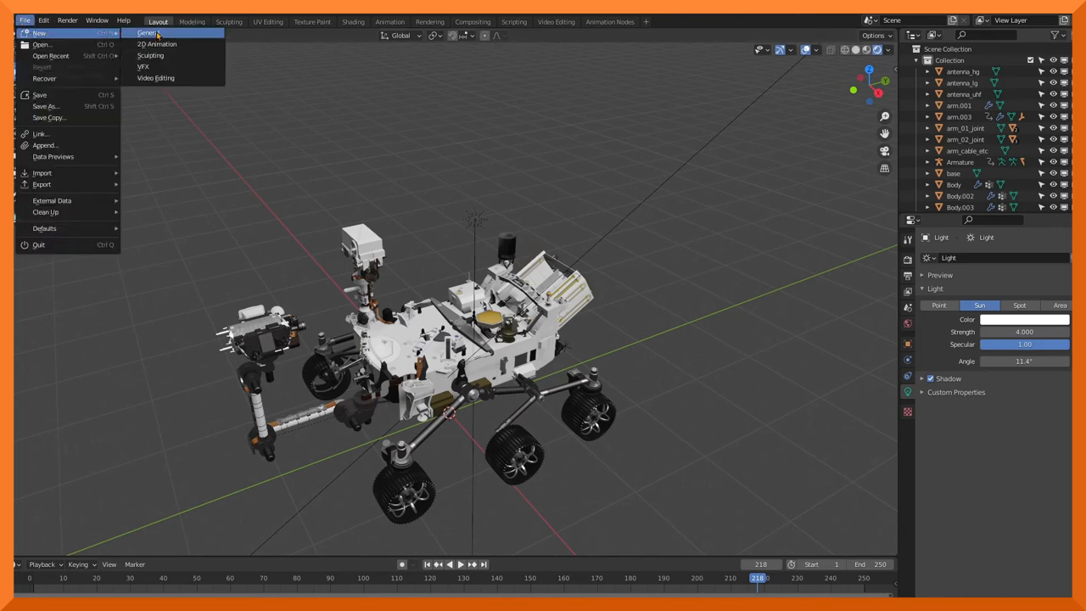
{"action": "left_click", "coordinate": [146, 33]}
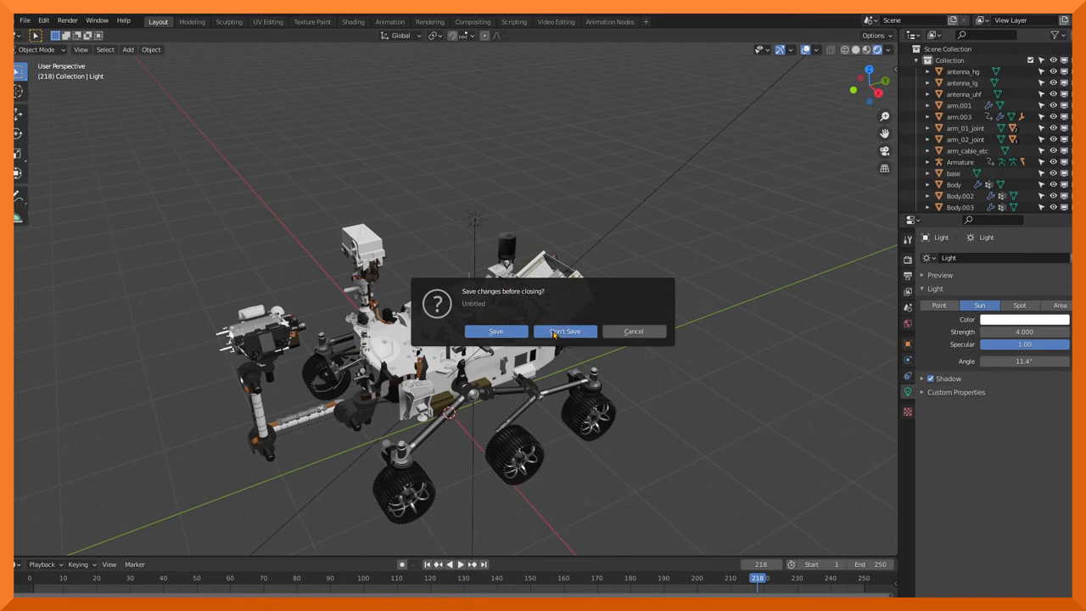
{"action": "left_click", "coordinate": [563, 331]}
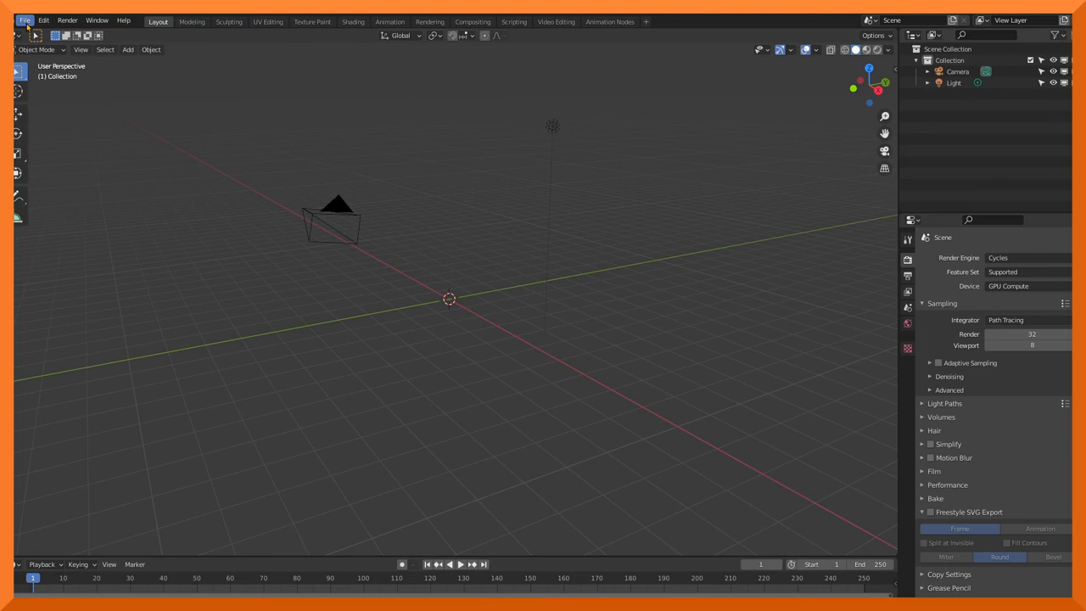
- Import Ingenuity.glb from the GLB folder as a glTF 2.0 model
{"action": "left_click", "coordinate": [24, 21]}
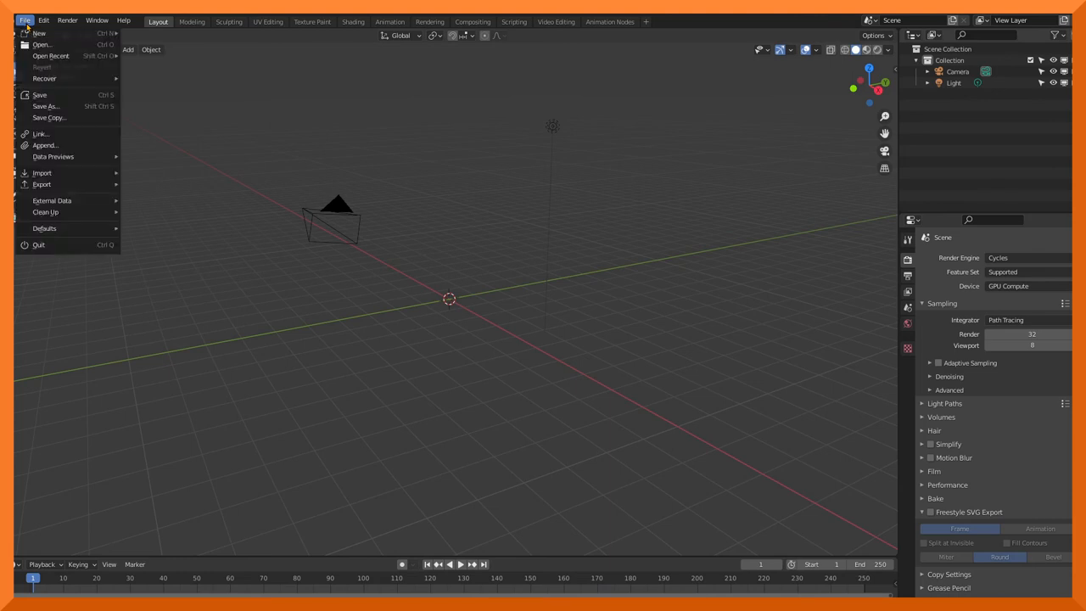
{"action": "mouse_move", "coordinate": [44, 146]}
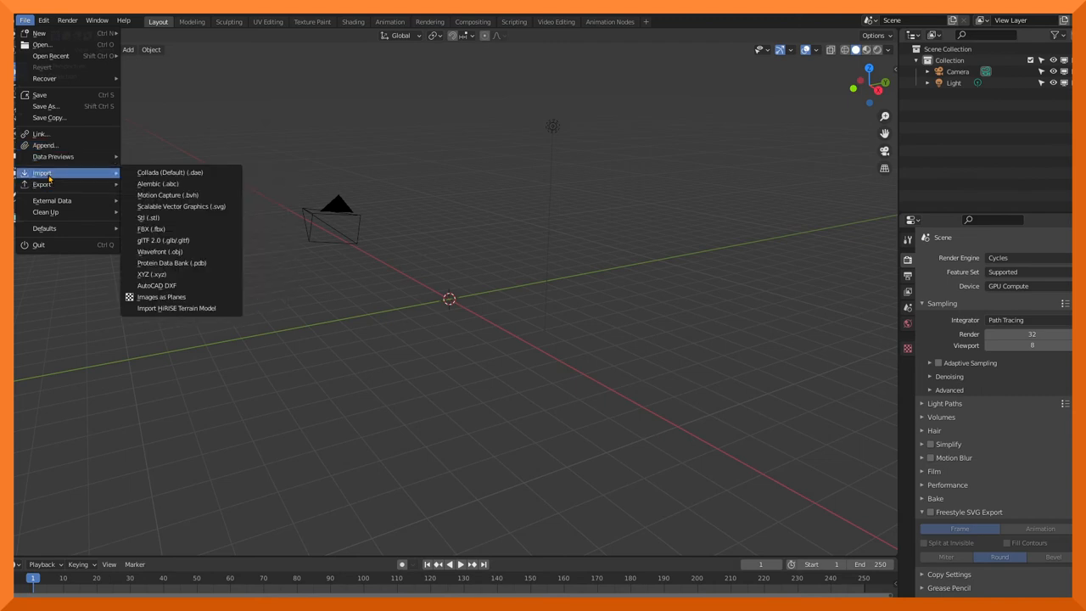
{"action": "mouse_move", "coordinate": [151, 229]}
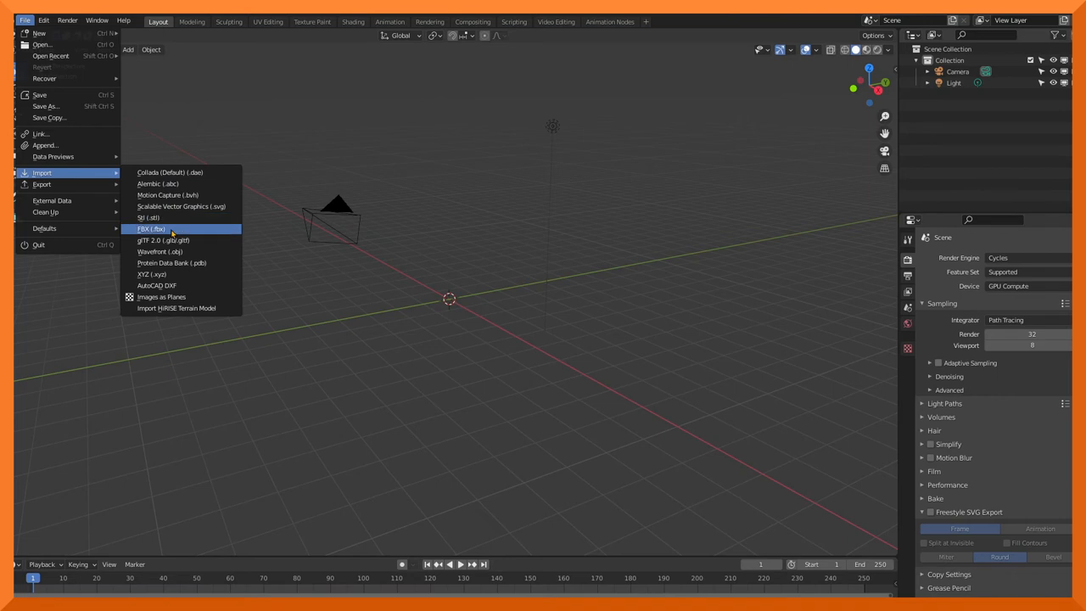
{"action": "mouse_move", "coordinate": [170, 241]}
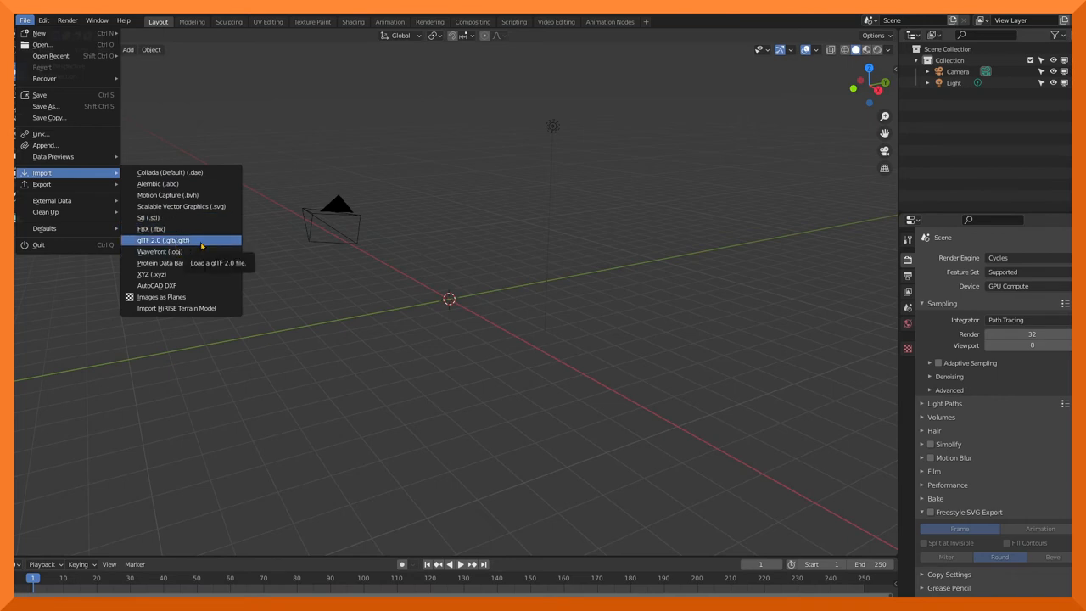
{"action": "left_click", "coordinate": [163, 241]}
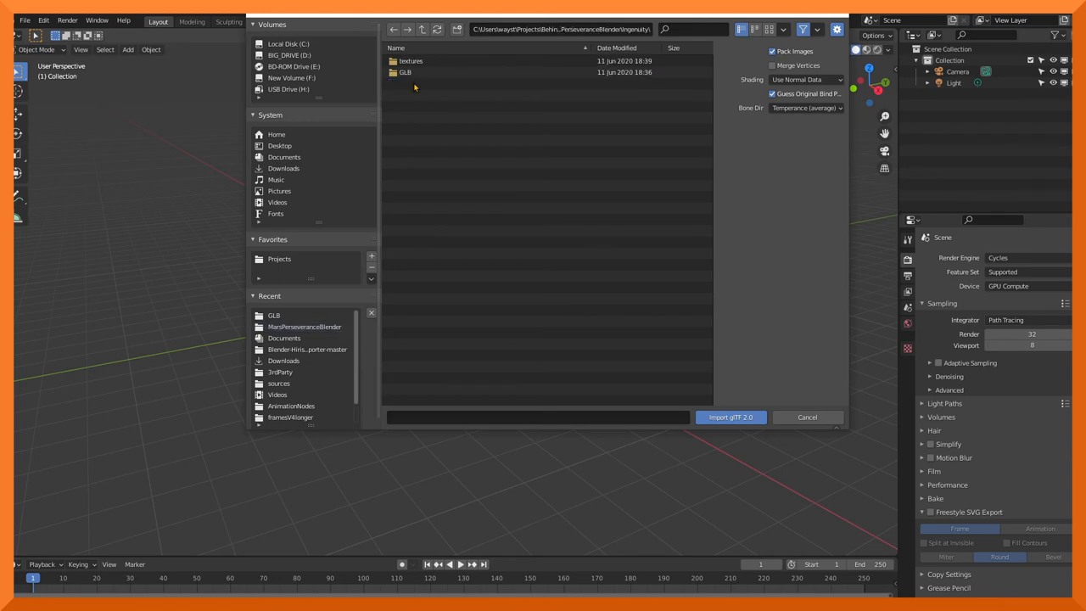
{"action": "double_click", "coordinate": [403, 71]}
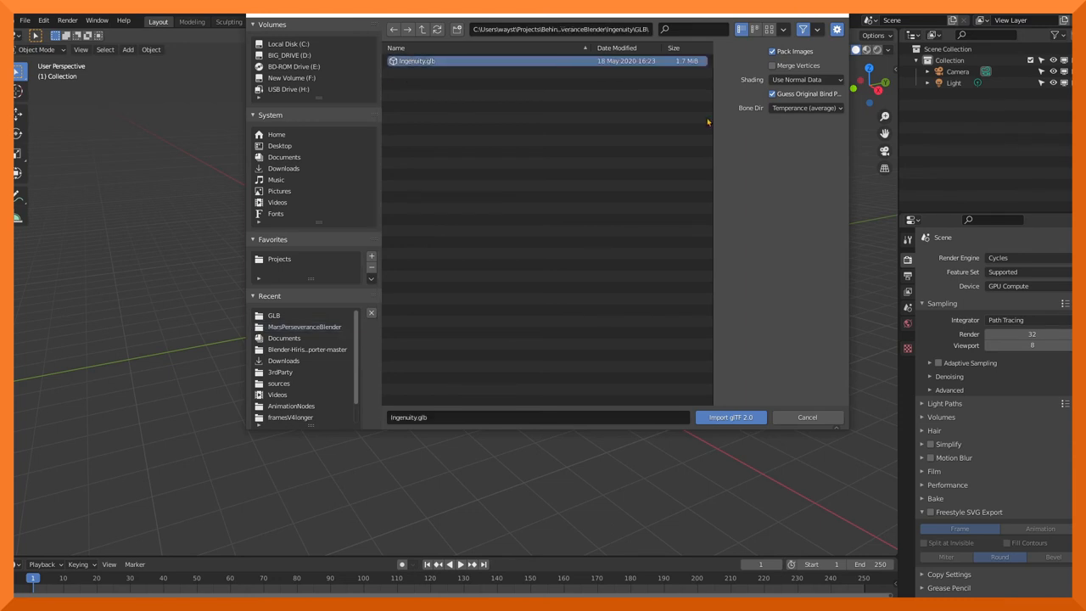
{"action": "left_click", "coordinate": [729, 417]}
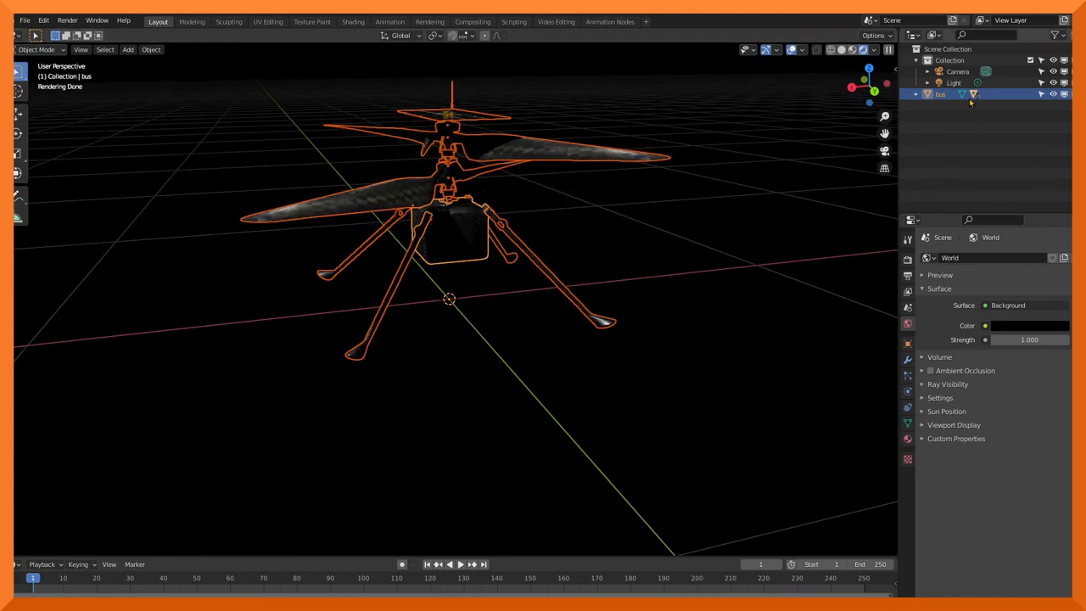
- Make the scene's Light a Sun lamp with Strength 4.000
{"action": "left_click", "coordinate": [954, 82]}
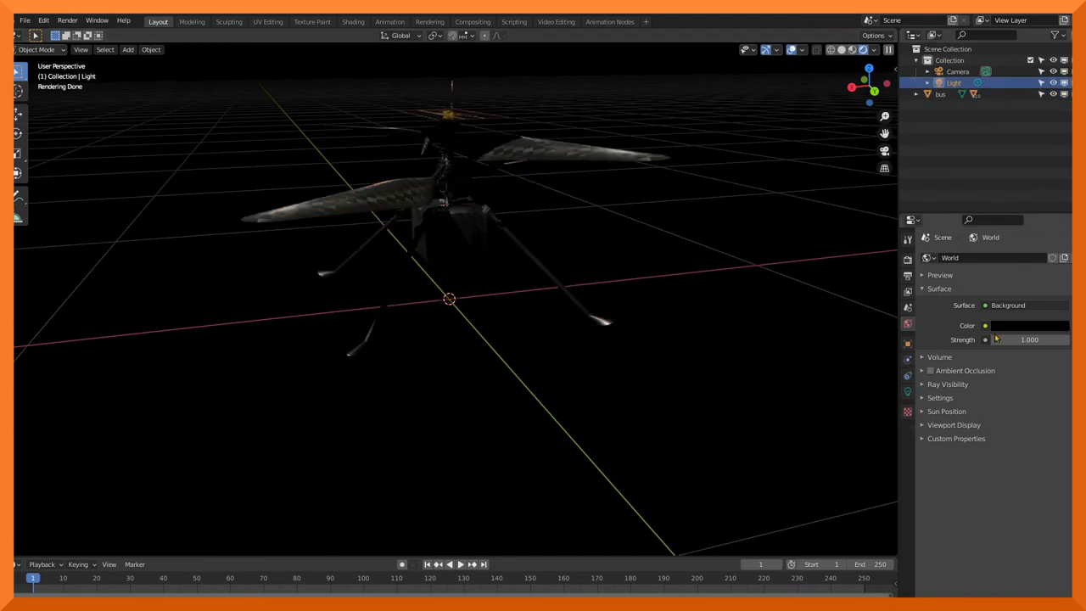
{"action": "left_click", "coordinate": [908, 376]}
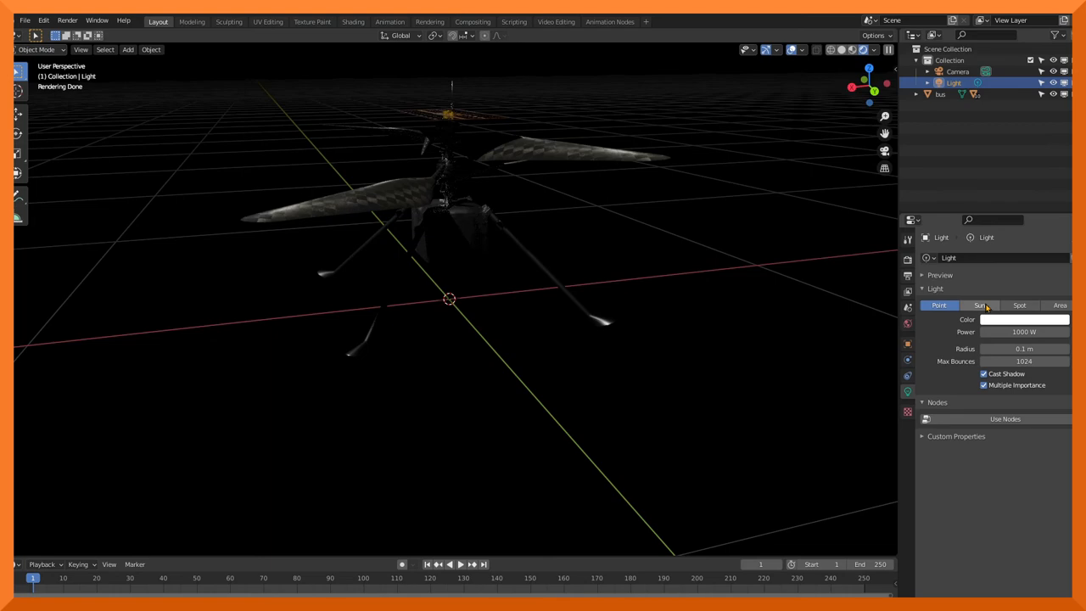
{"action": "left_click", "coordinate": [979, 305]}
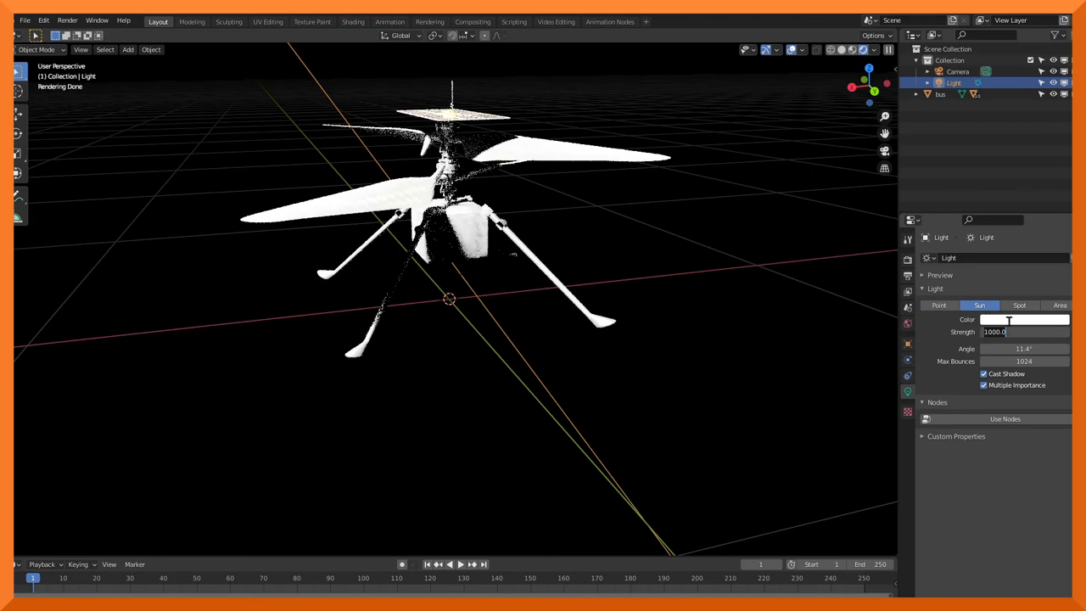
{"action": "type", "text": "4.000"}
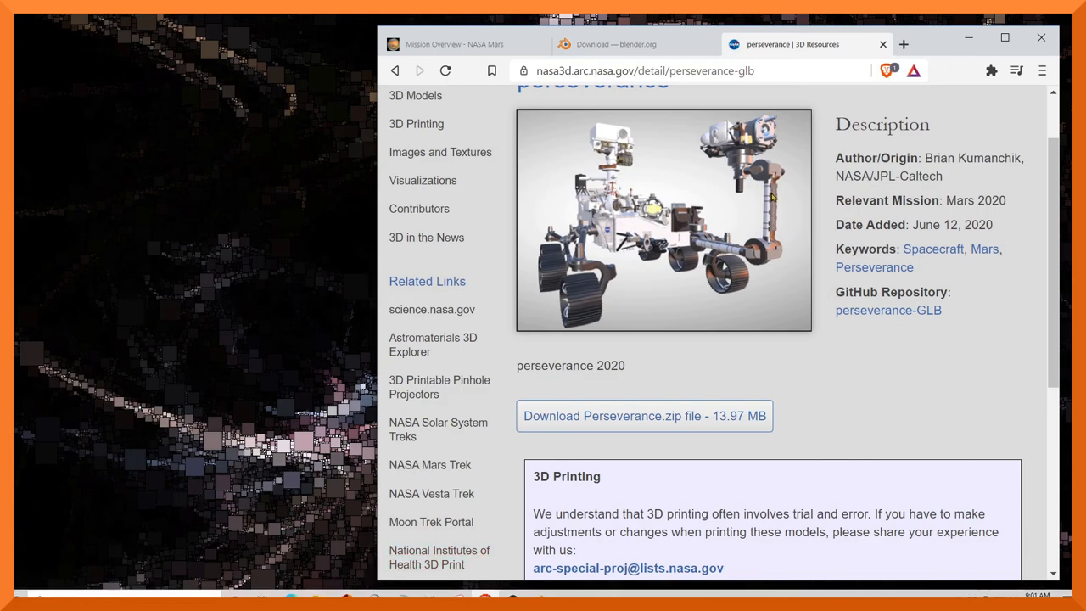
{"action": "mouse_move", "coordinate": [855, 326]}
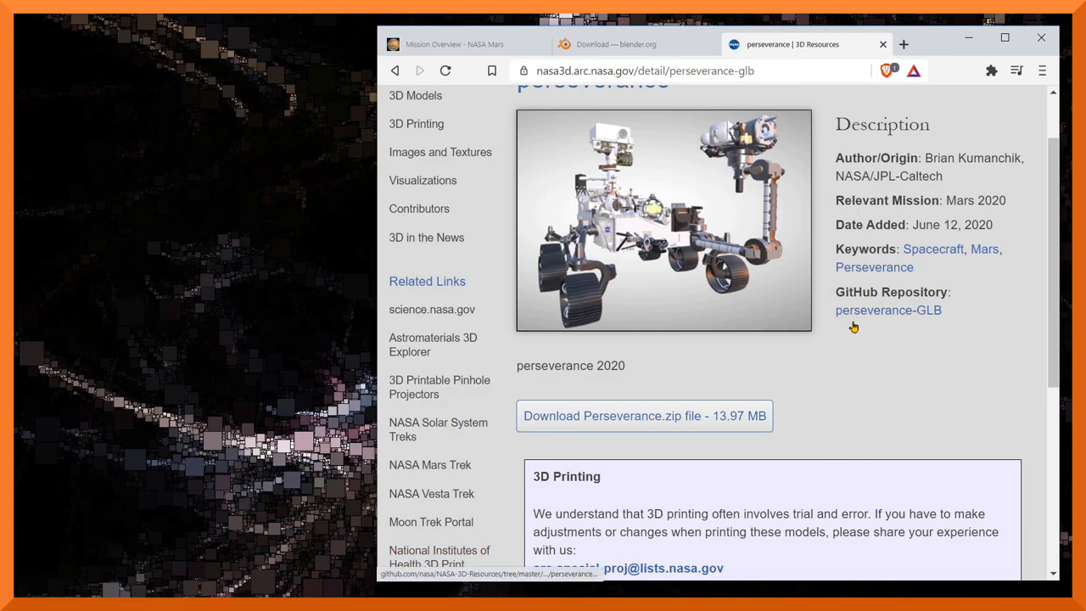
{"action": "scroll", "scroll_direction": "up", "scroll_amount": 3}
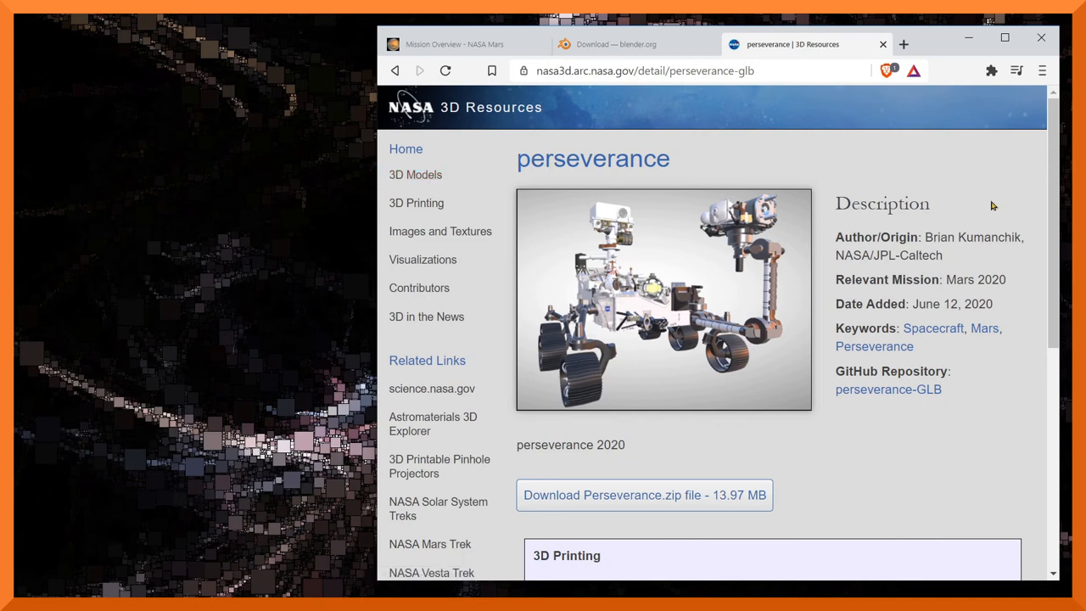
{"action": "mouse_move", "coordinate": [947, 183]}
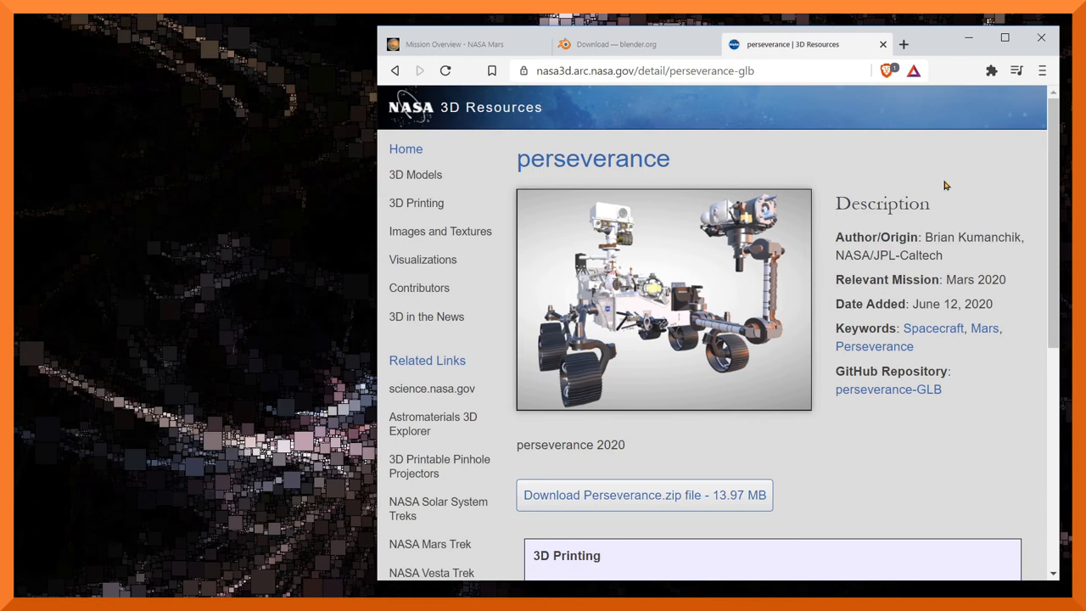
{"action": "mouse_move", "coordinate": [943, 160]}
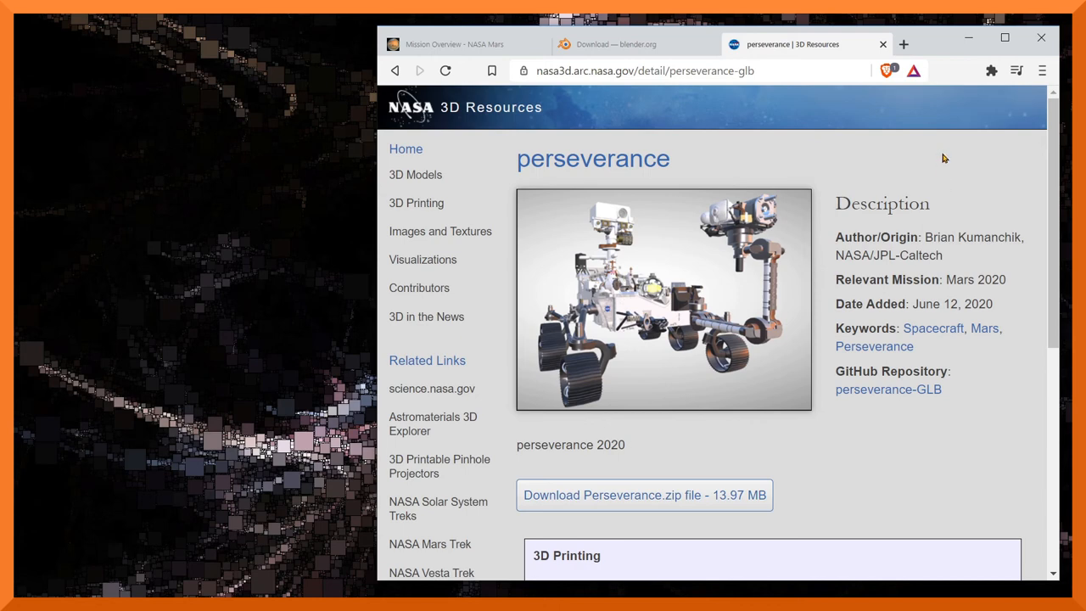
{"action": "mouse_move", "coordinate": [982, 166]}
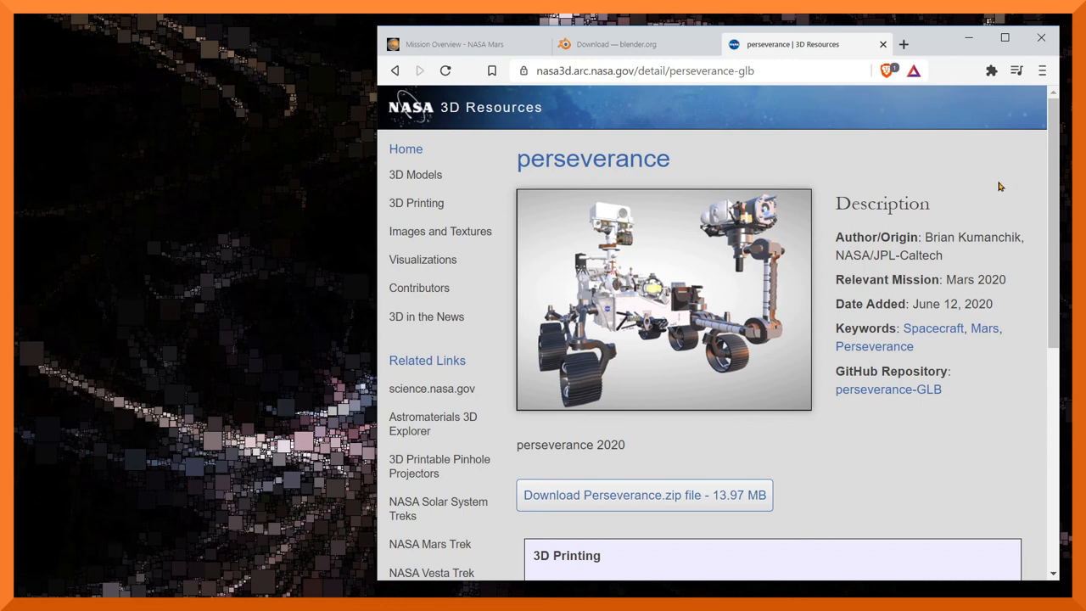
{"action": "mouse_move", "coordinate": [740, 207]}
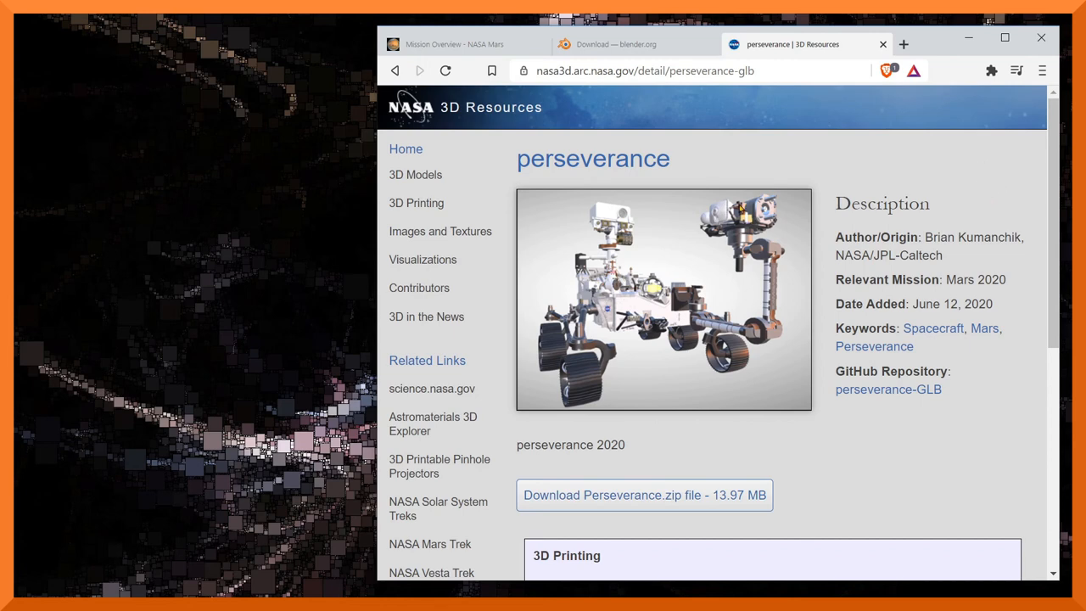
{"action": "mouse_move", "coordinate": [662, 200]}
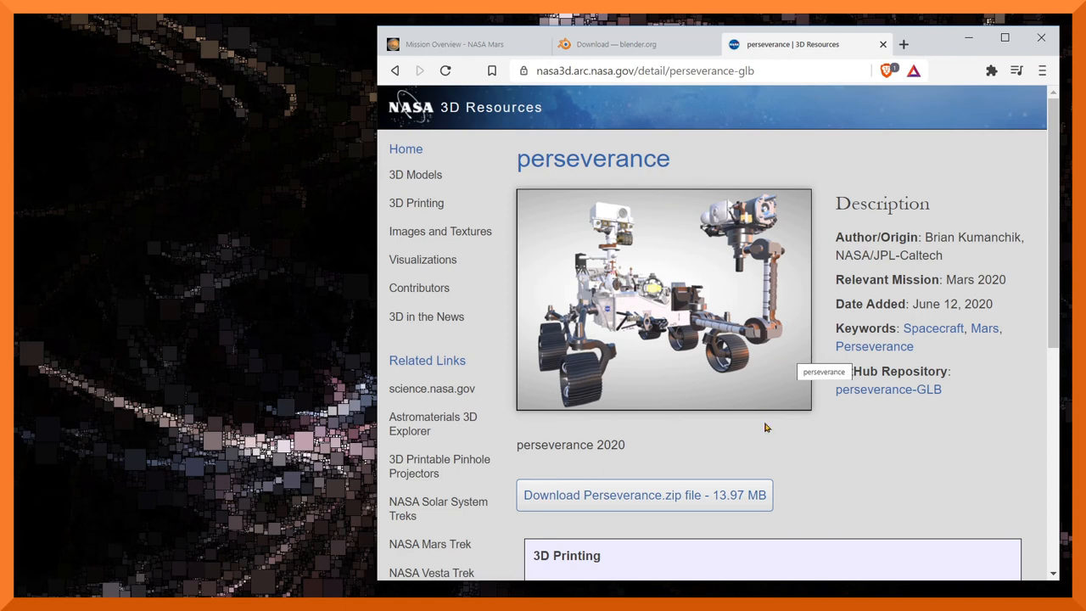
{"action": "scroll", "scroll_direction": "down", "scroll_amount": 3}
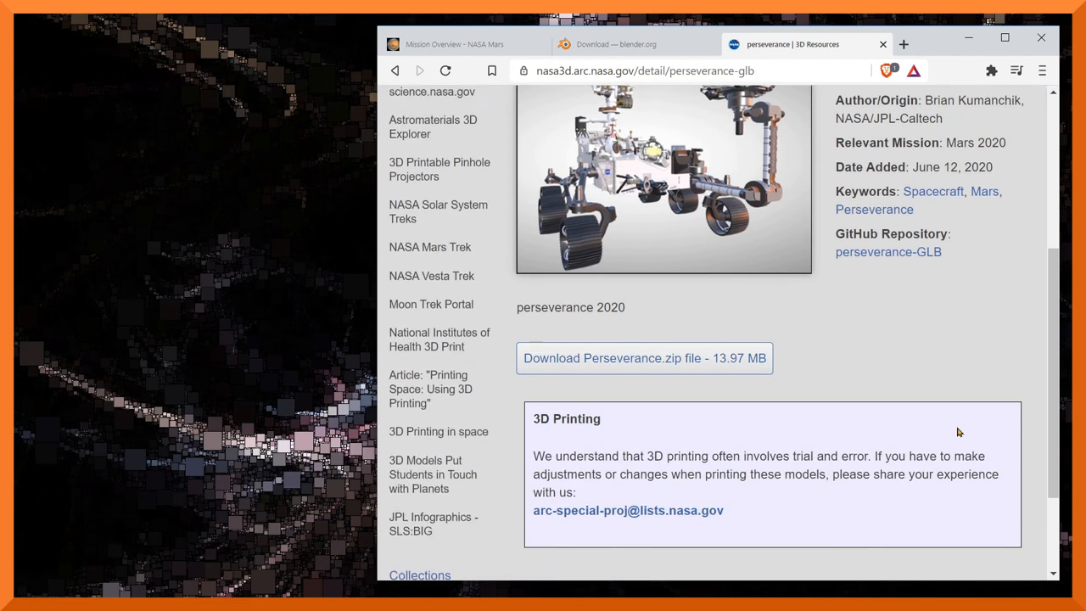